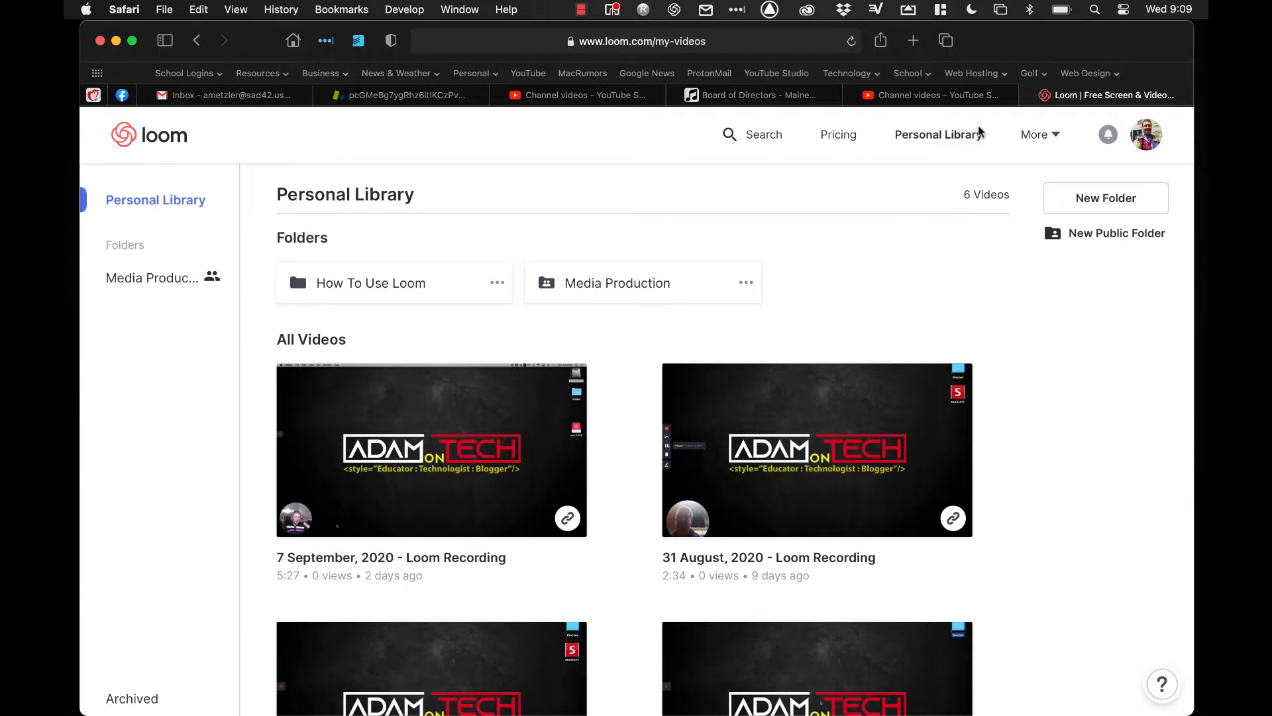
mouse_move(1035, 275)
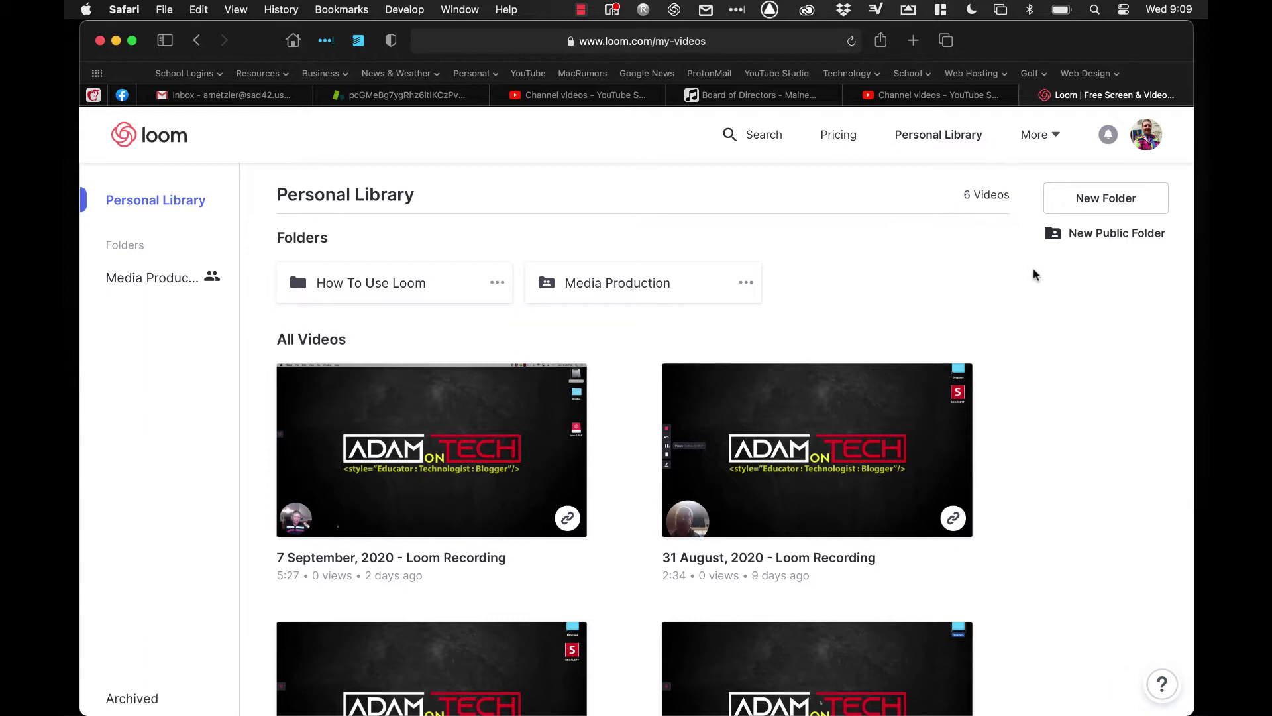
mouse_move(940, 152)
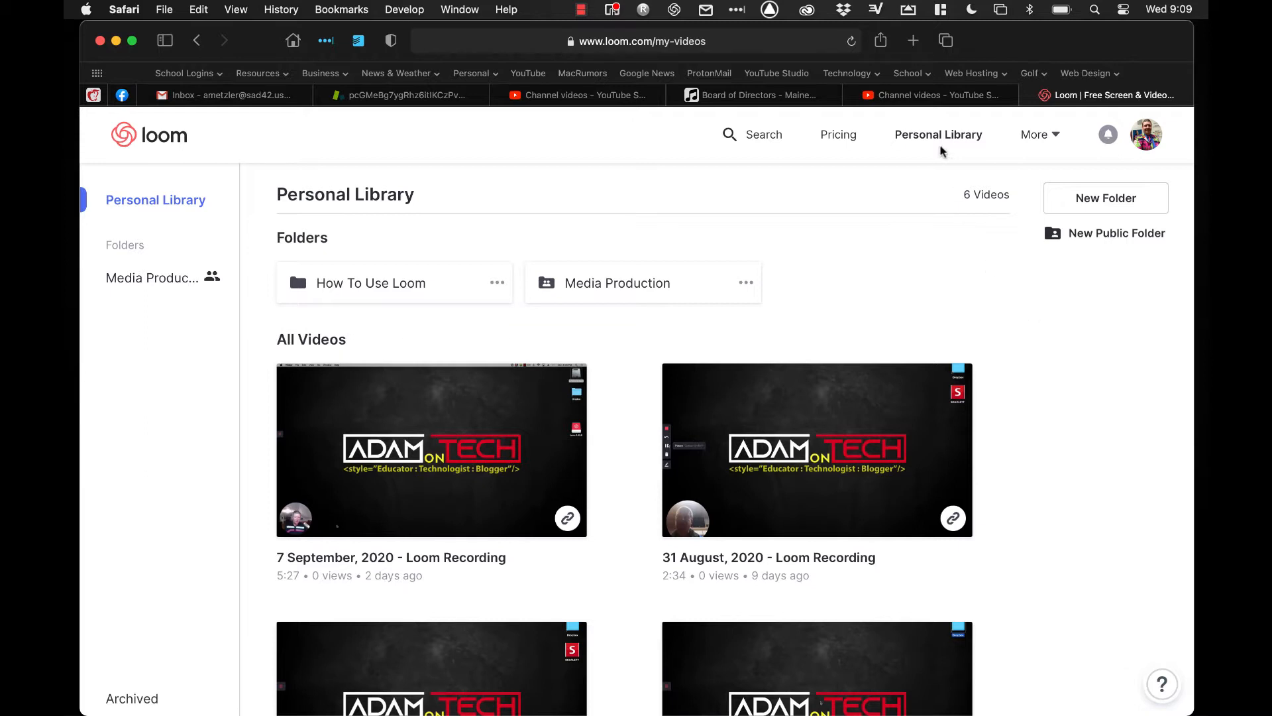
mouse_move(939, 134)
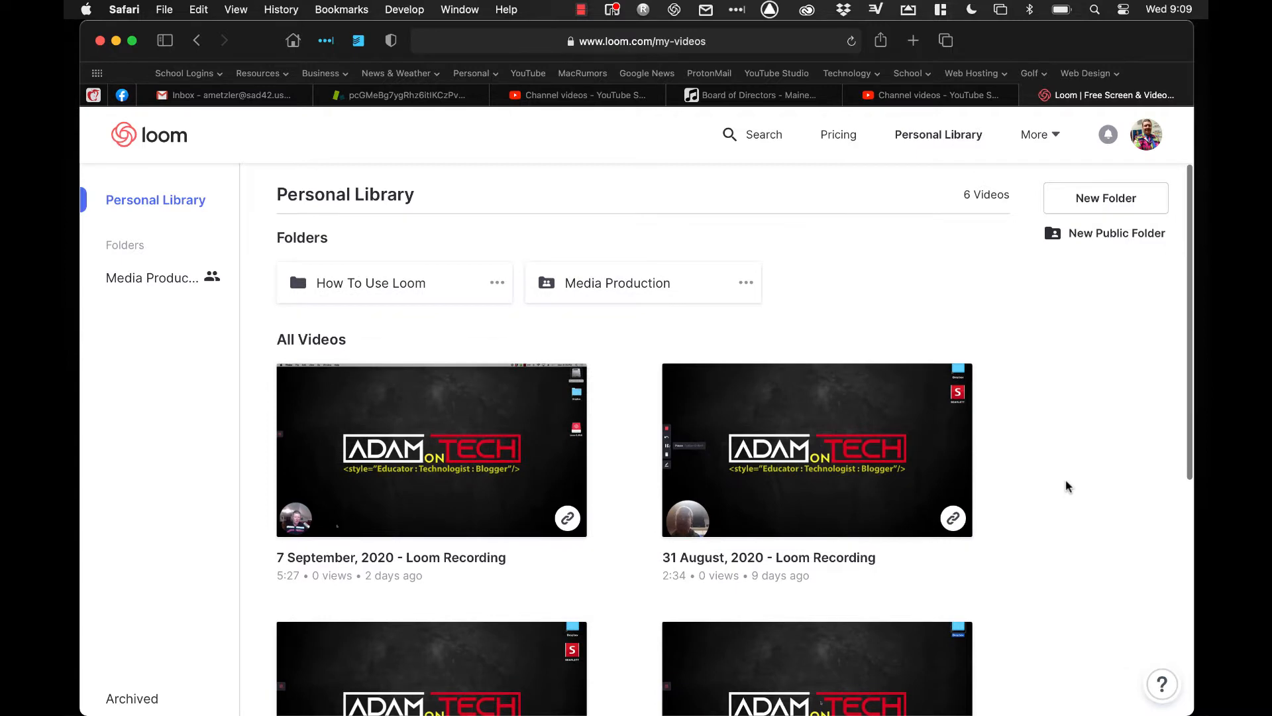
mouse_move(1092, 463)
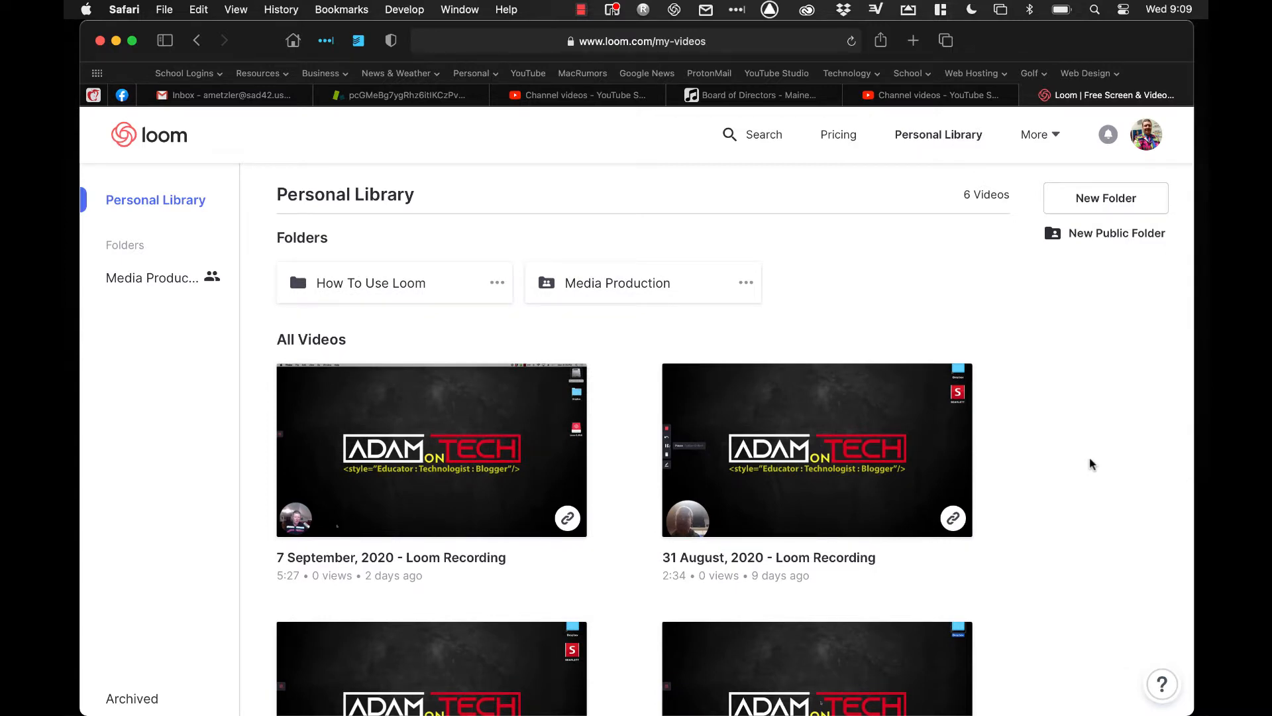
Step: Open the '7 September, 2020 - Loom Recording' share page and scroll through it
scroll(down, 3)
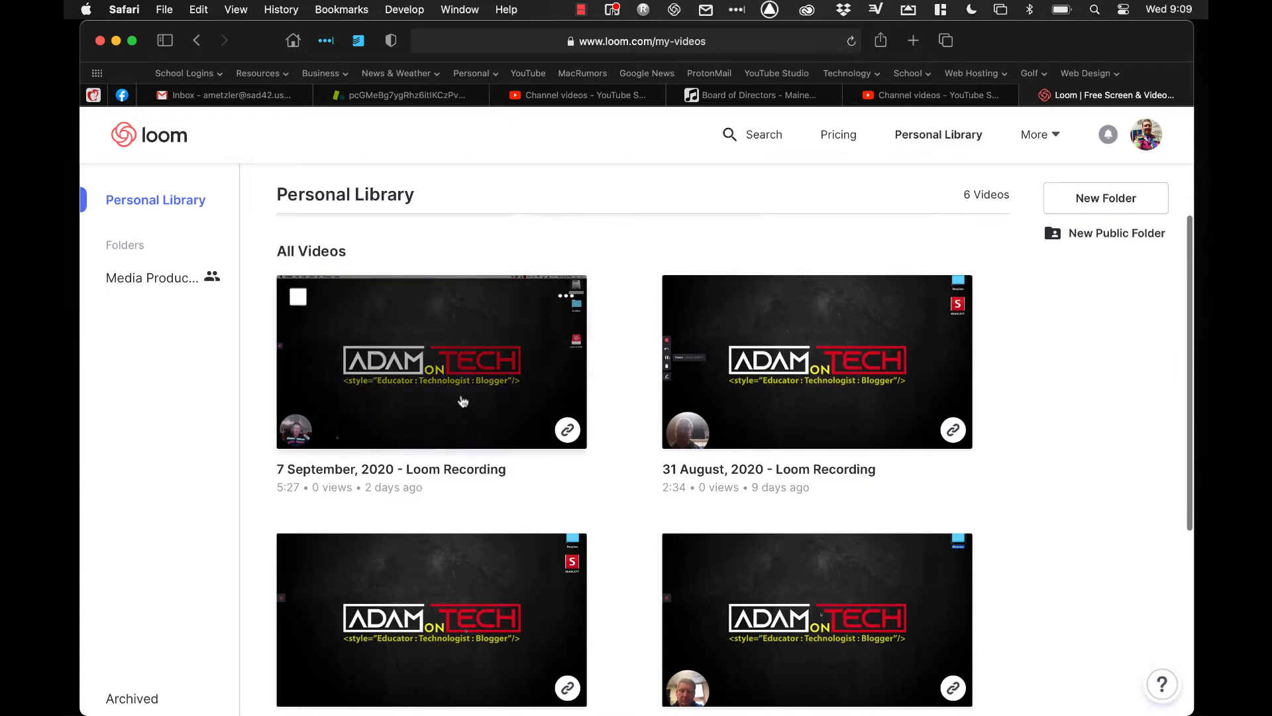
click(431, 361)
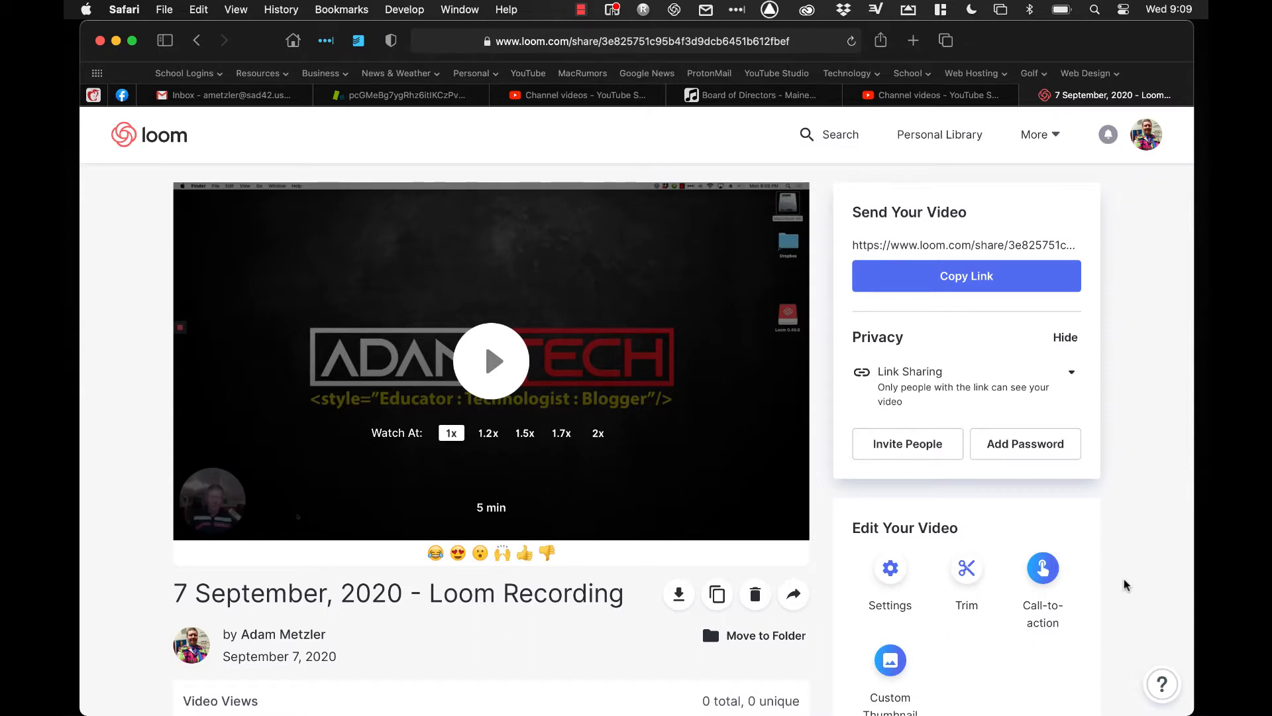
scroll(down, 3)
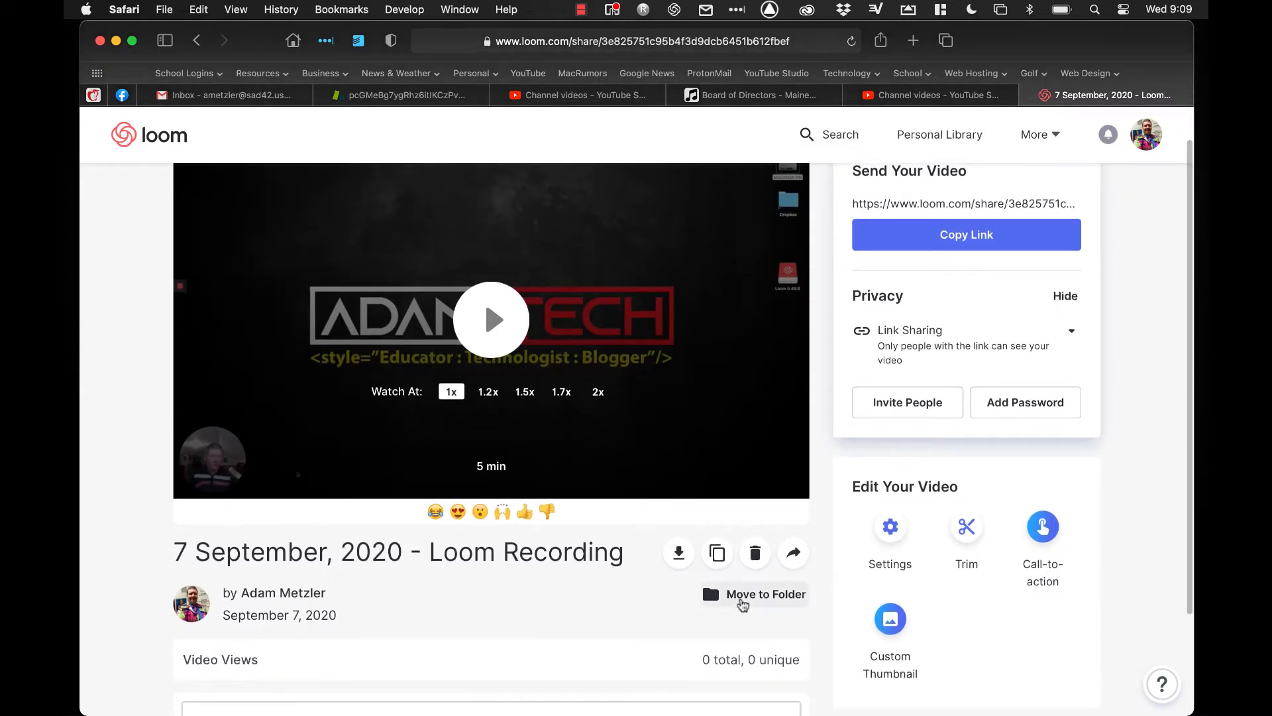
mouse_move(519, 457)
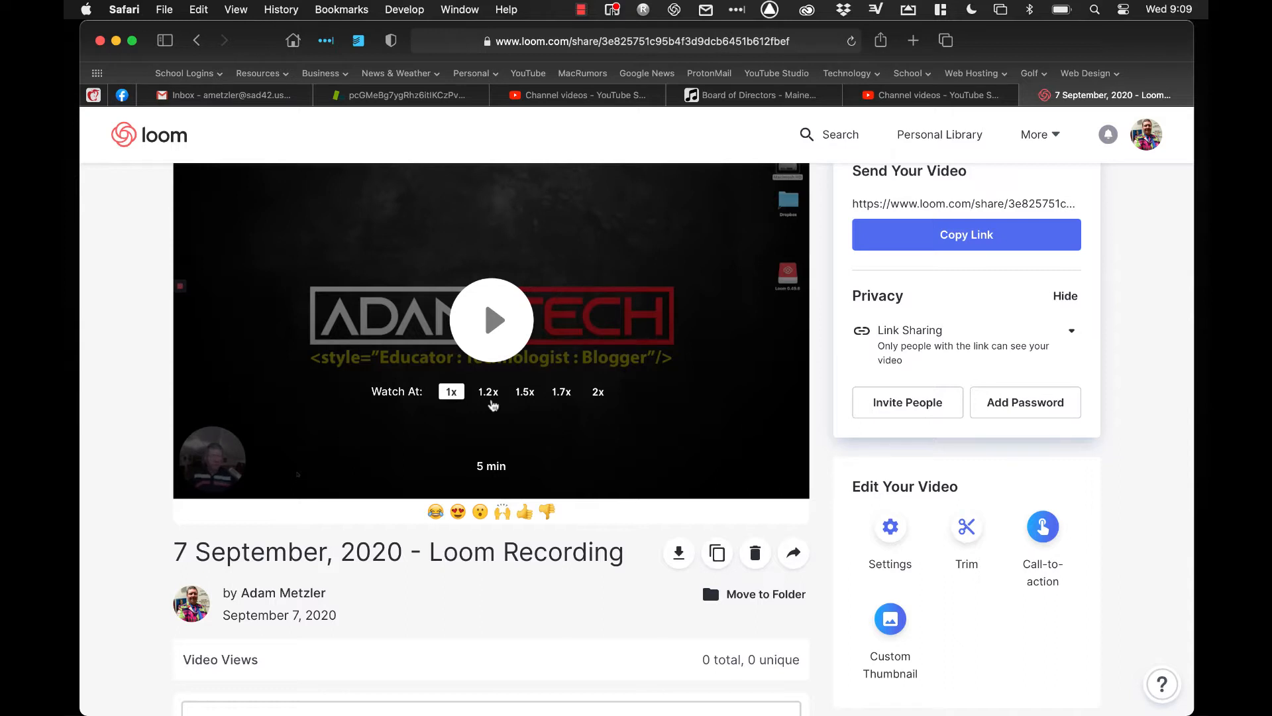
mouse_move(550, 405)
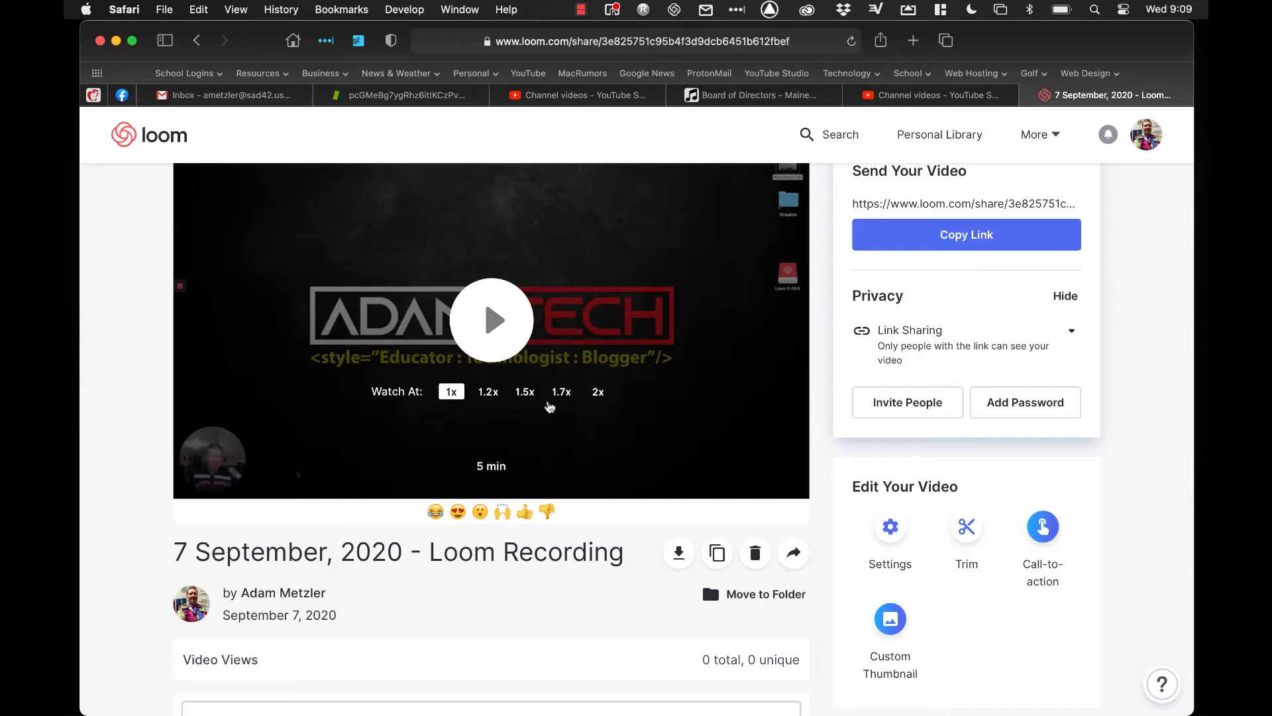
scroll(down, 3)
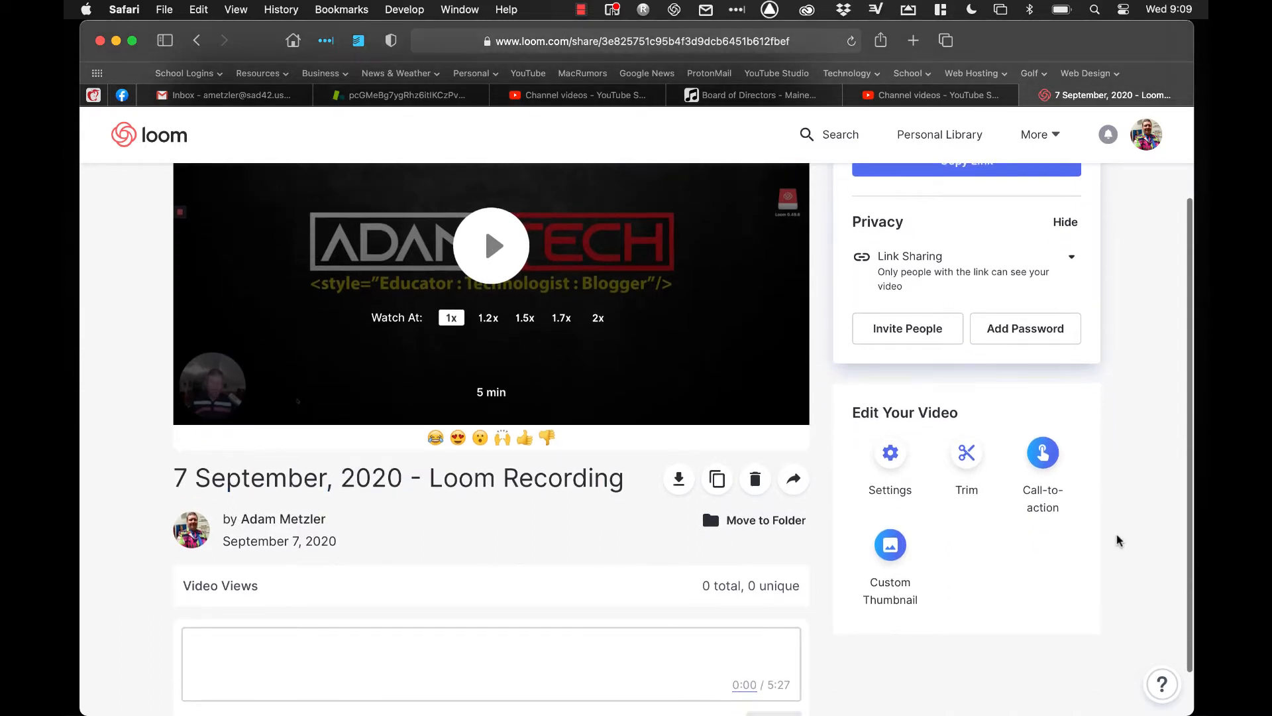
scroll(up, 3)
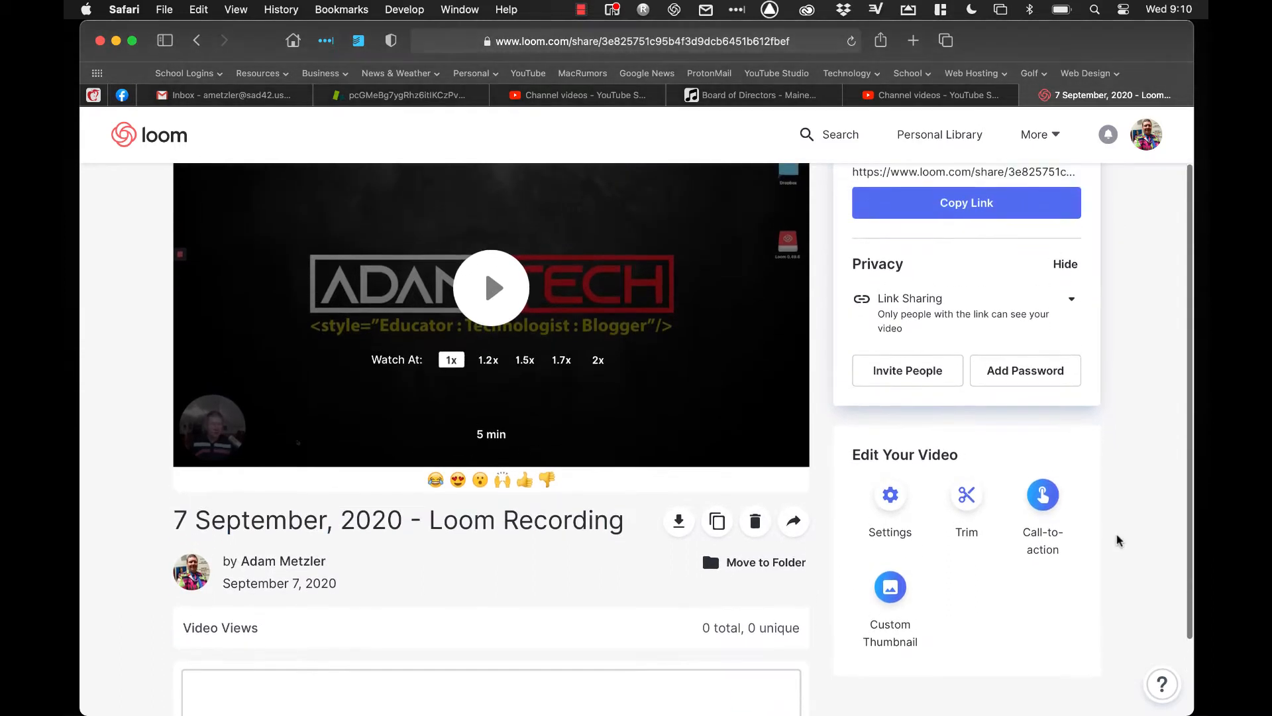
scroll(up, 3)
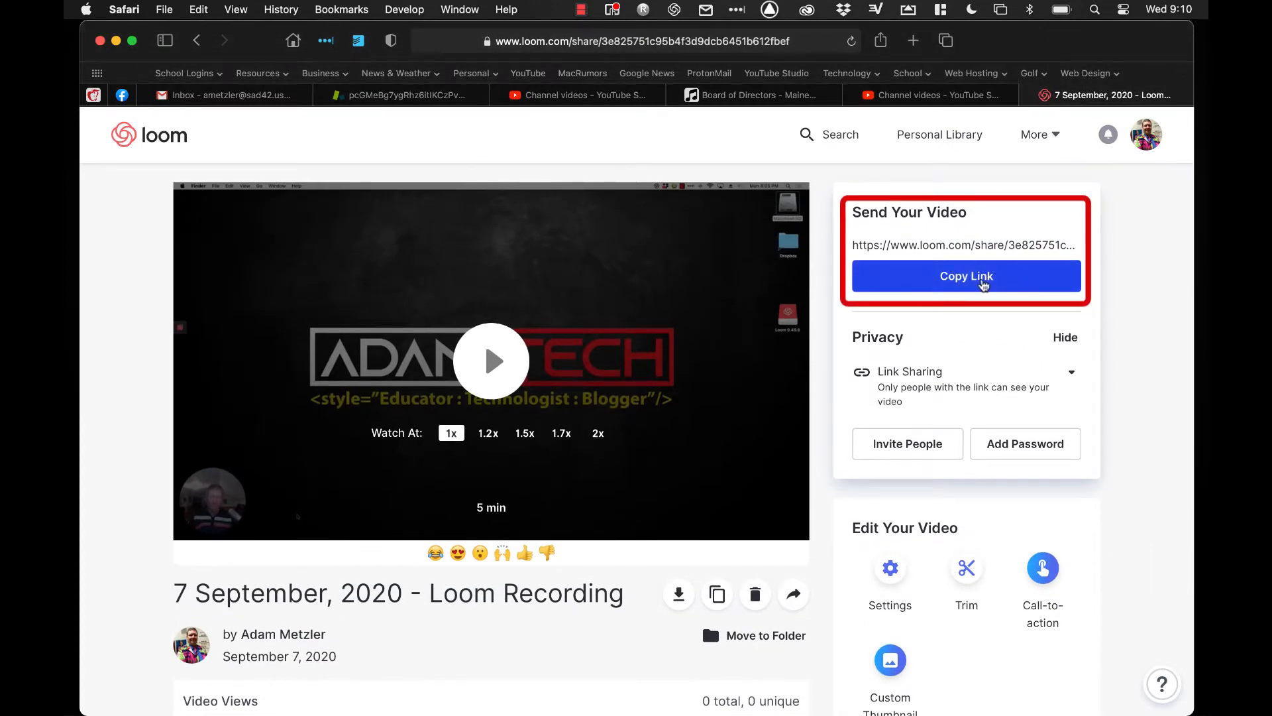
click(965, 276)
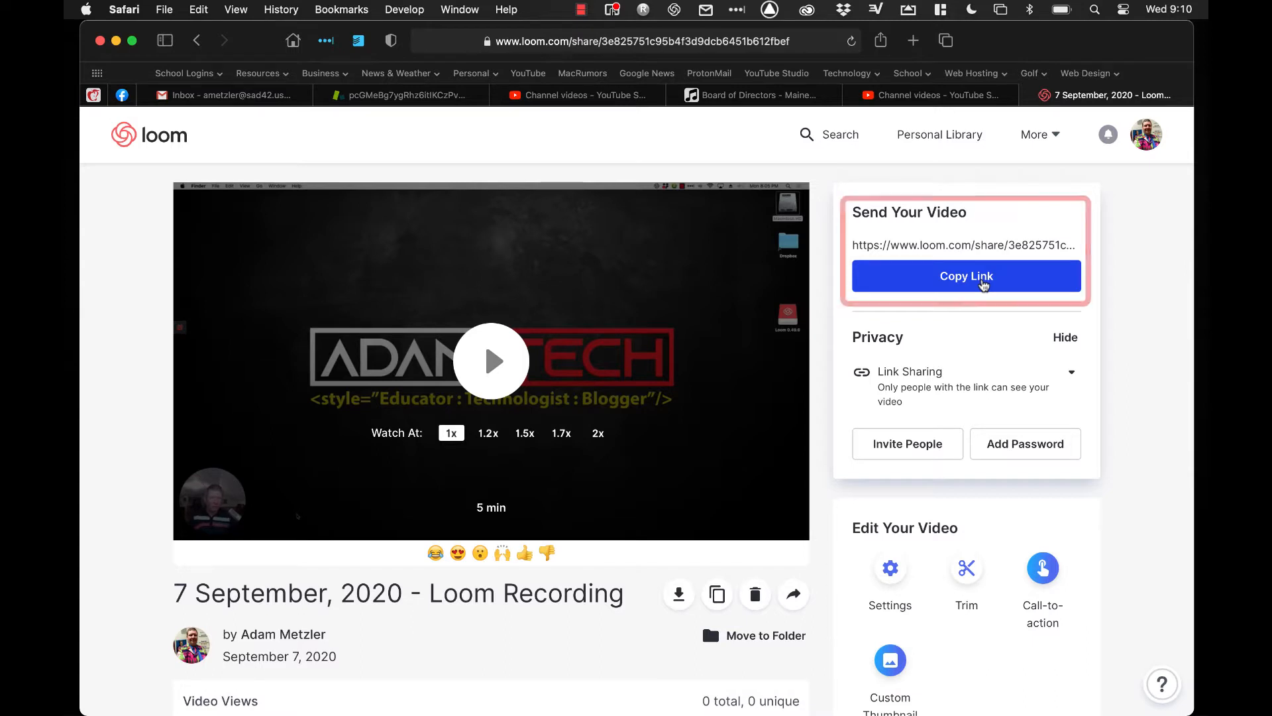
click(966, 275)
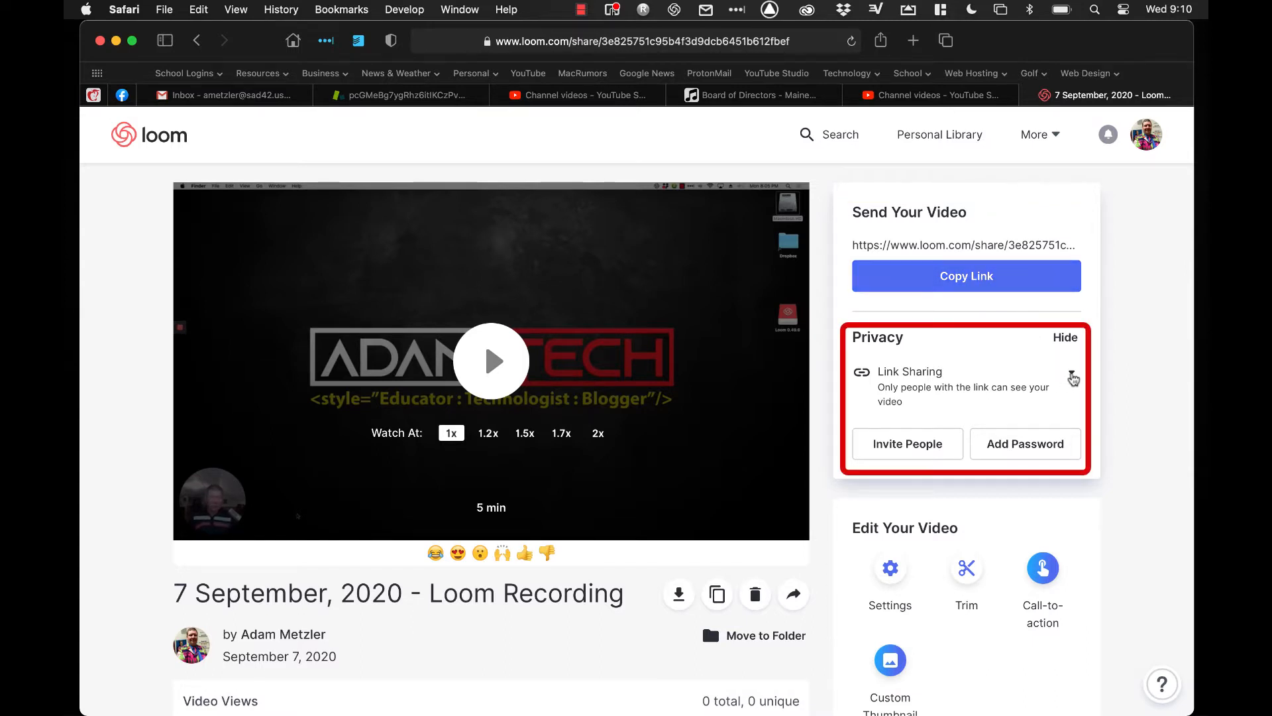
click(1072, 379)
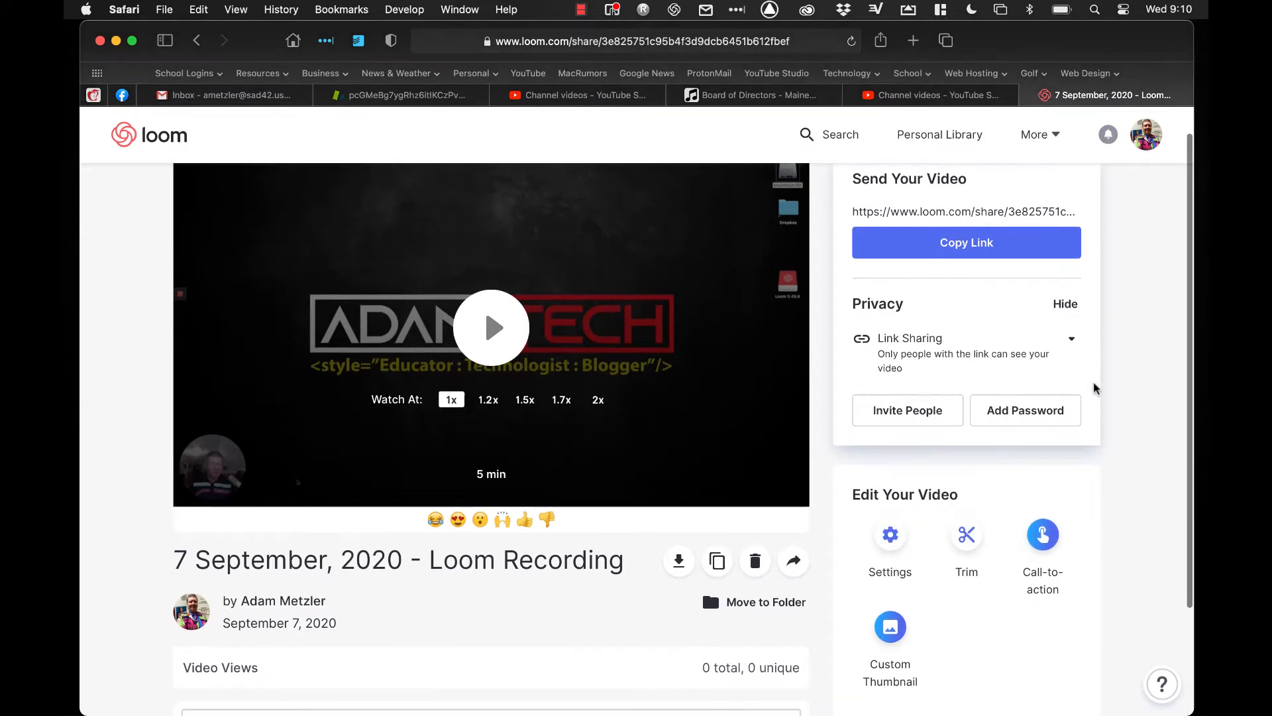
mouse_move(1025, 409)
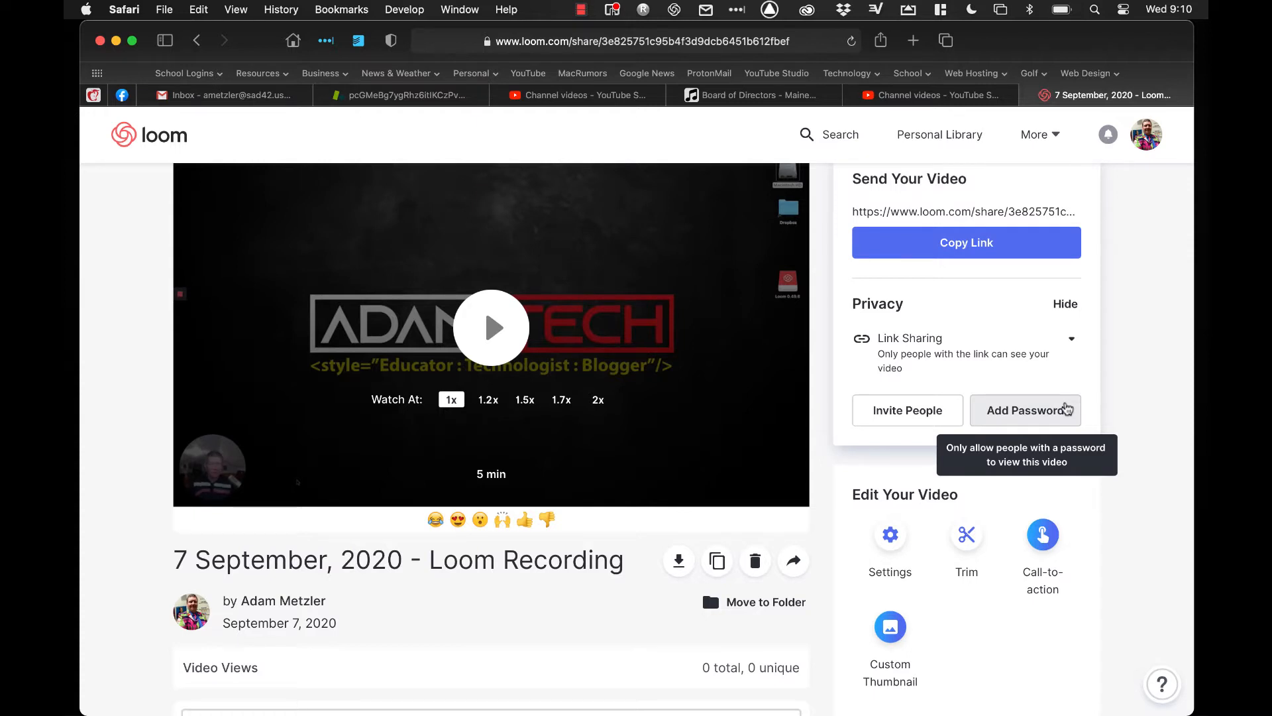
mouse_move(1110, 433)
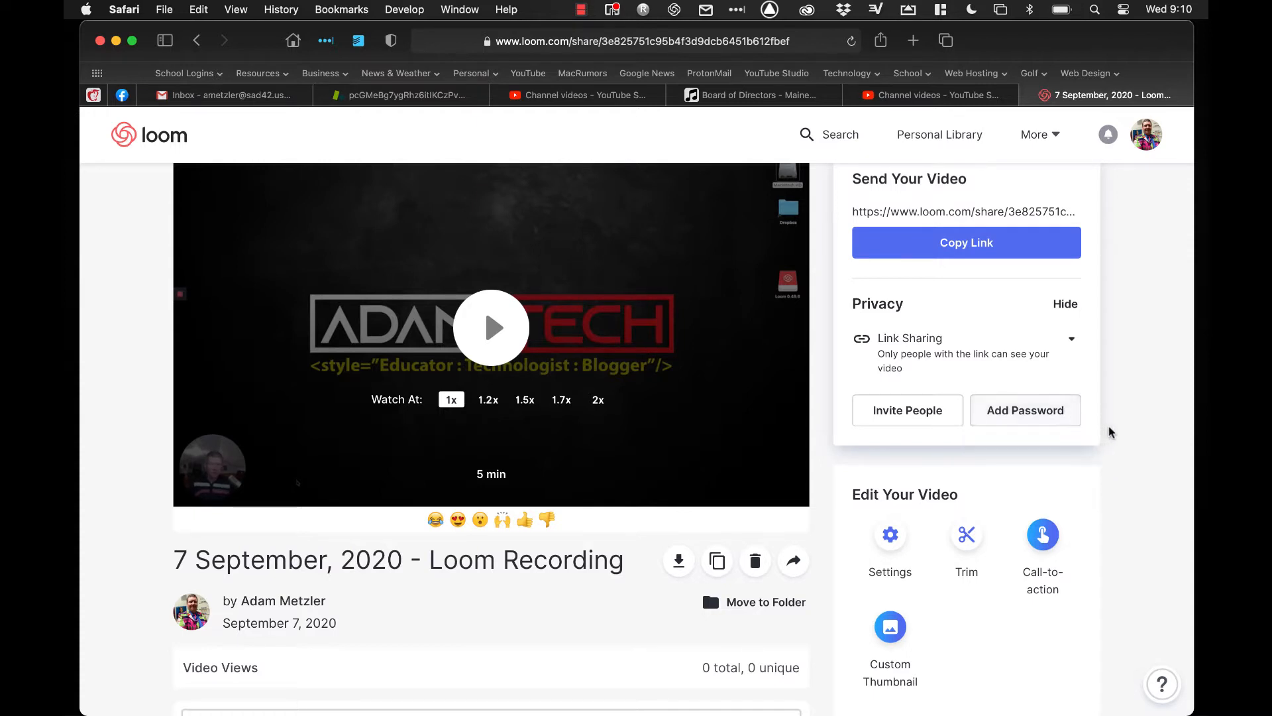
scroll(down, 3)
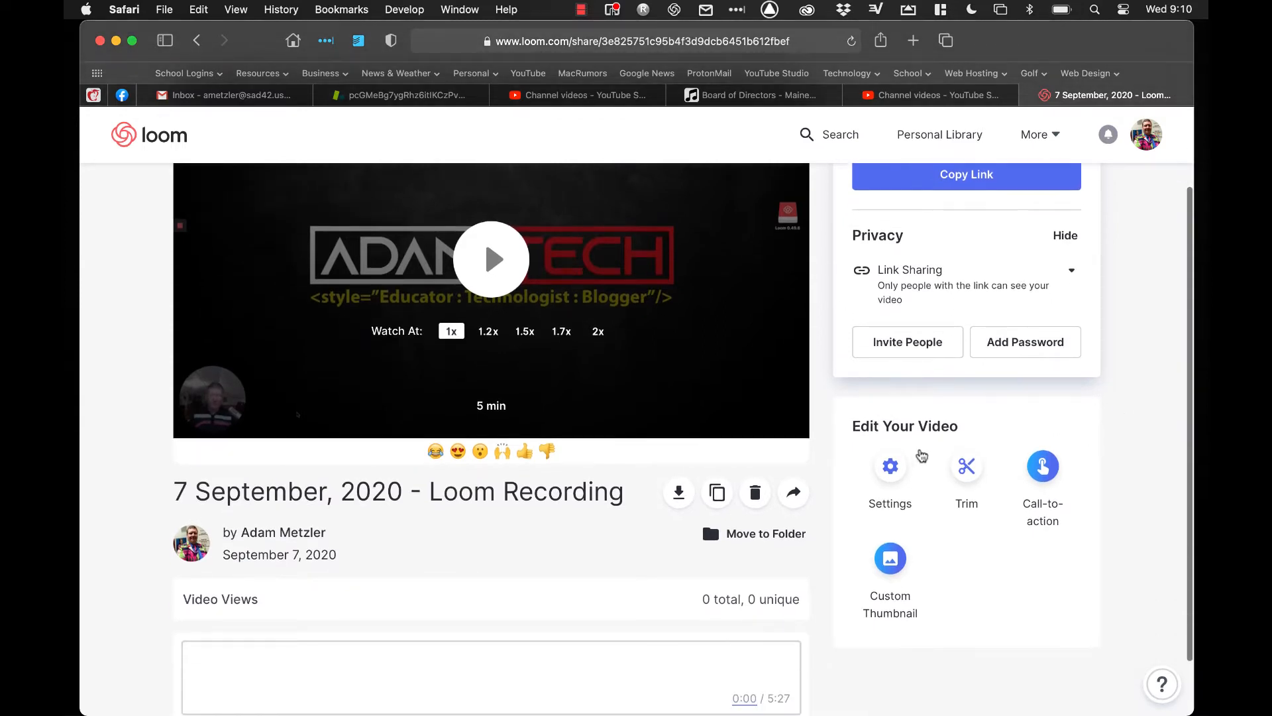
click(889, 466)
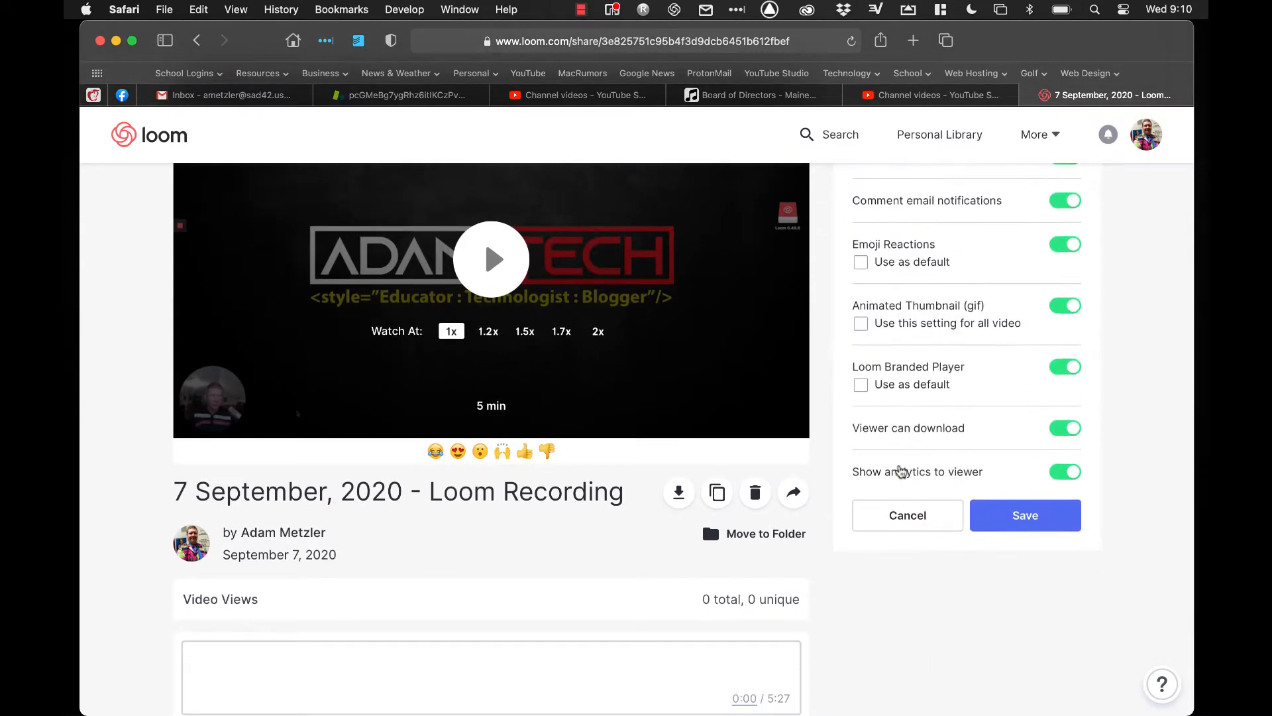
scroll(up, 3)
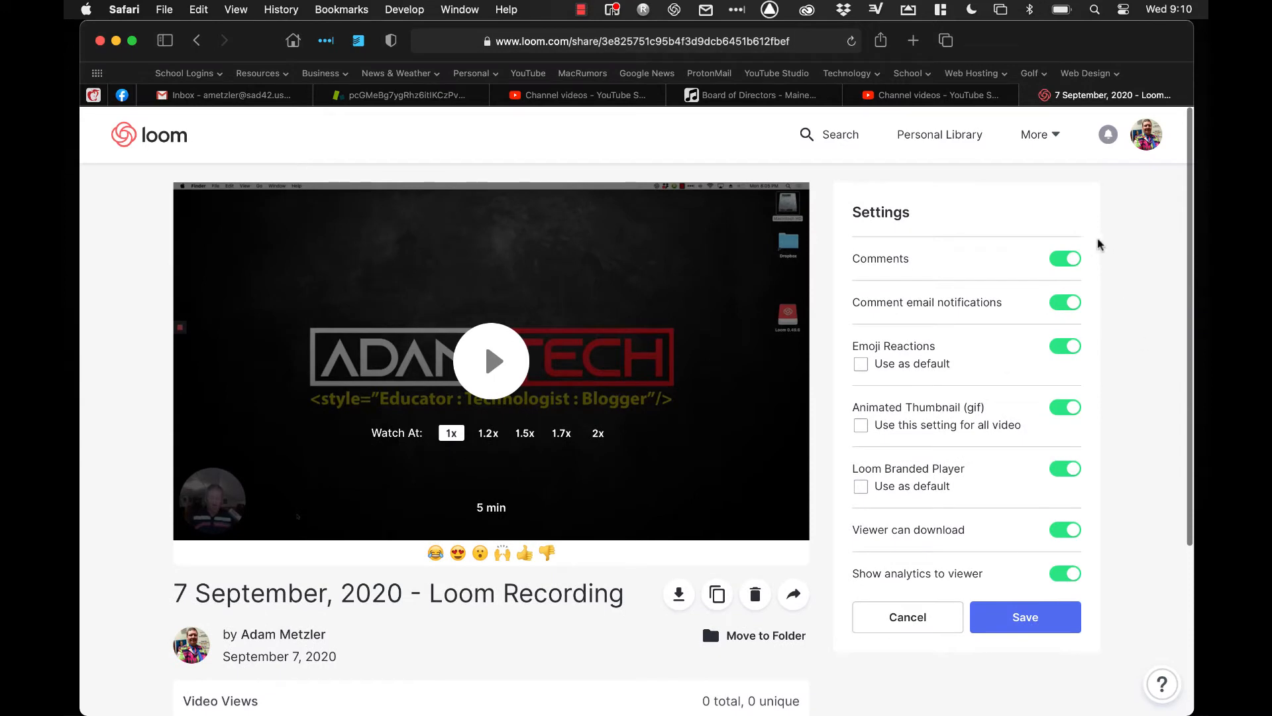
mouse_move(1087, 259)
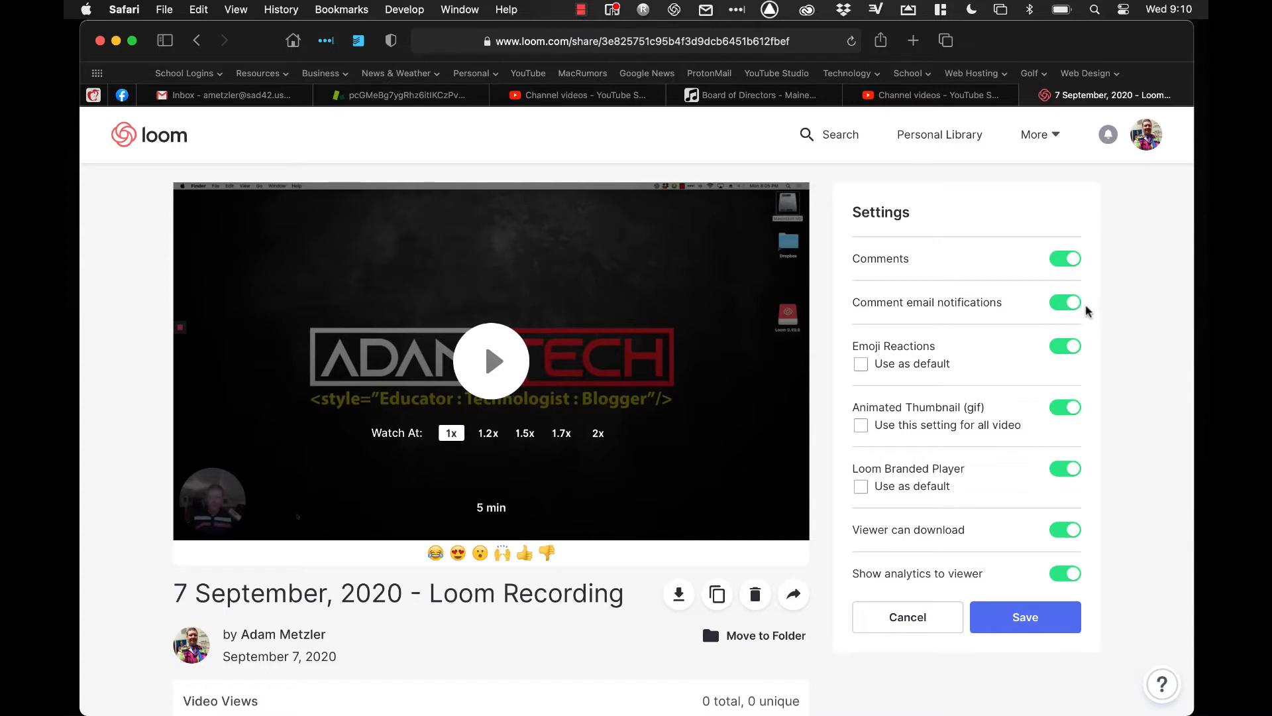
mouse_move(1076, 354)
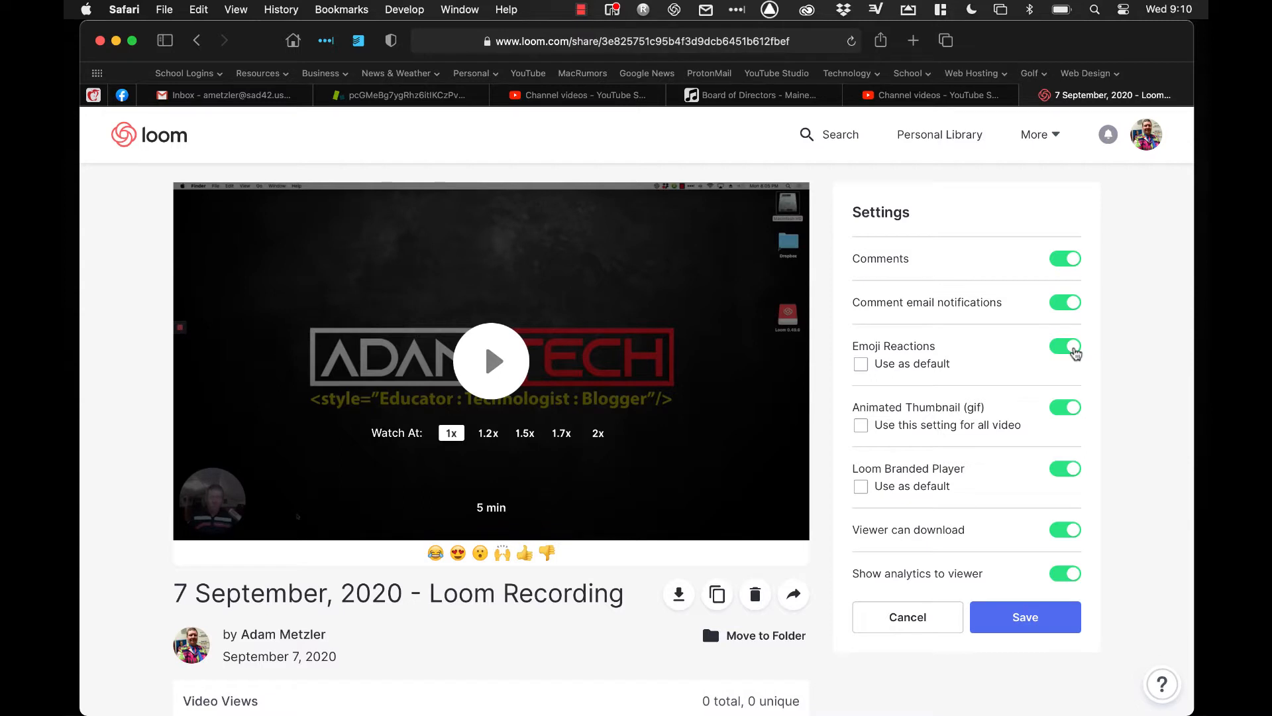
mouse_move(1094, 409)
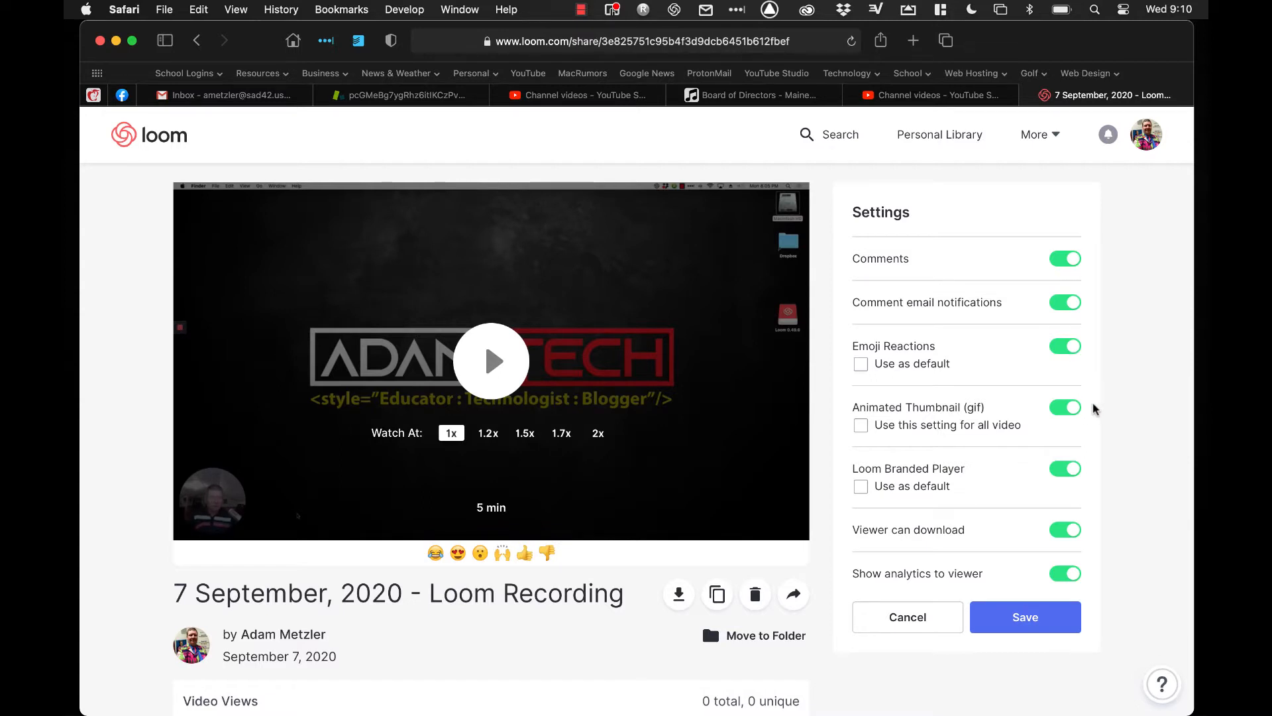
mouse_move(1092, 429)
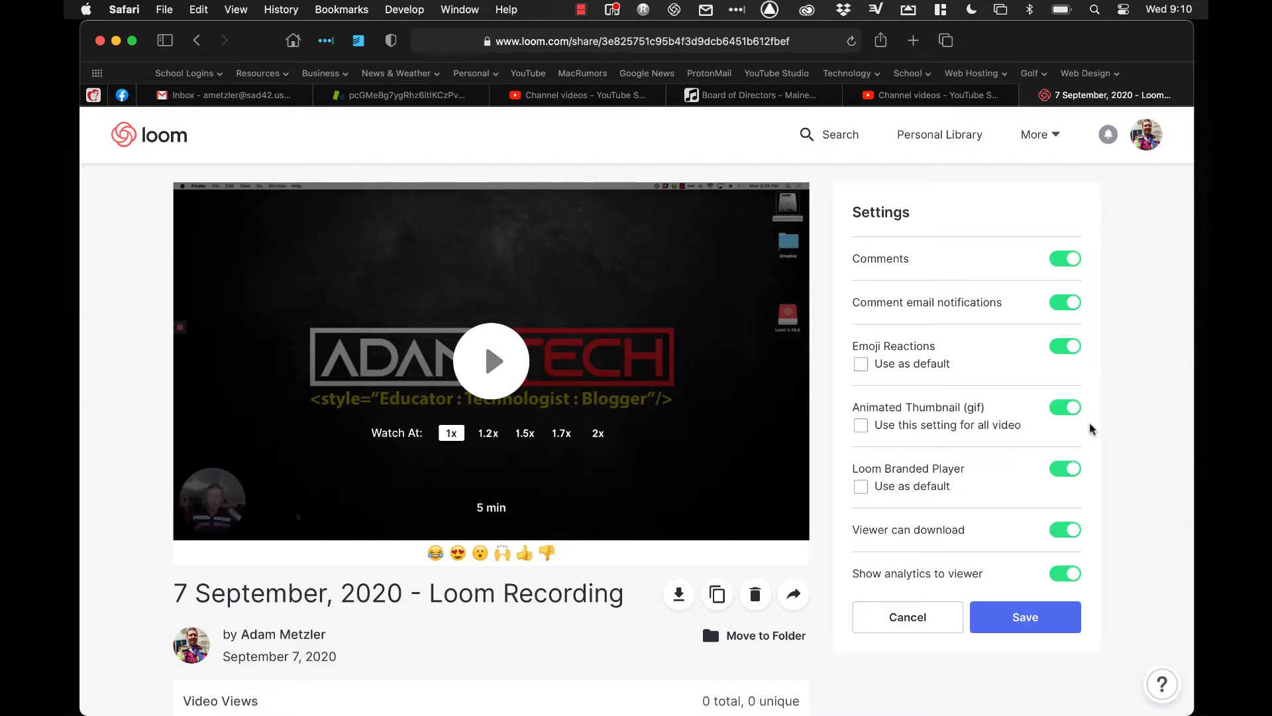
mouse_move(1091, 468)
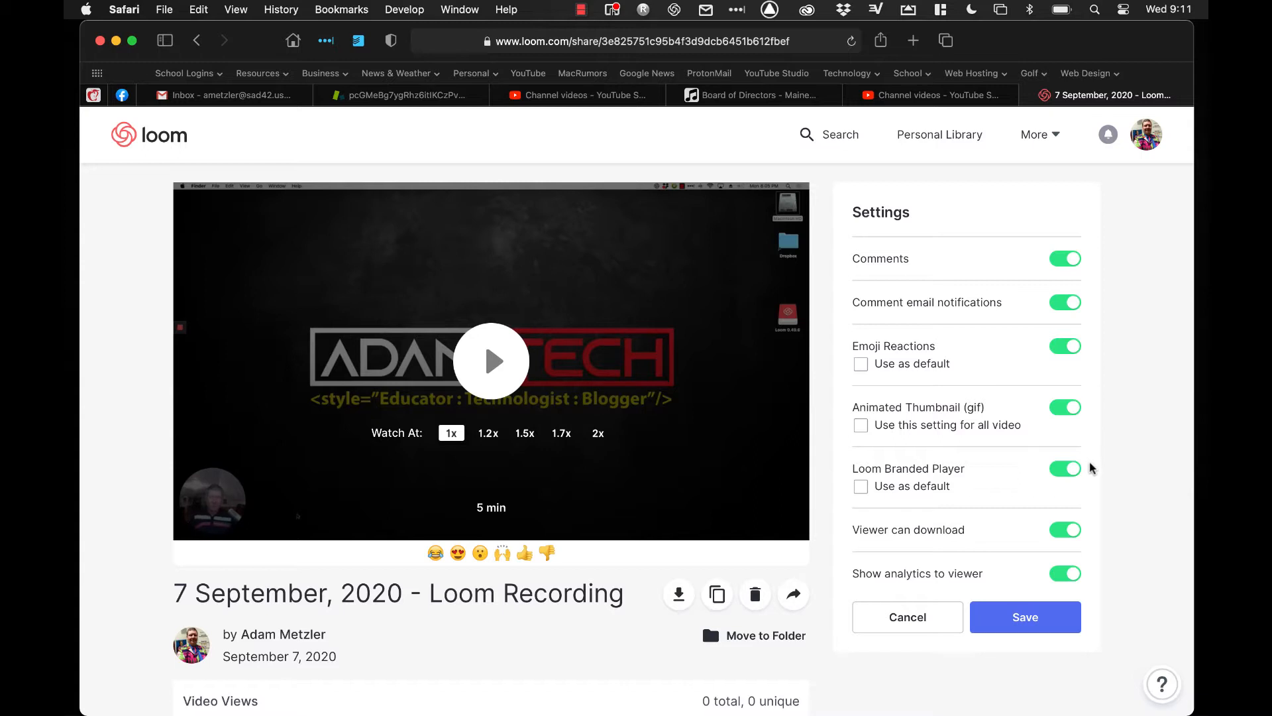
mouse_move(1091, 526)
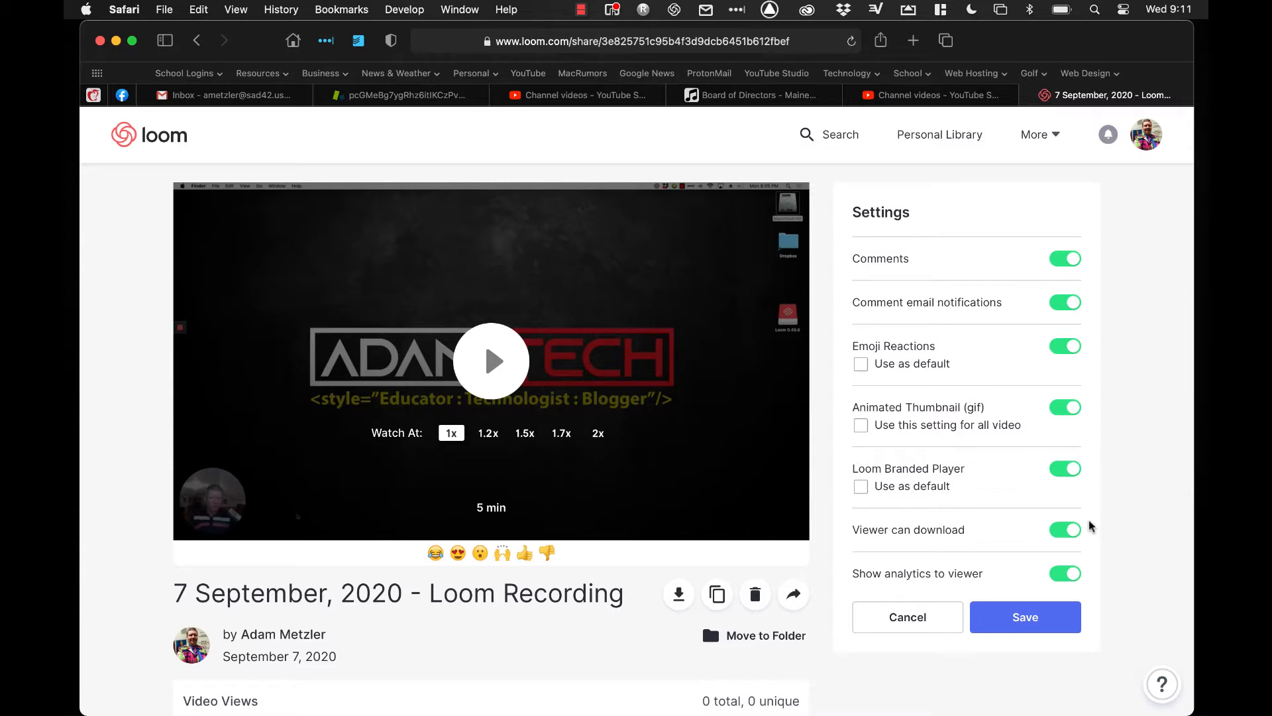
mouse_move(1087, 573)
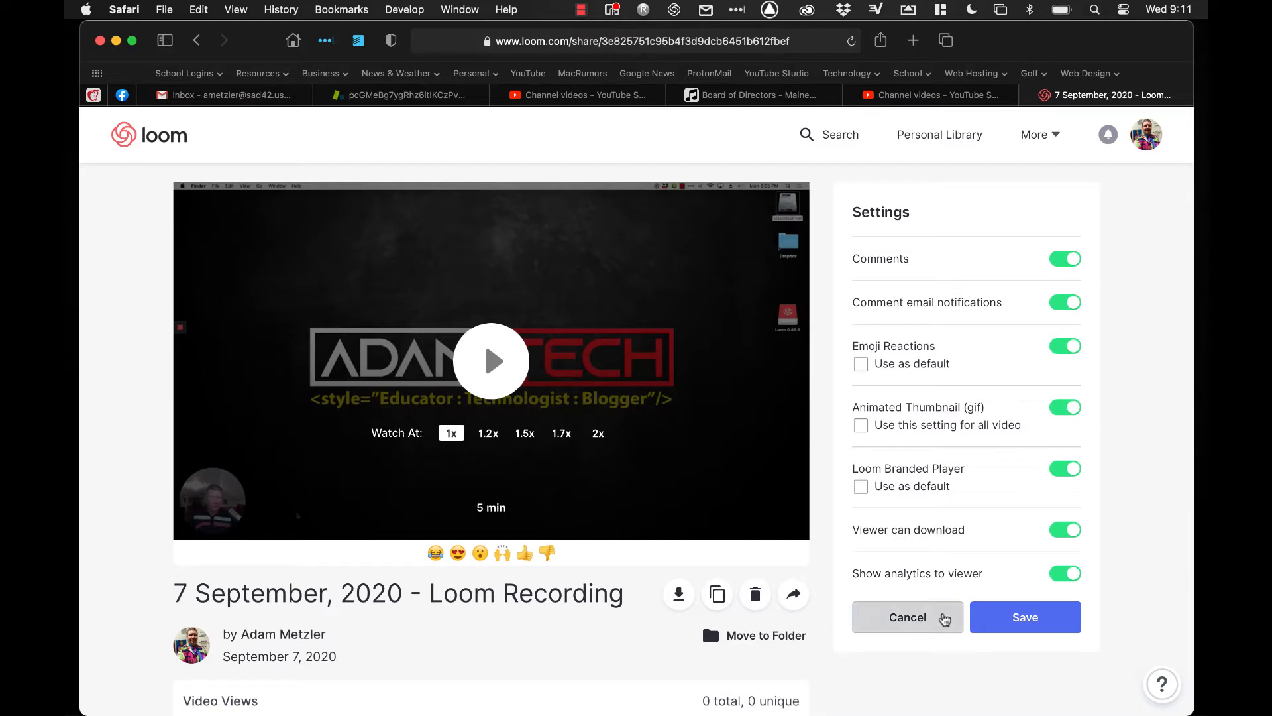
click(907, 617)
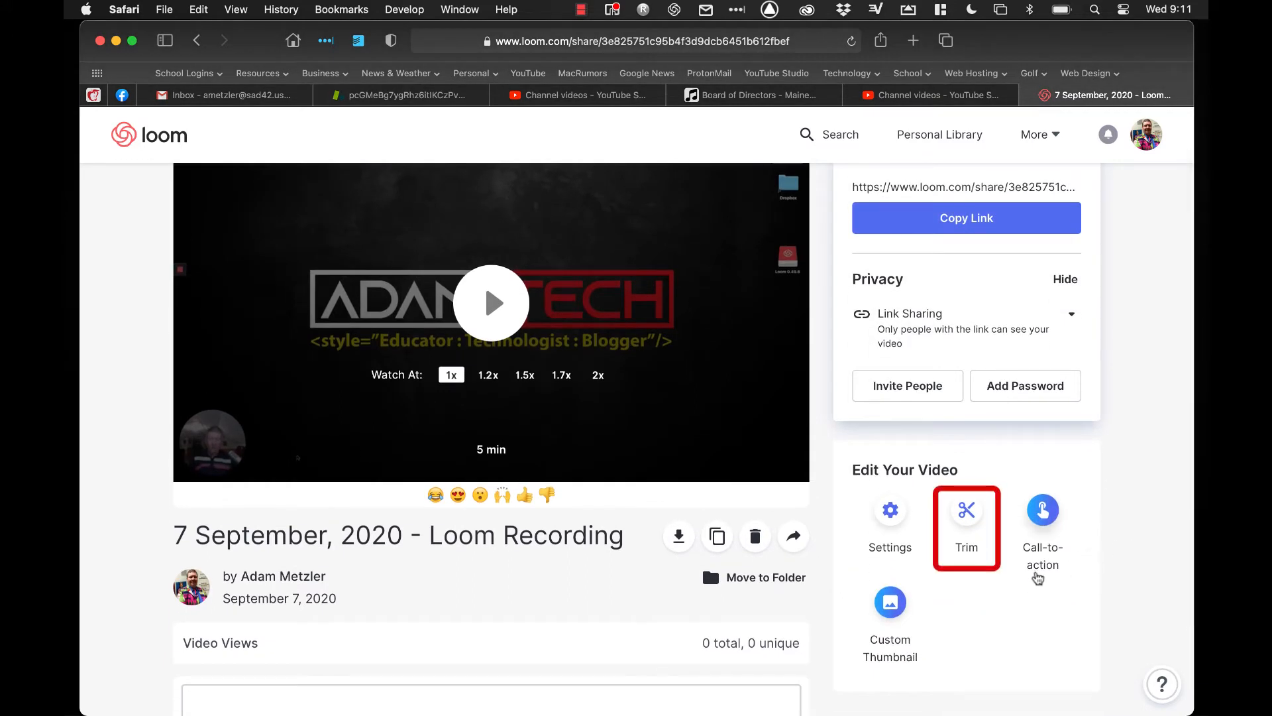
mouse_move(966, 510)
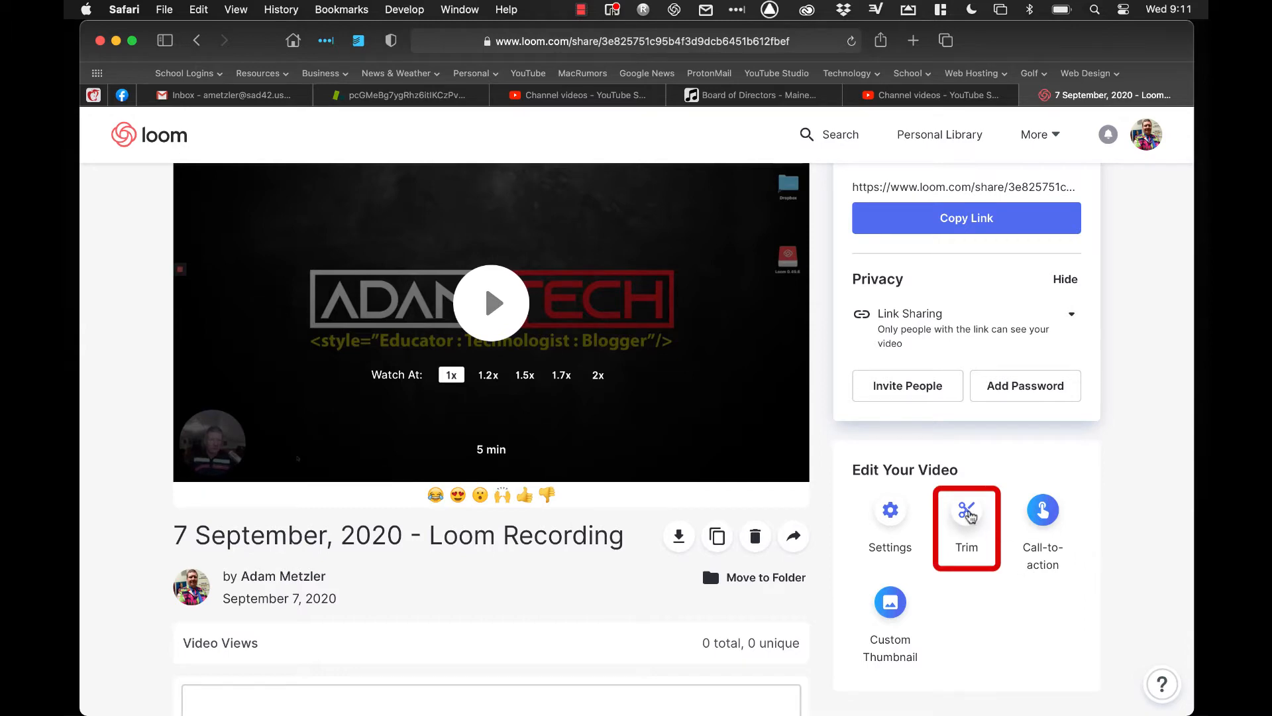
click(965, 527)
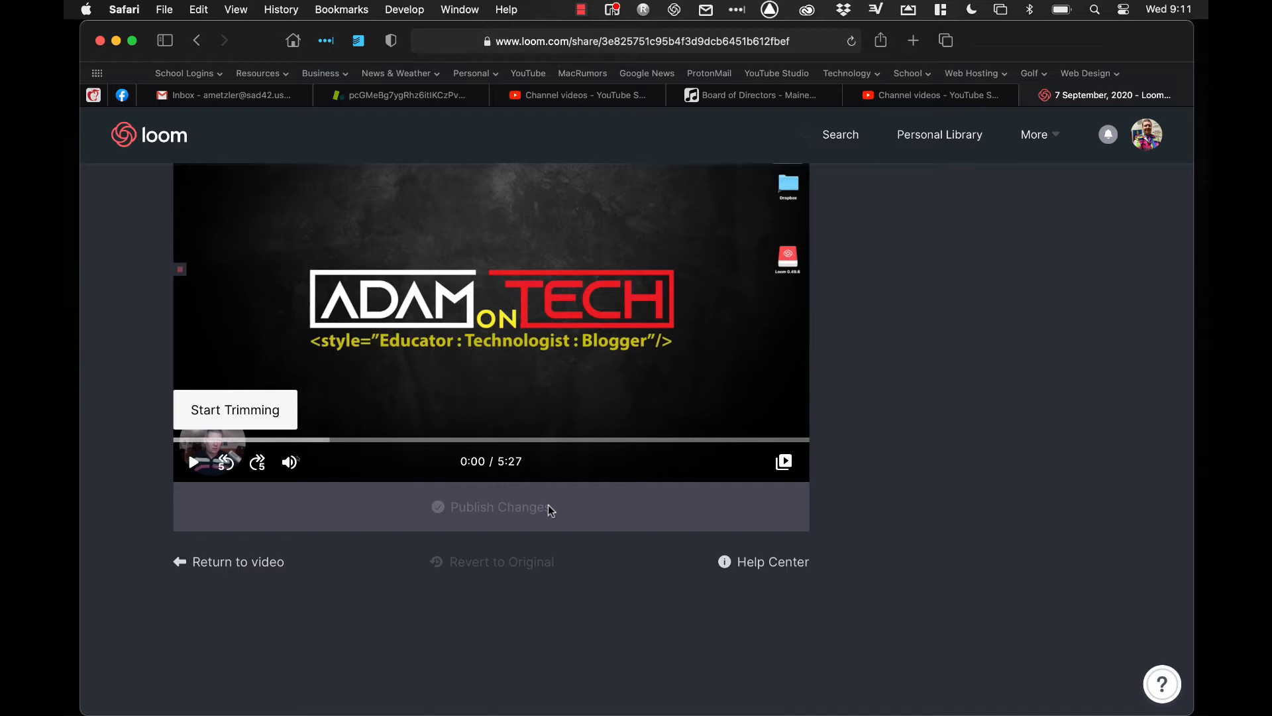
mouse_move(496, 499)
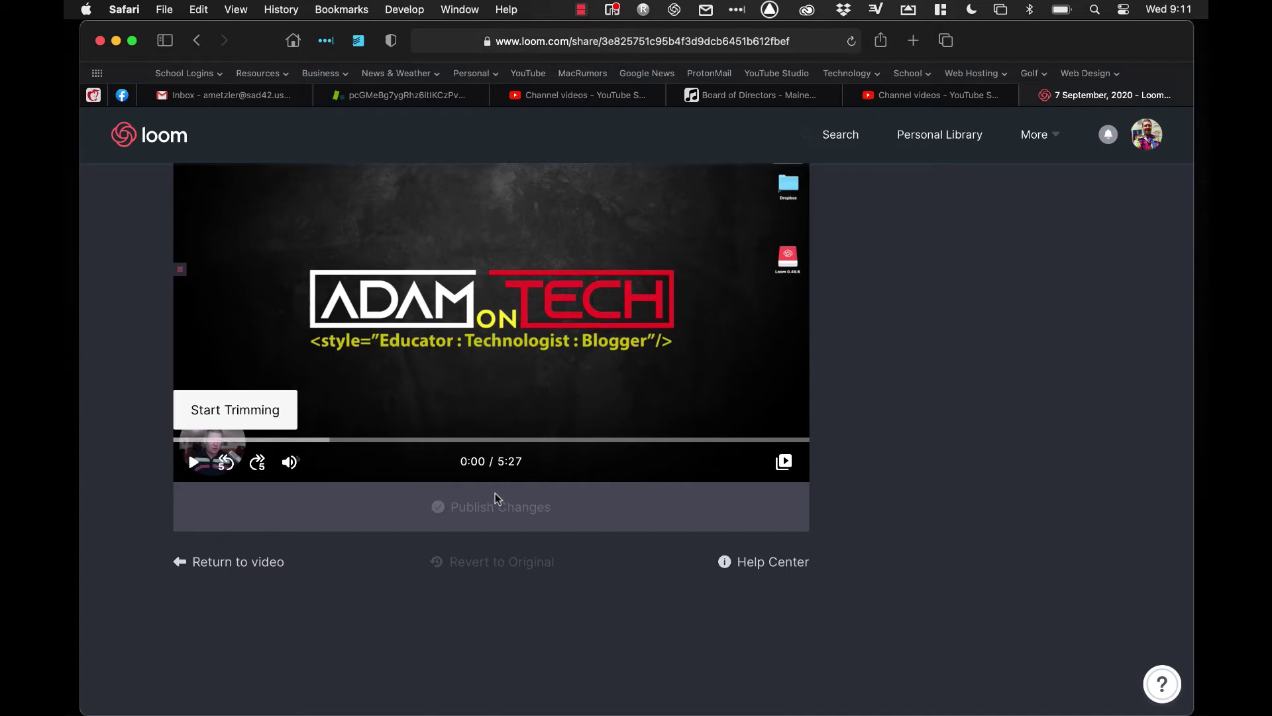
mouse_move(362, 477)
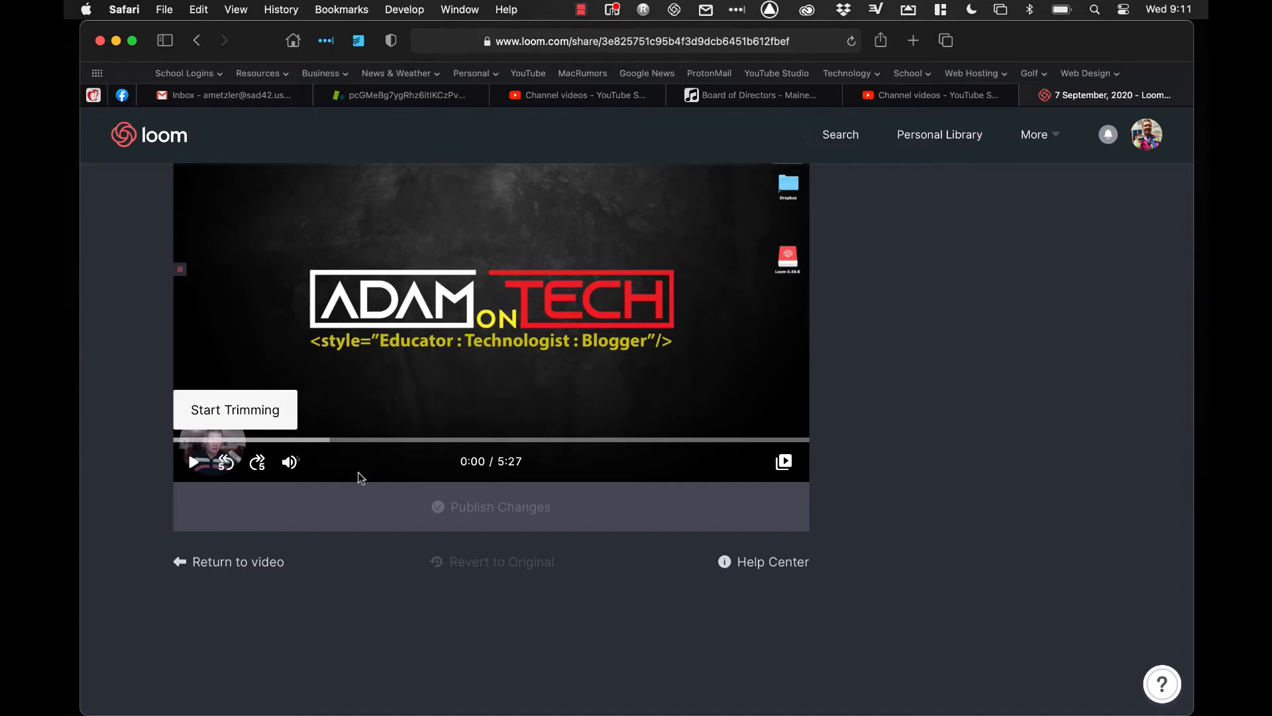
mouse_move(288, 421)
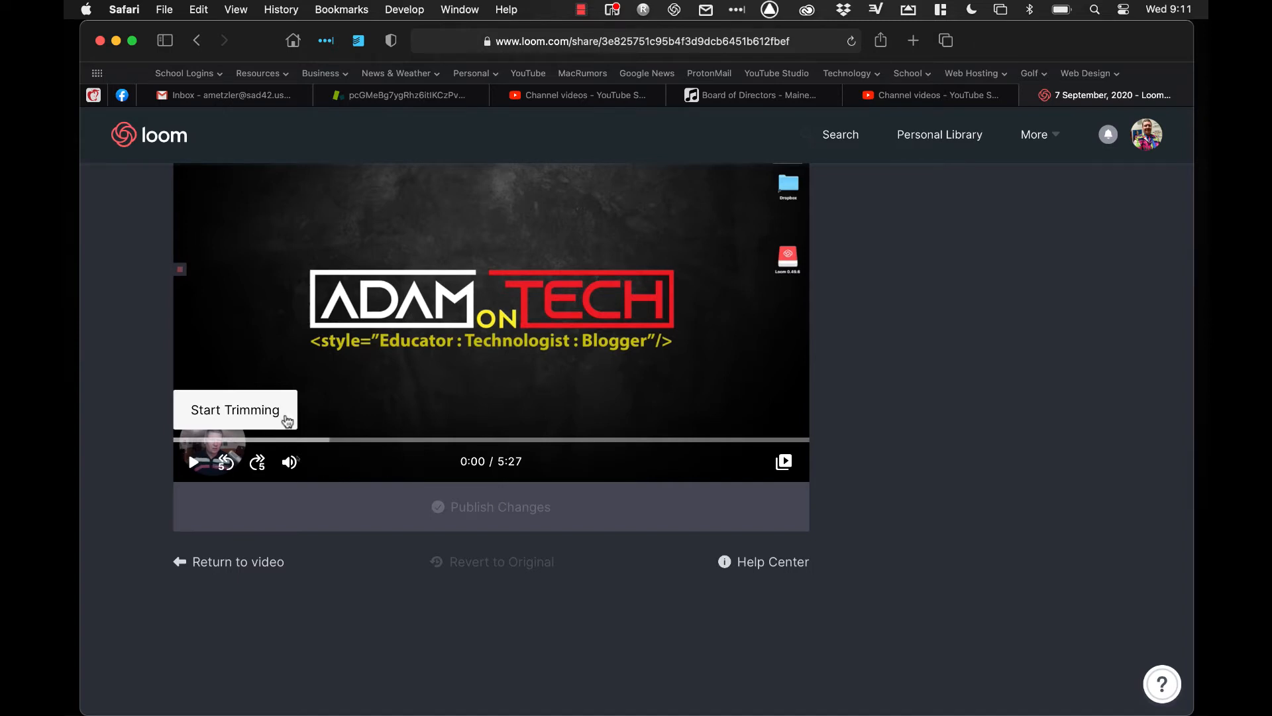
Step: Trim away the opening 0:00–0:34.3 of the recording, leaving it unpublished
click(236, 408)
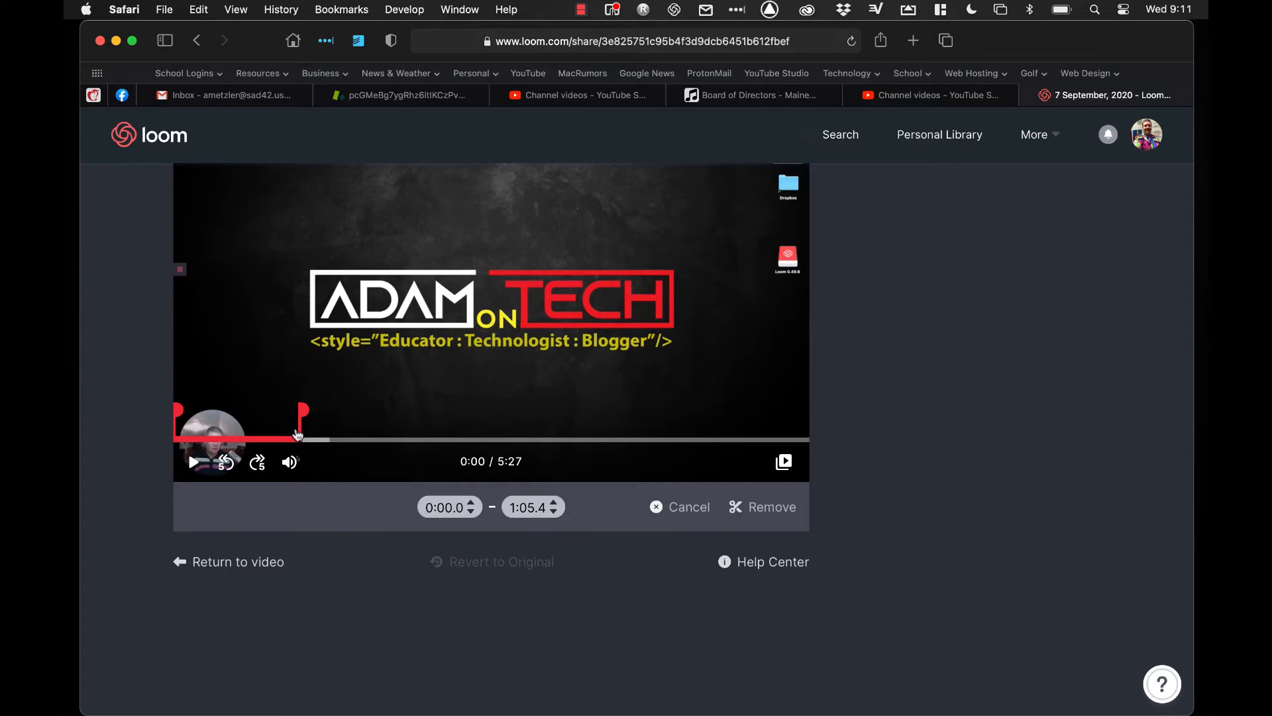
mouse_move(278, 440)
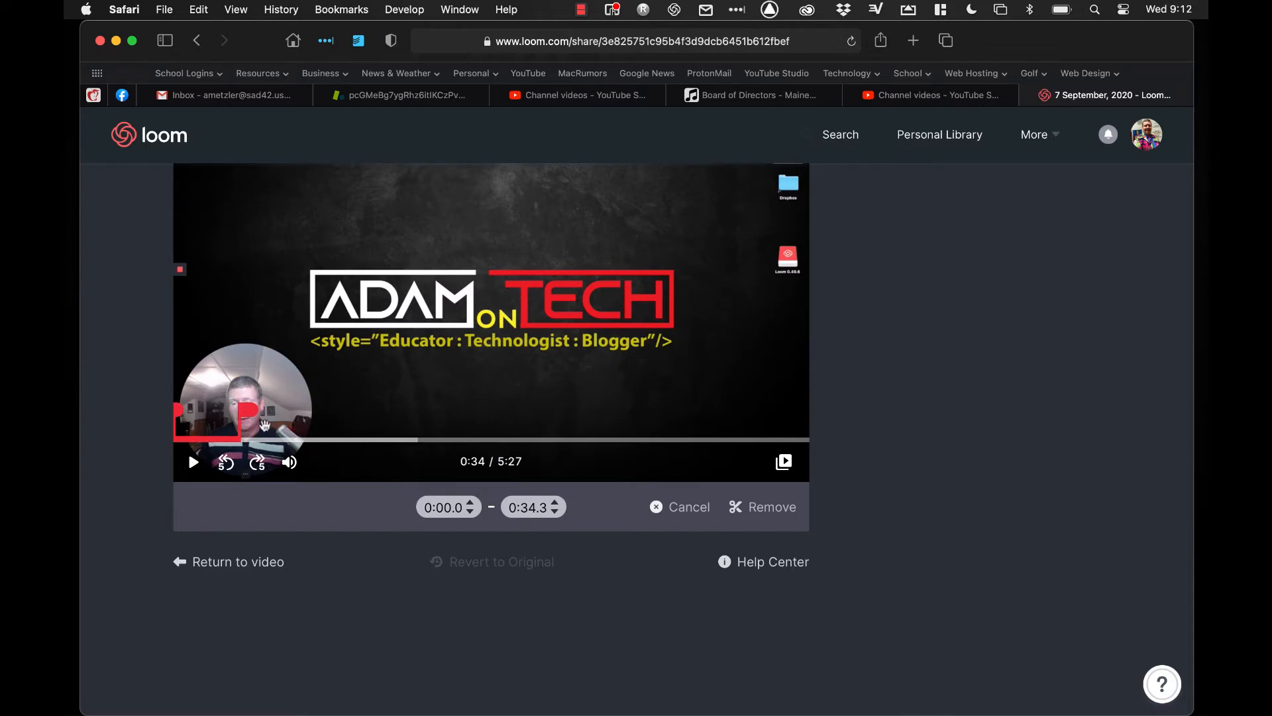
click(556, 502)
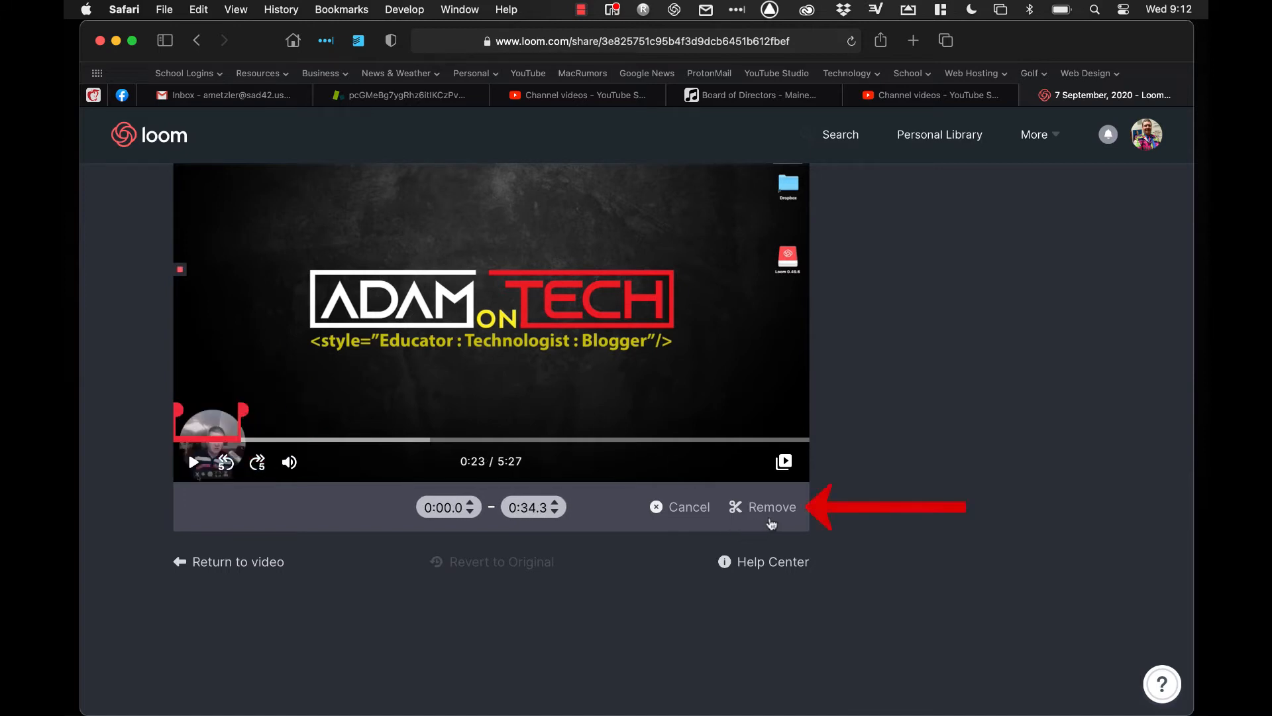
click(771, 506)
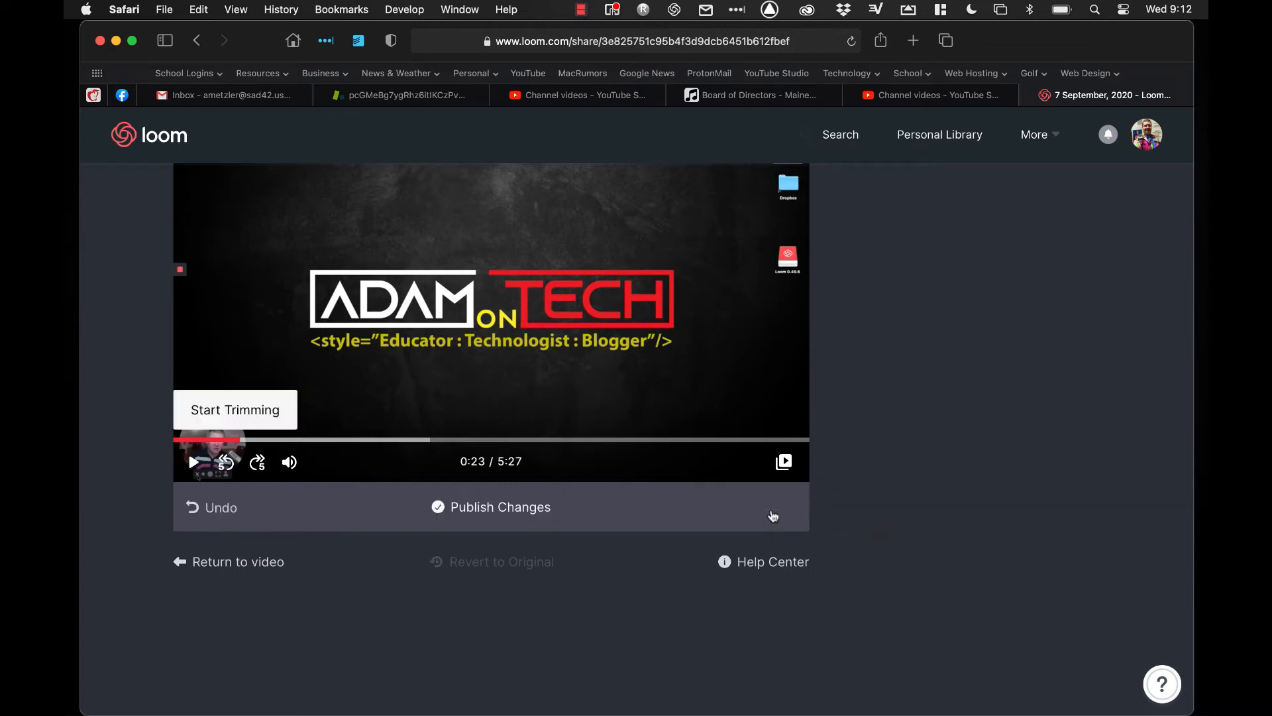
mouse_move(239, 439)
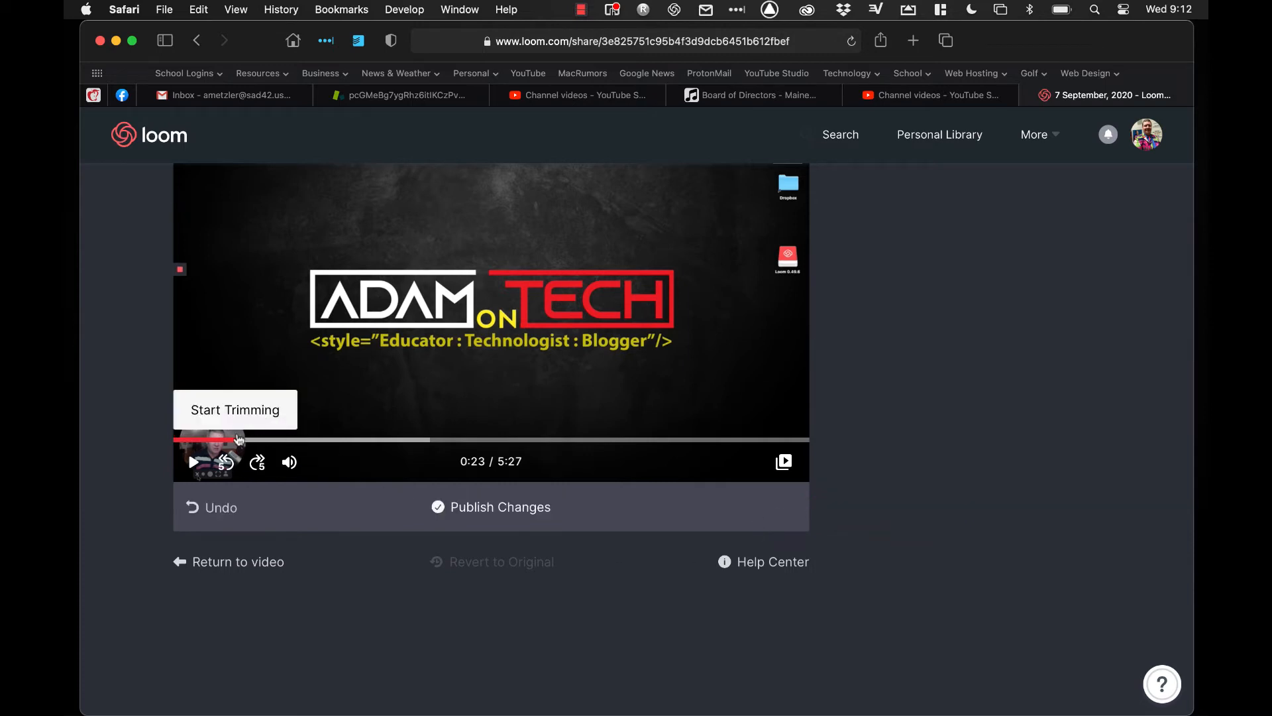
mouse_move(194, 461)
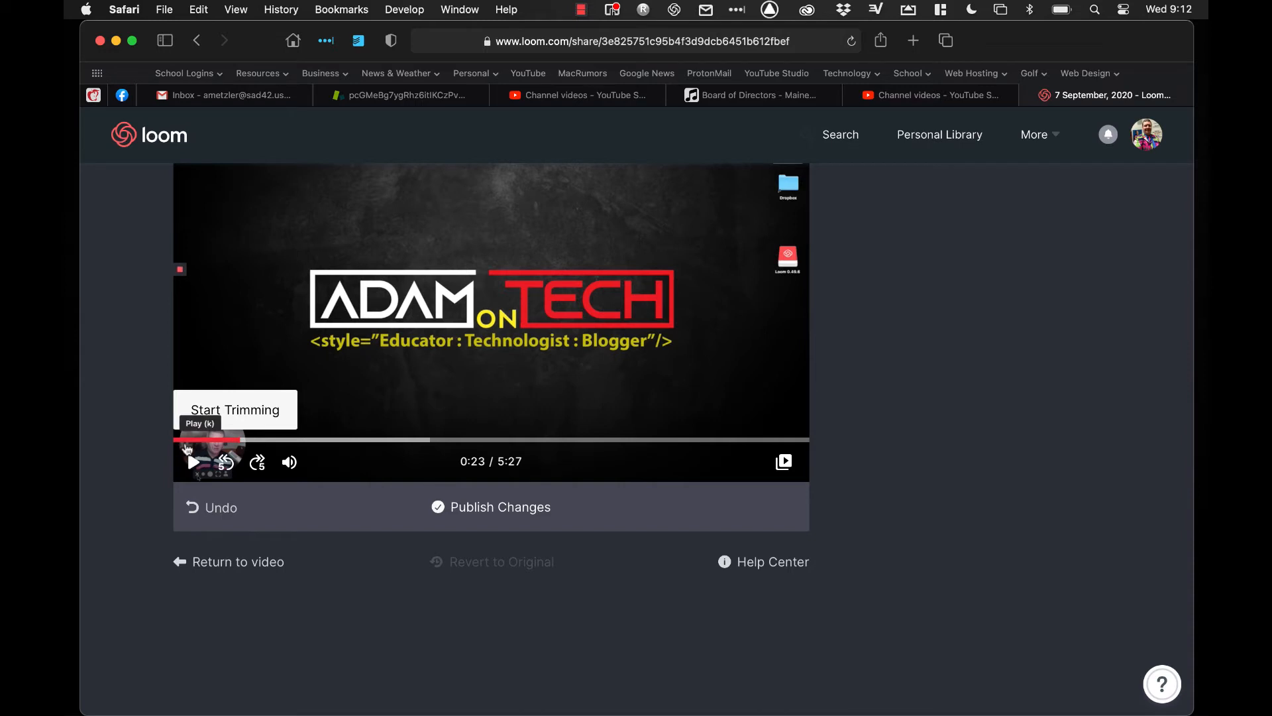
mouse_move(257, 462)
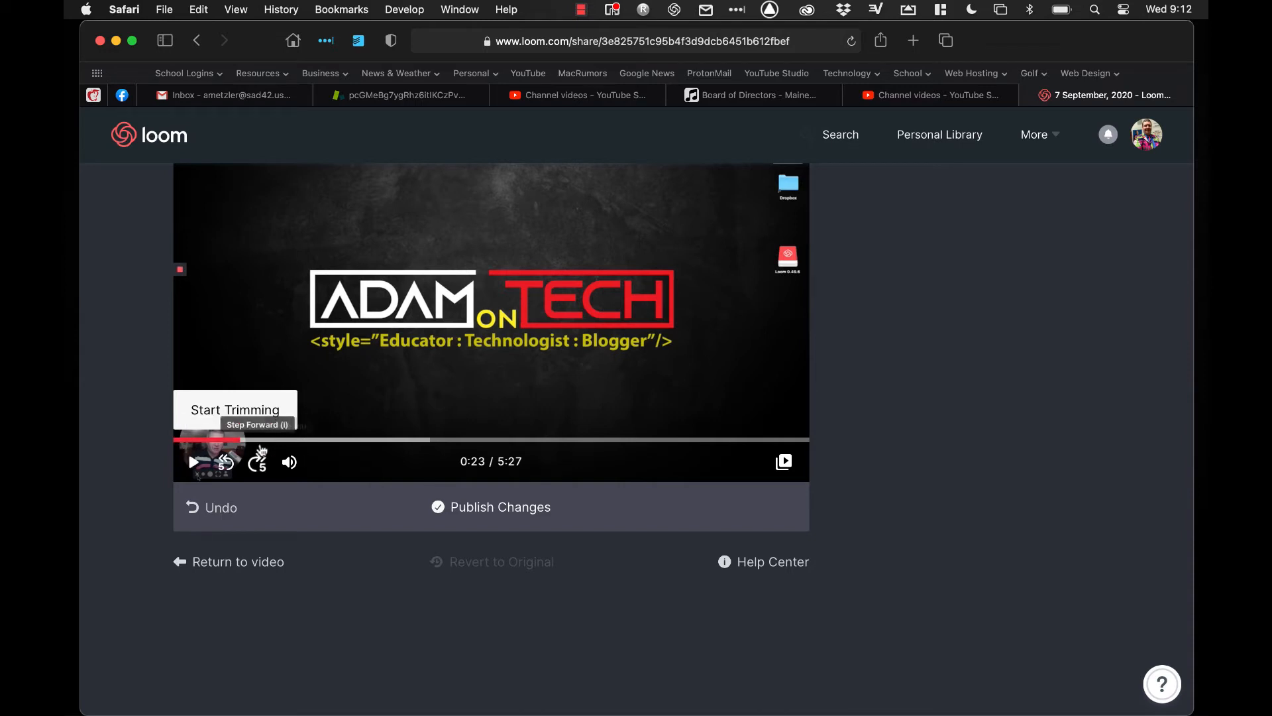
mouse_move(248, 445)
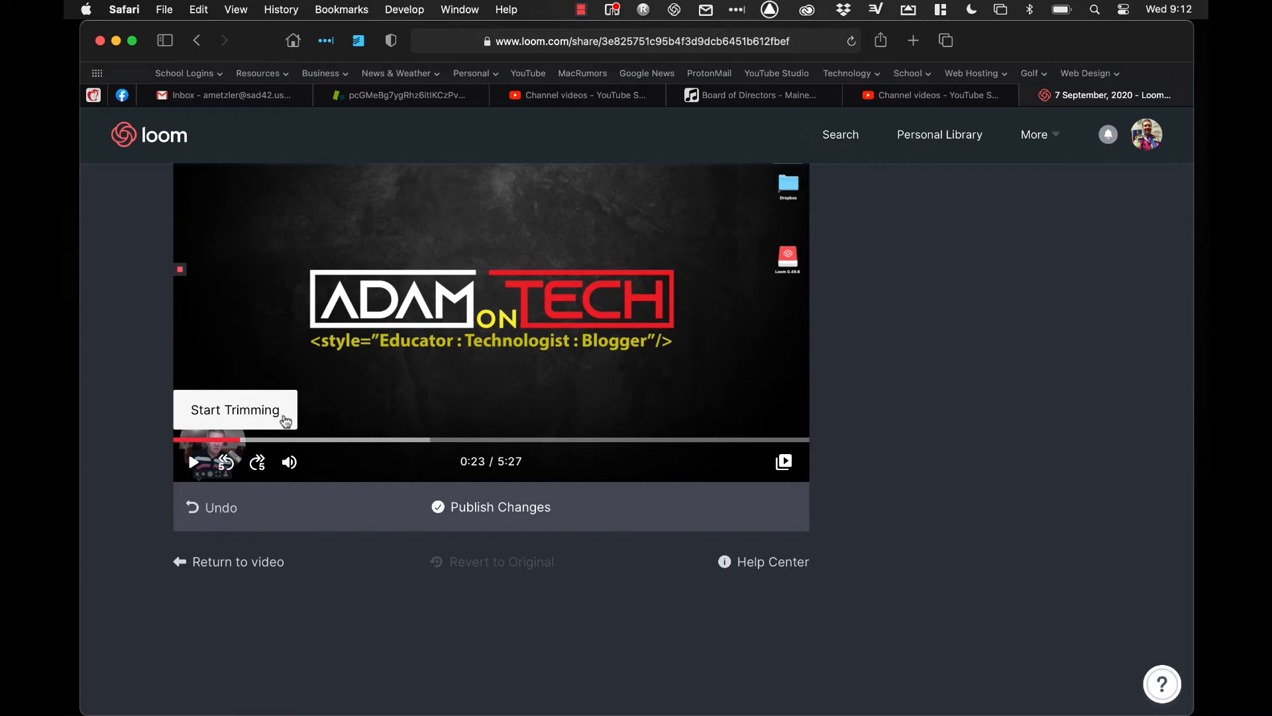
Step: Mark a second trim range starting around 2:47.2 using the handles and Step Back
click(235, 409)
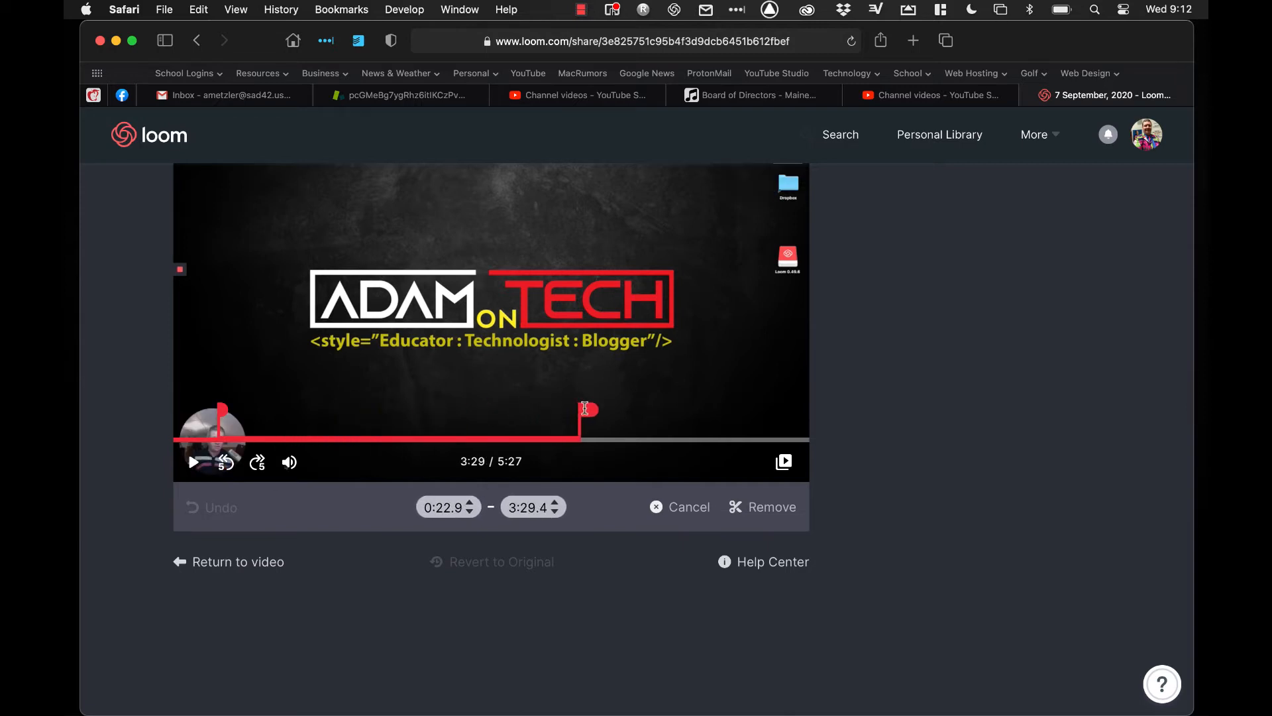
drag(221, 410, 253, 410)
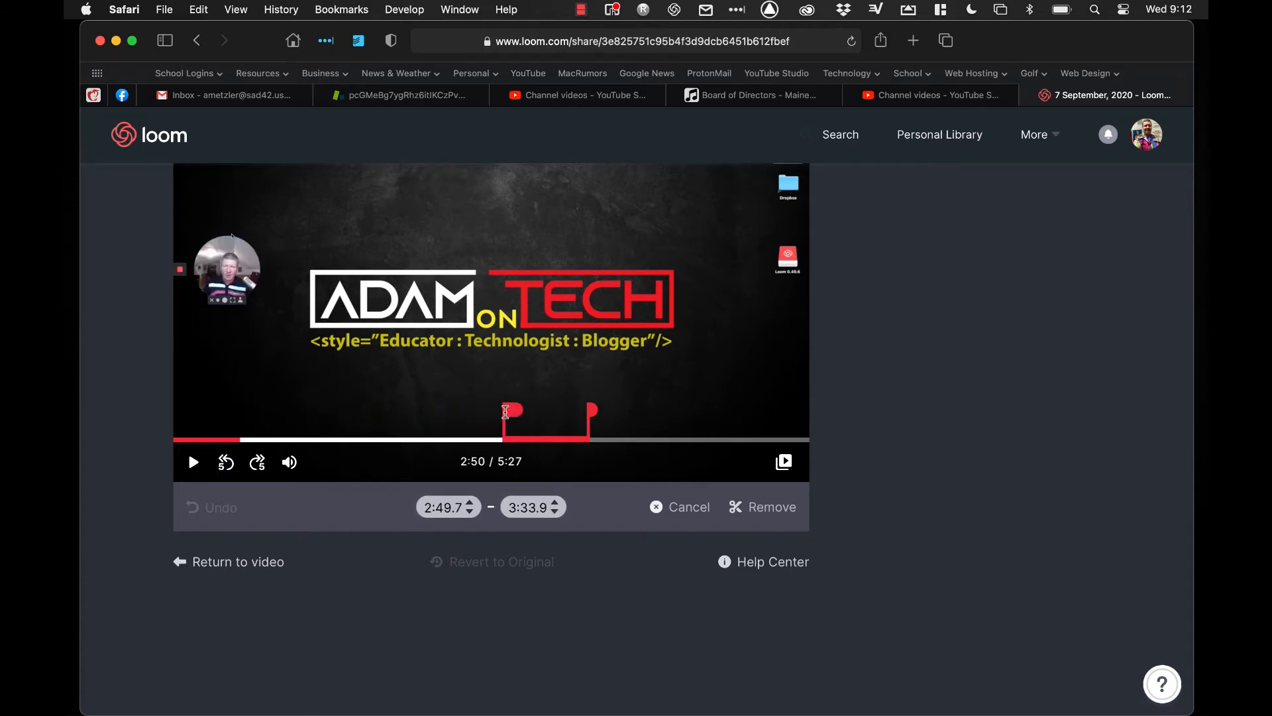
click(224, 463)
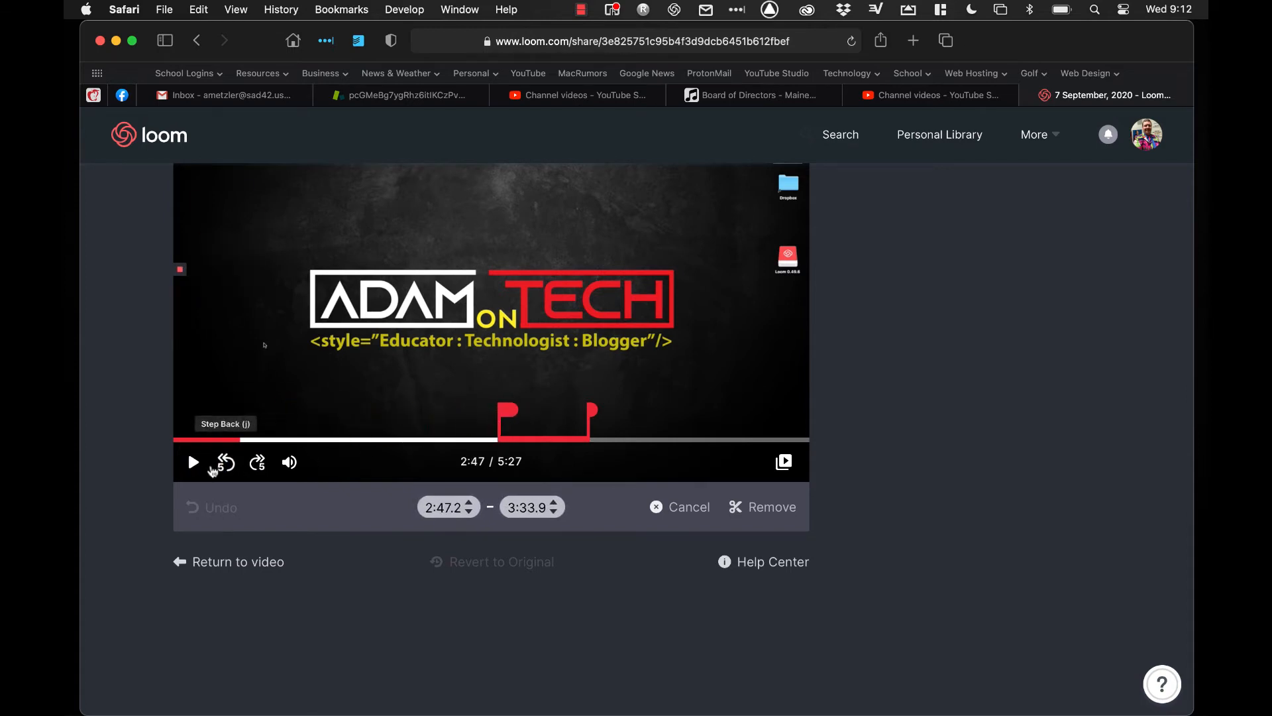
mouse_move(193, 463)
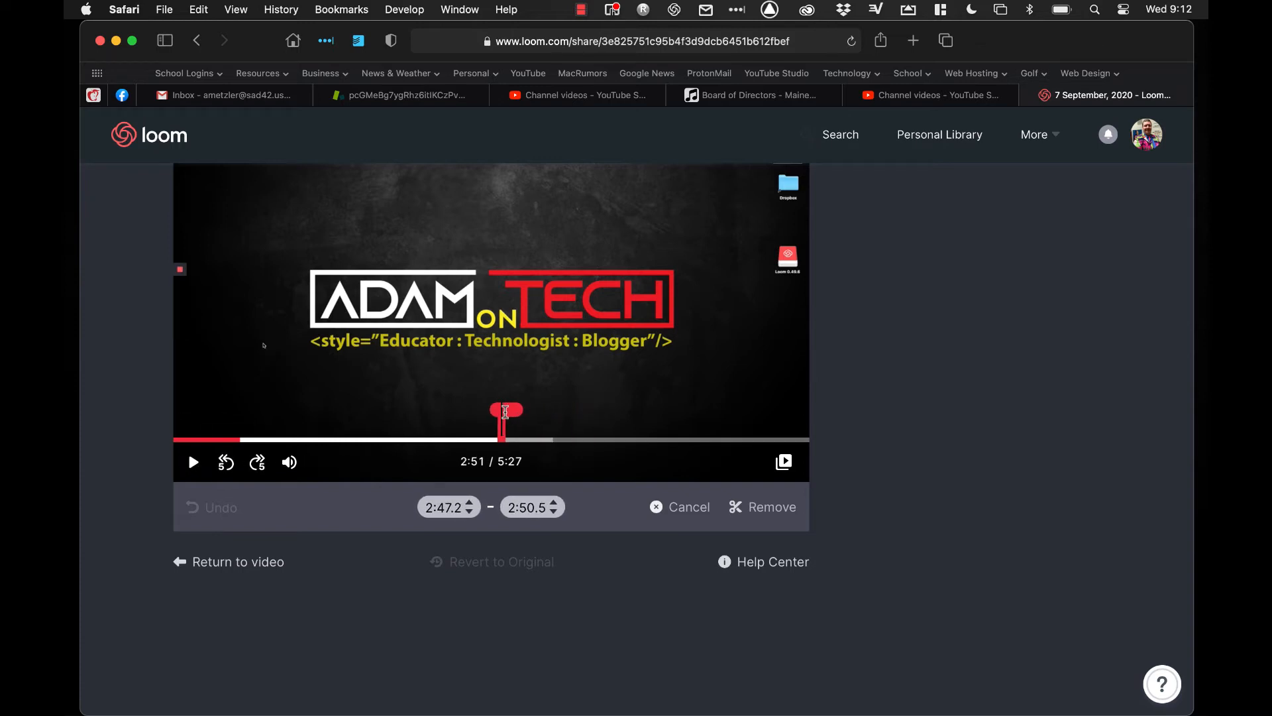
mouse_move(564, 424)
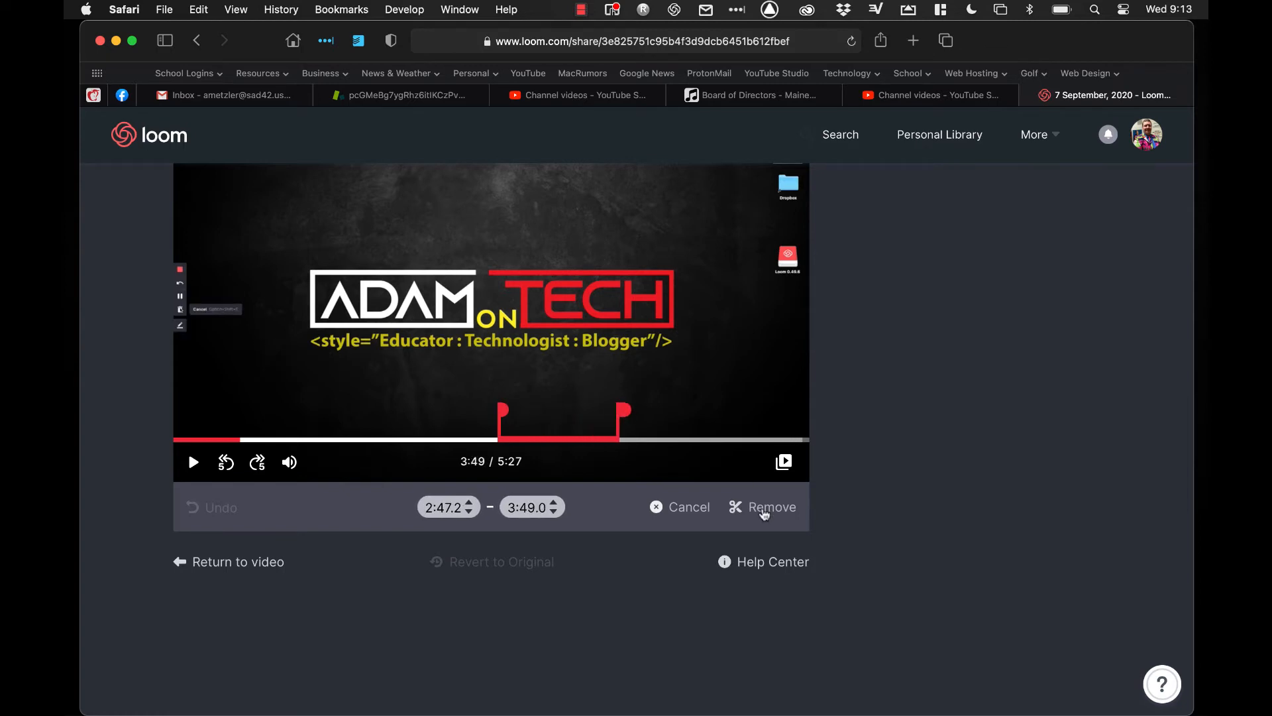
Step: Remove the 2:47–3:49 section, preview playback across it, then select that cut
click(770, 506)
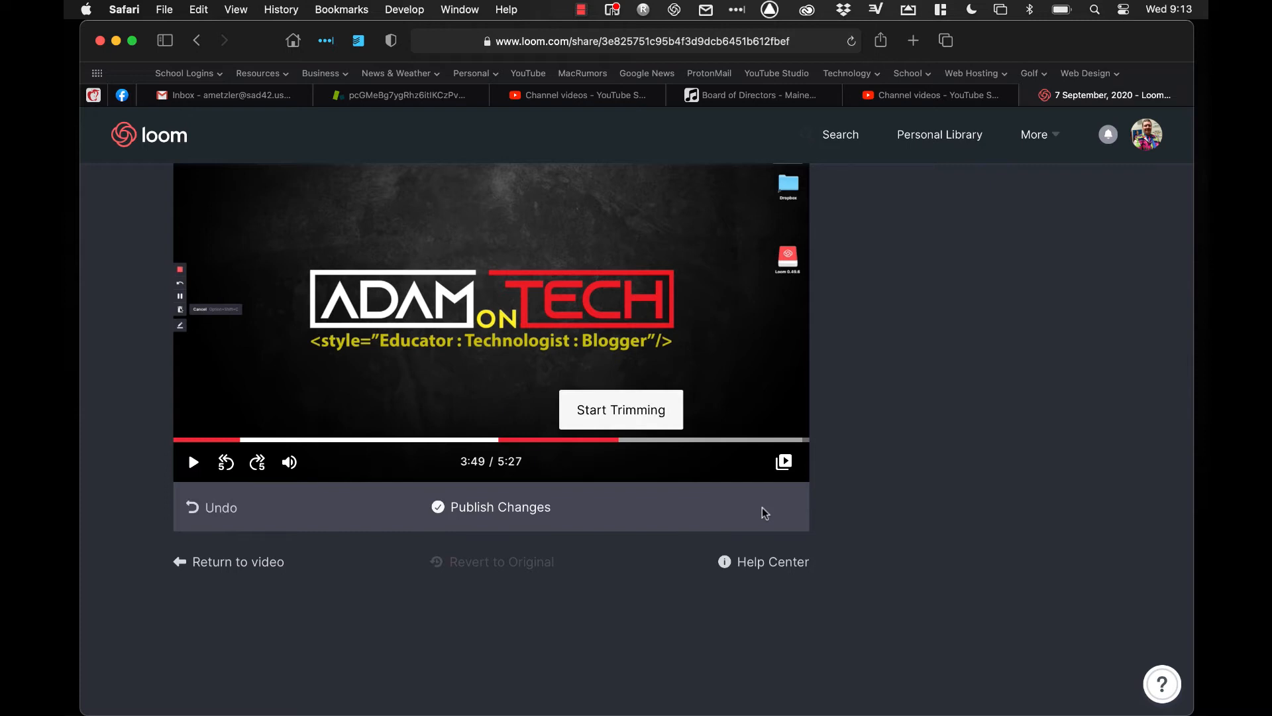
mouse_move(491, 446)
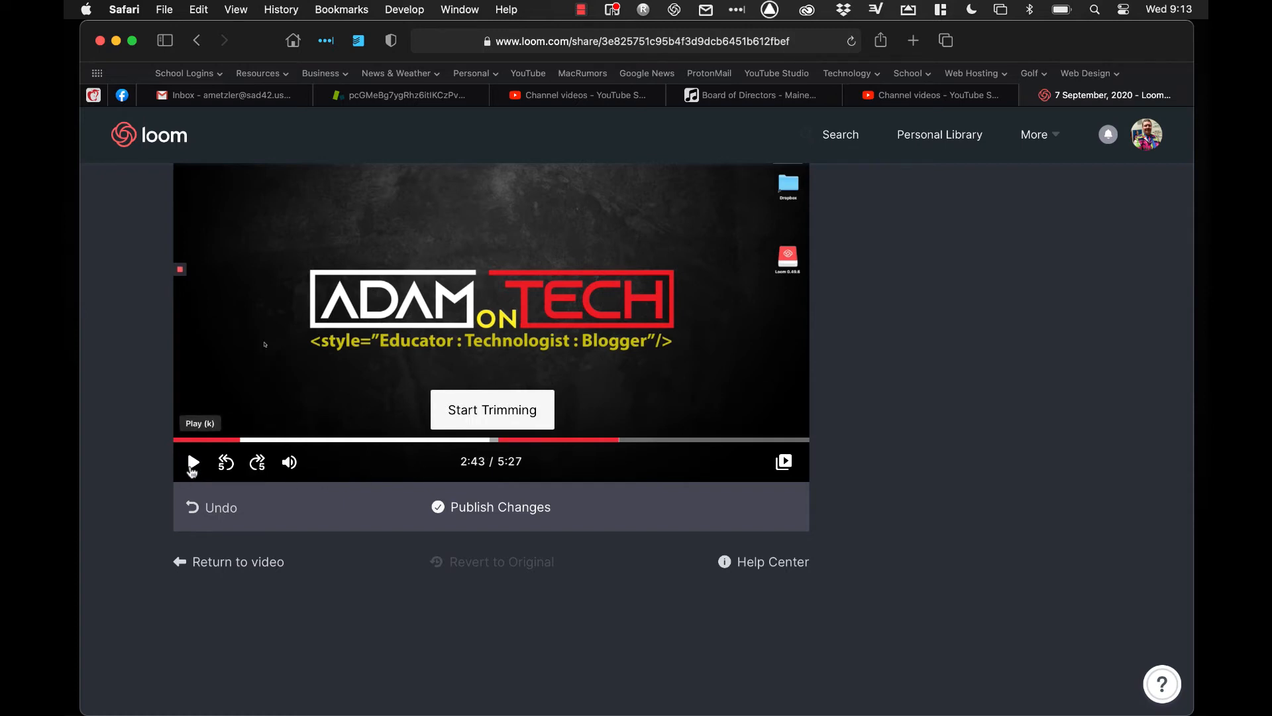
click(193, 462)
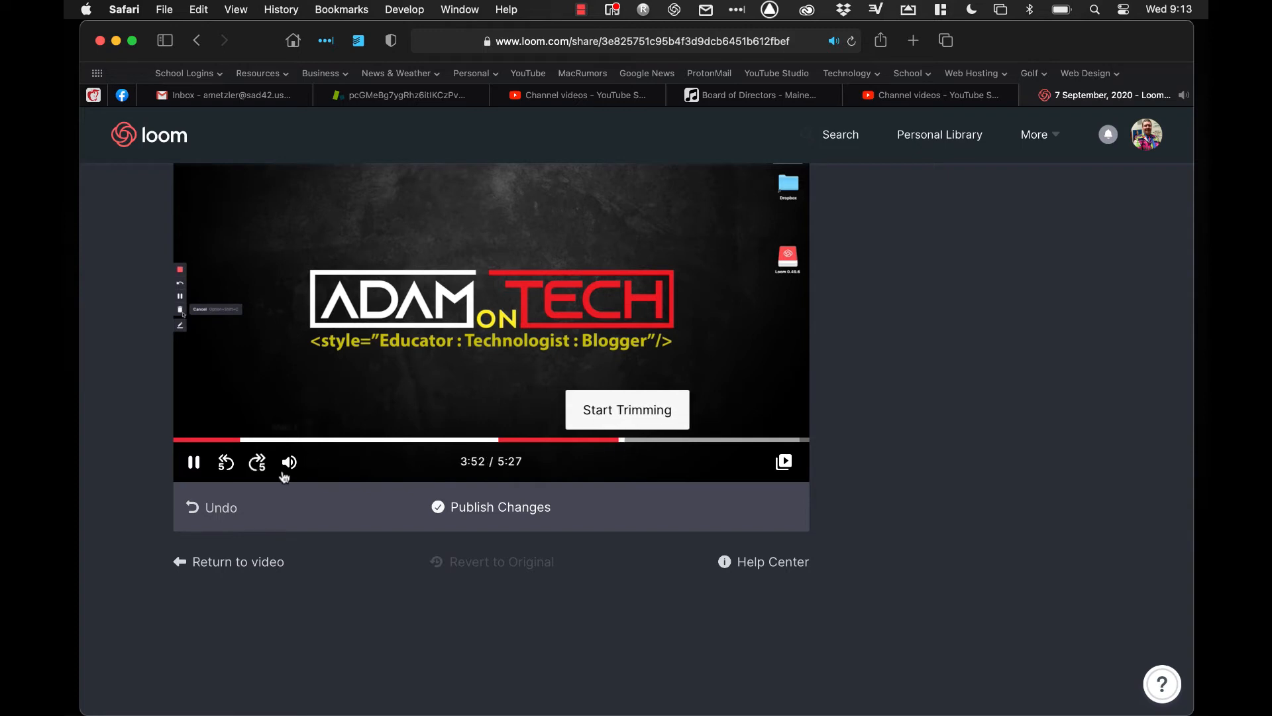
click(194, 462)
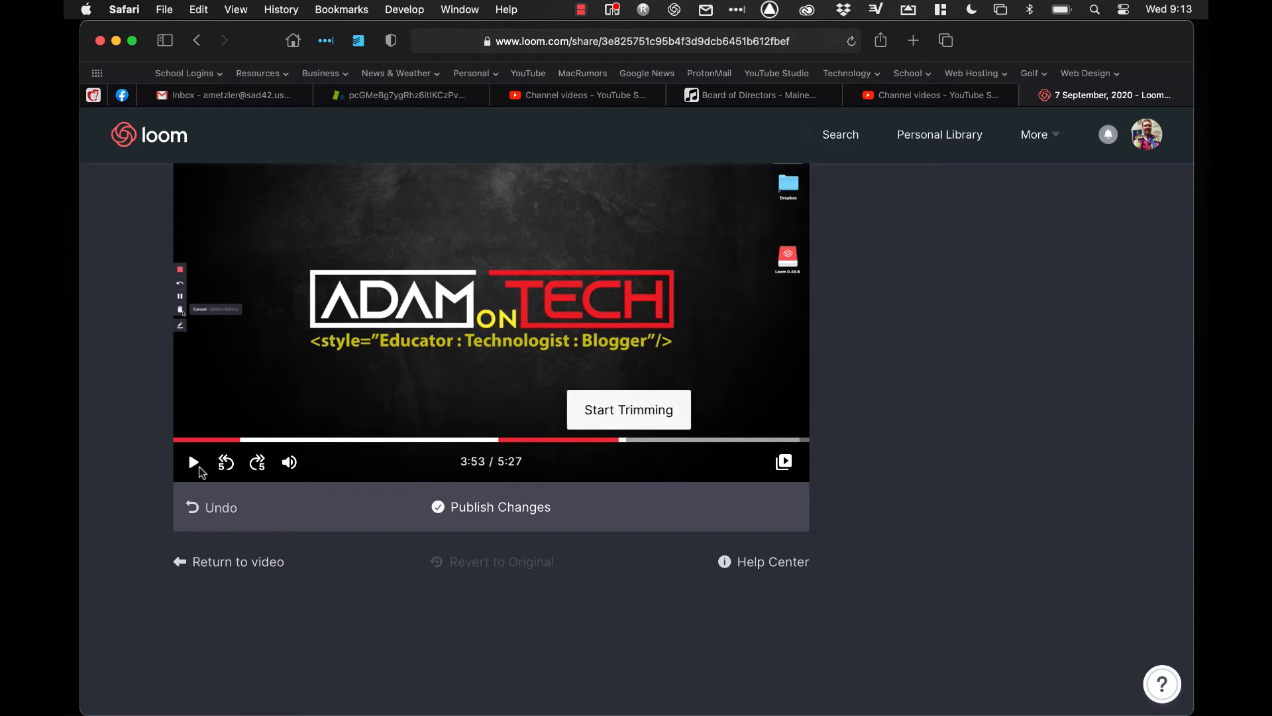
mouse_move(225, 462)
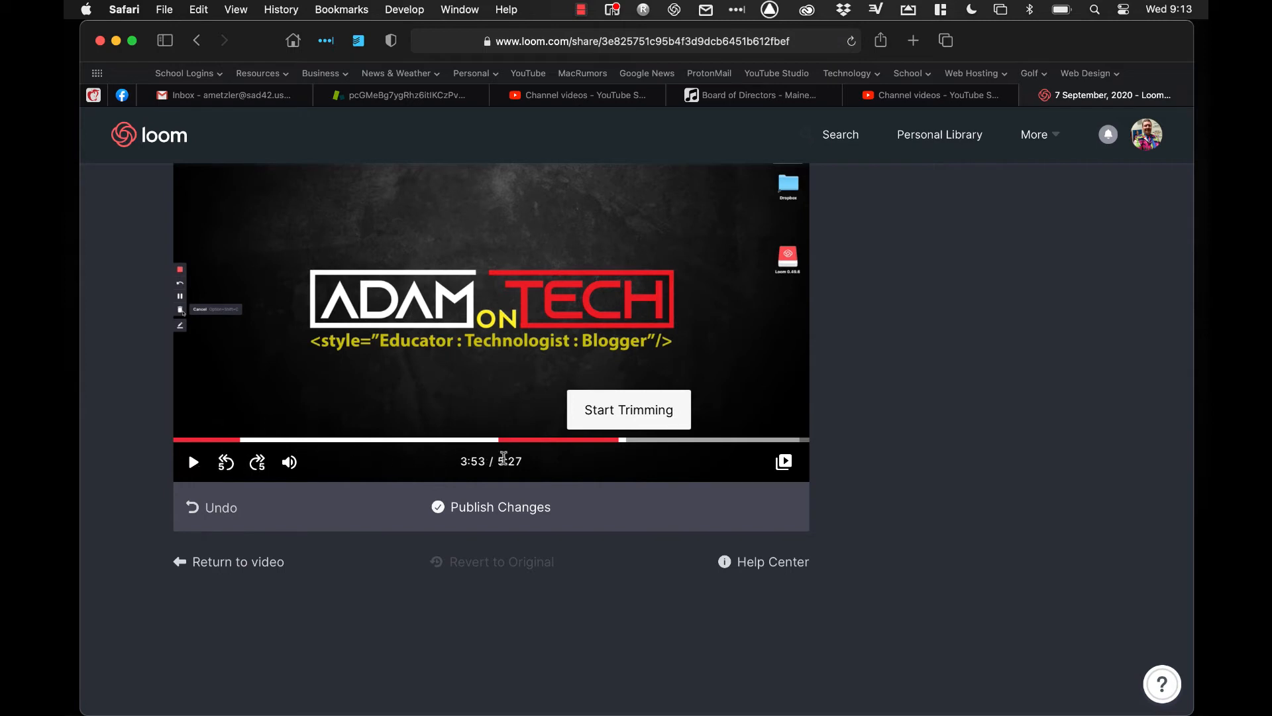
click(628, 409)
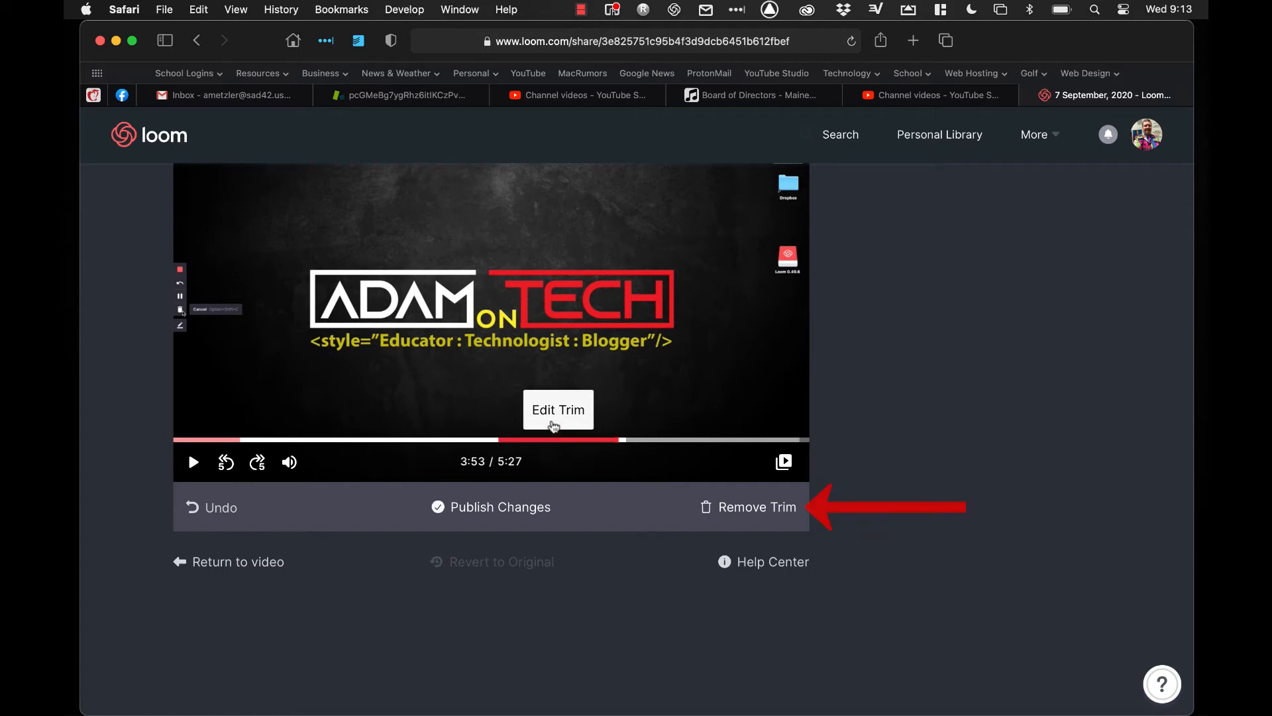
mouse_move(731, 528)
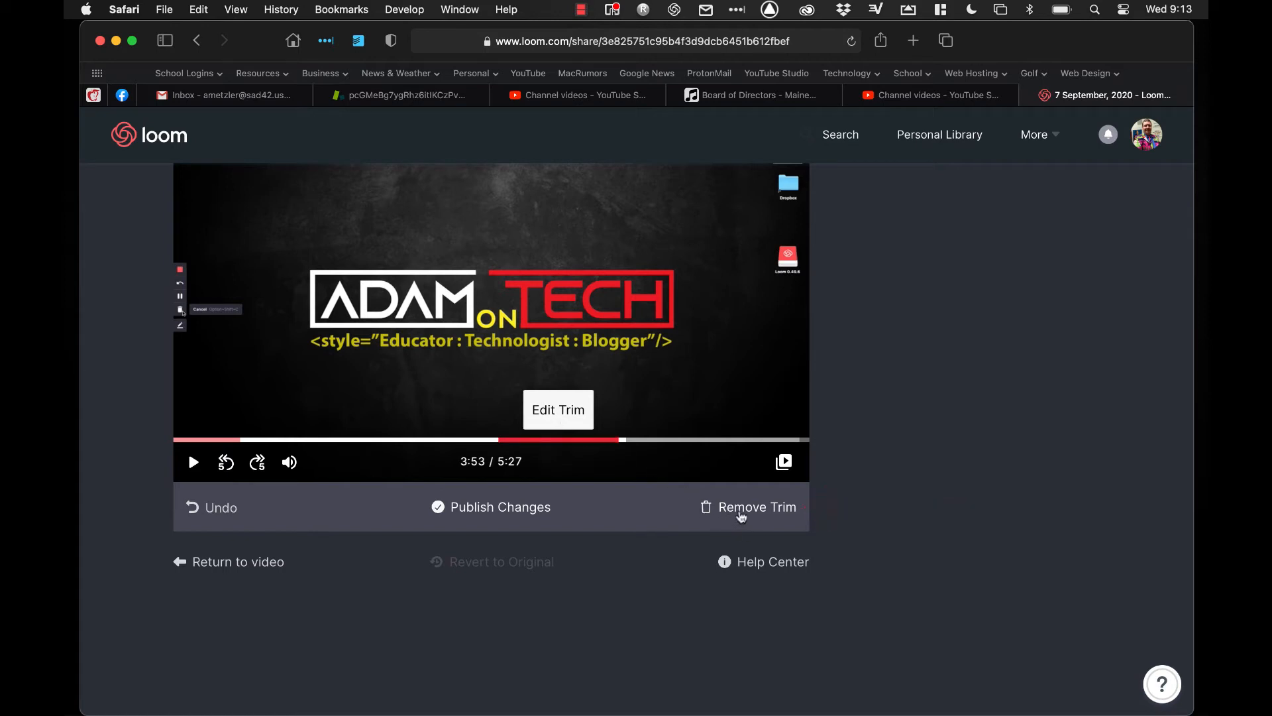
Step: Remove the middle cut and reopen the opening cut, adjusting it to 0:20.4–1:31.2
click(756, 506)
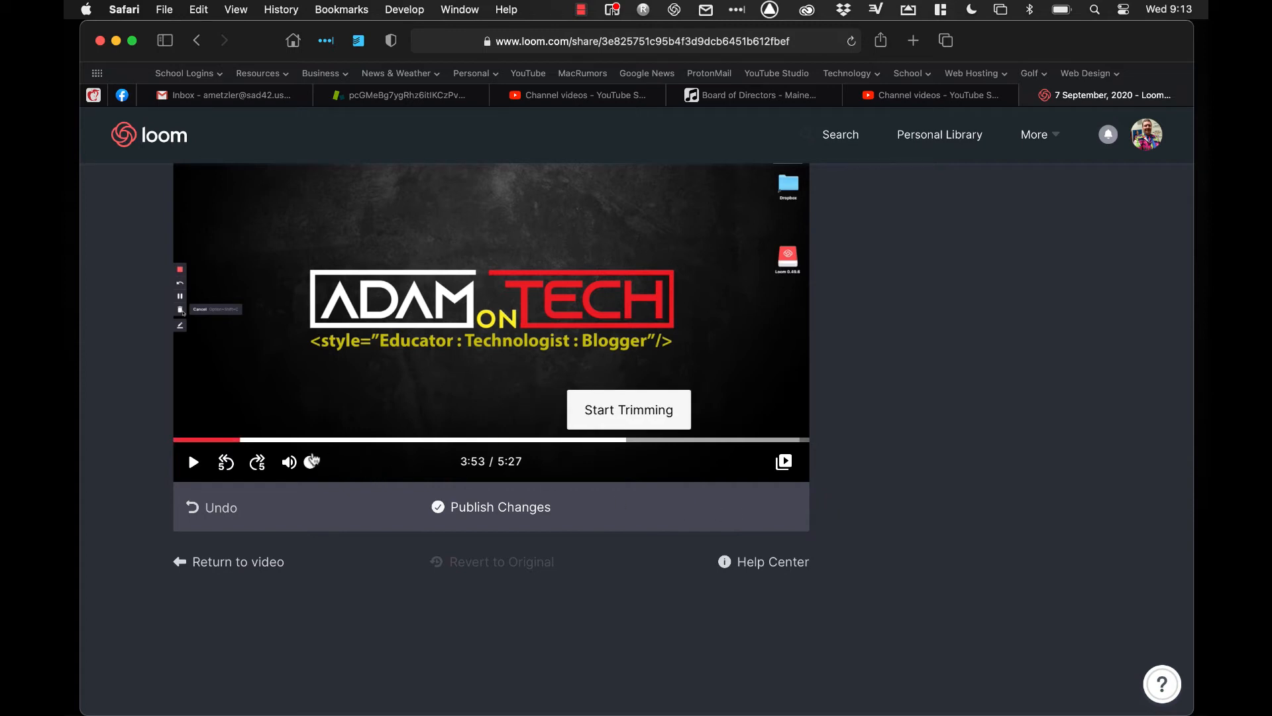
click(628, 409)
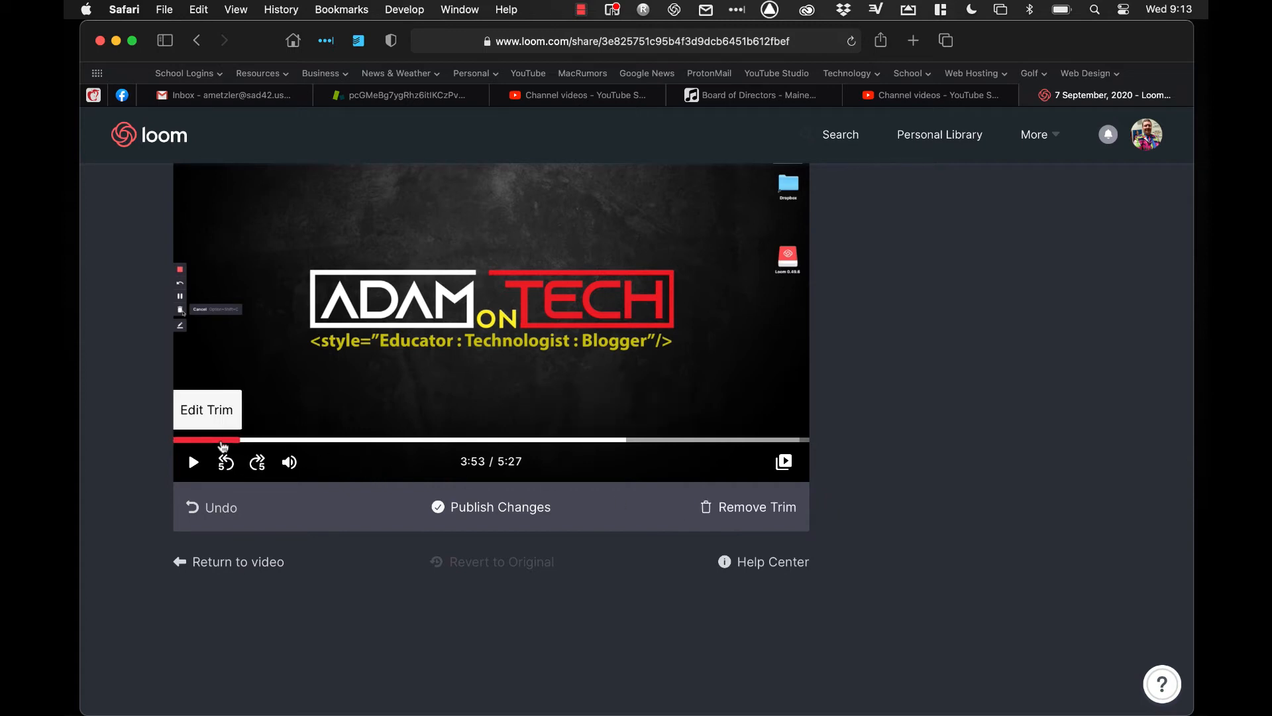
mouse_move(597, 524)
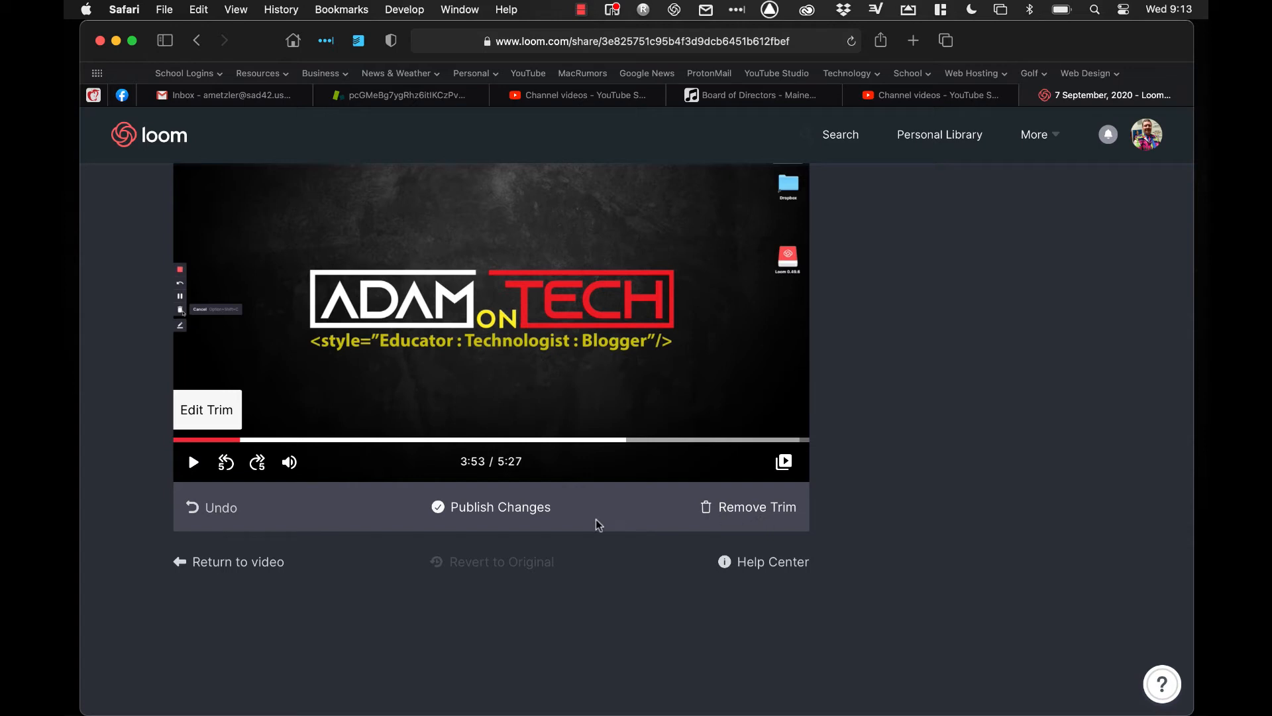
mouse_move(219, 427)
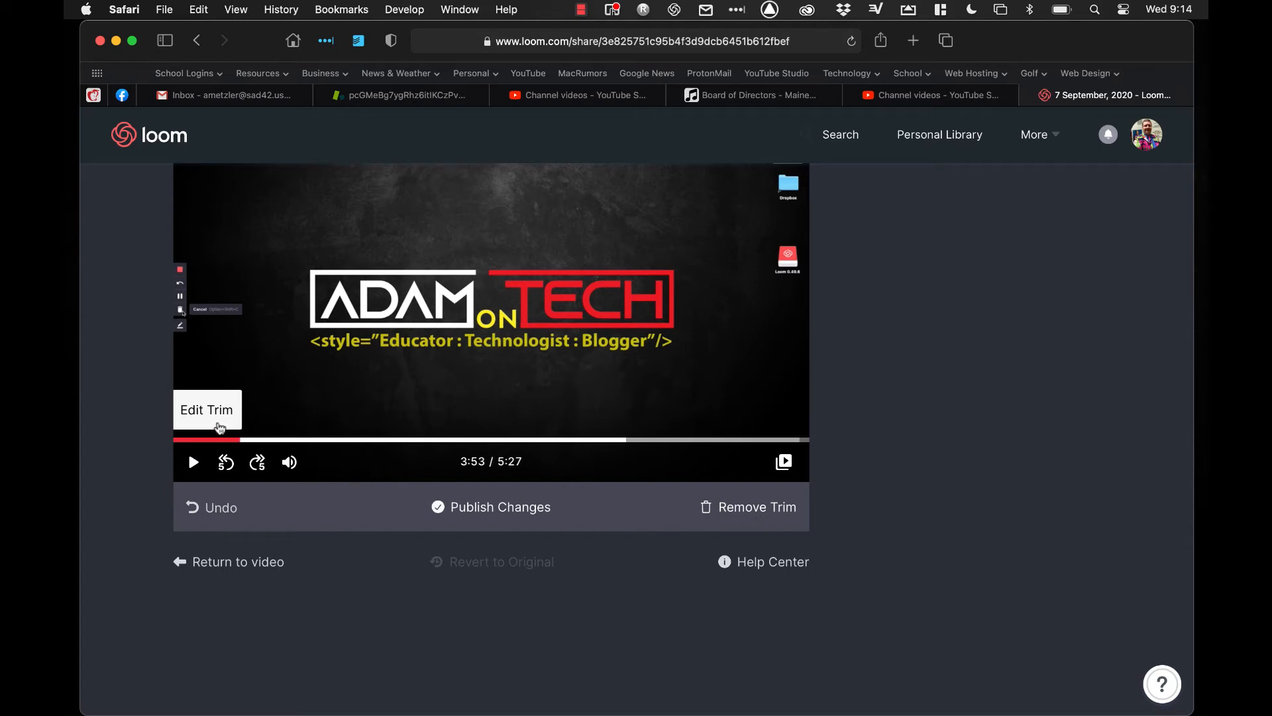
click(207, 408)
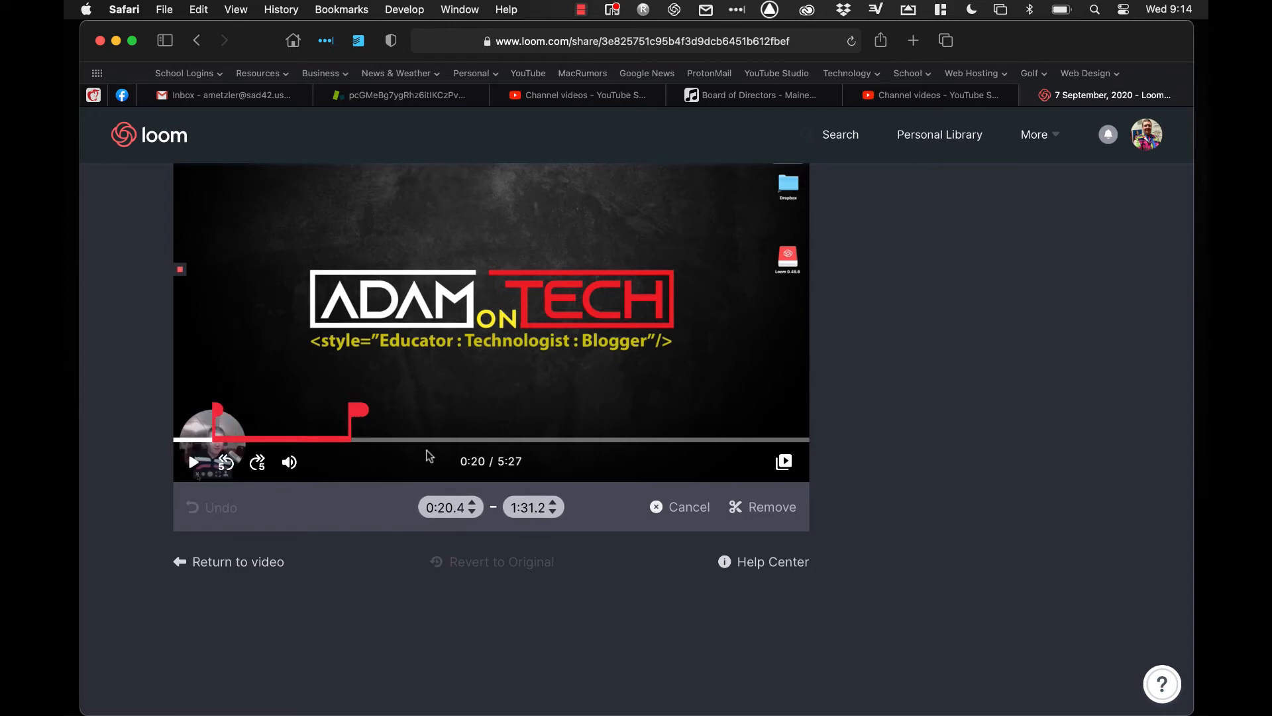
Step: Apply the 0:20–1:31 cut, then choose 'Return to video' to trigger the discard prompt
click(770, 506)
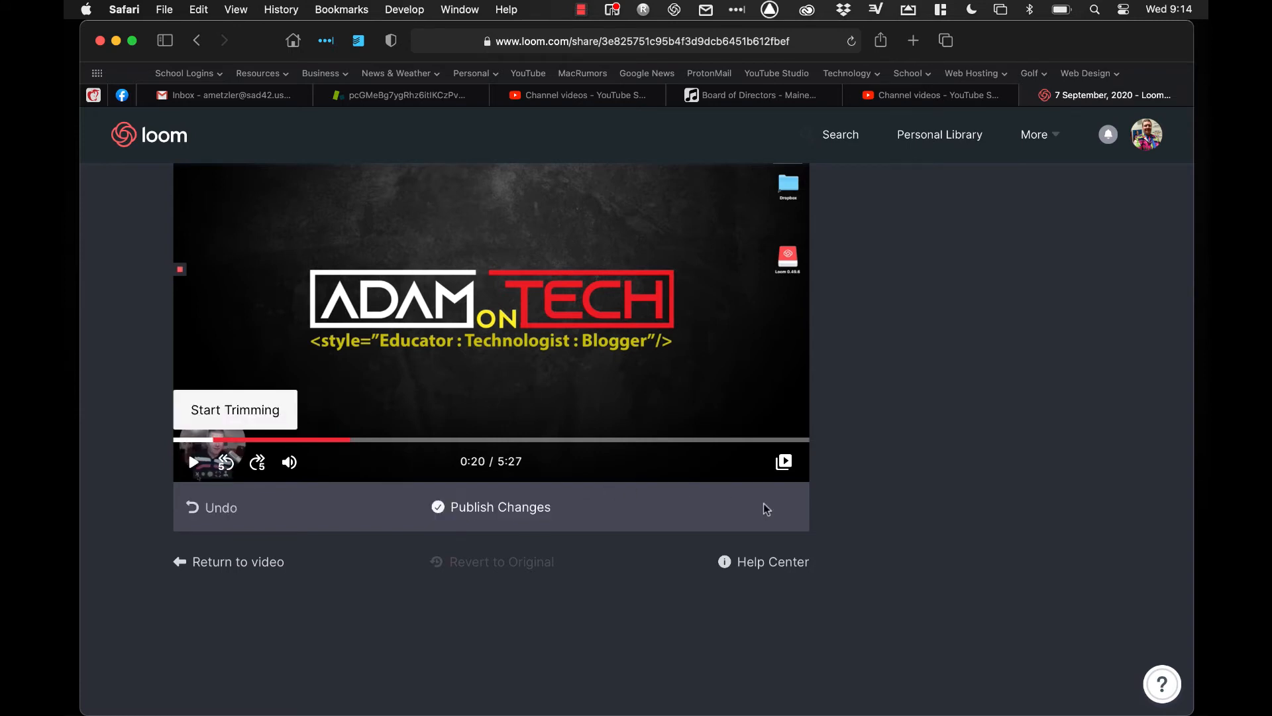
mouse_move(574, 518)
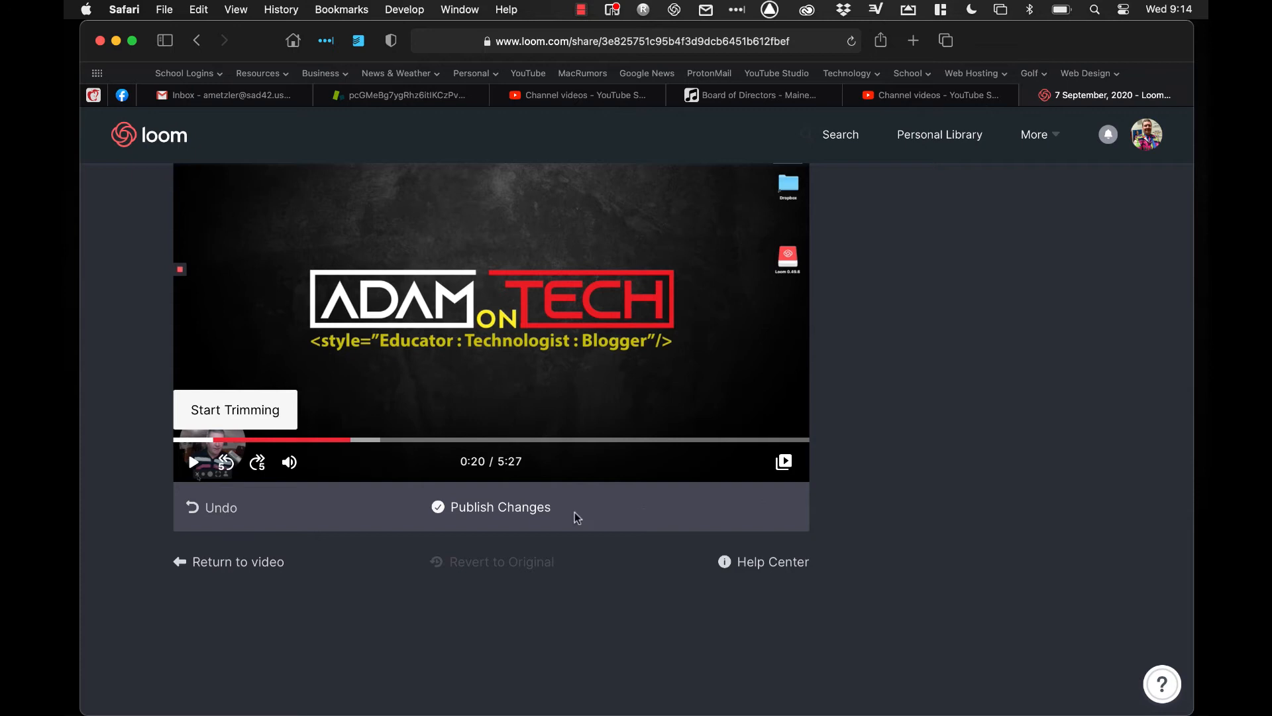
mouse_move(548, 512)
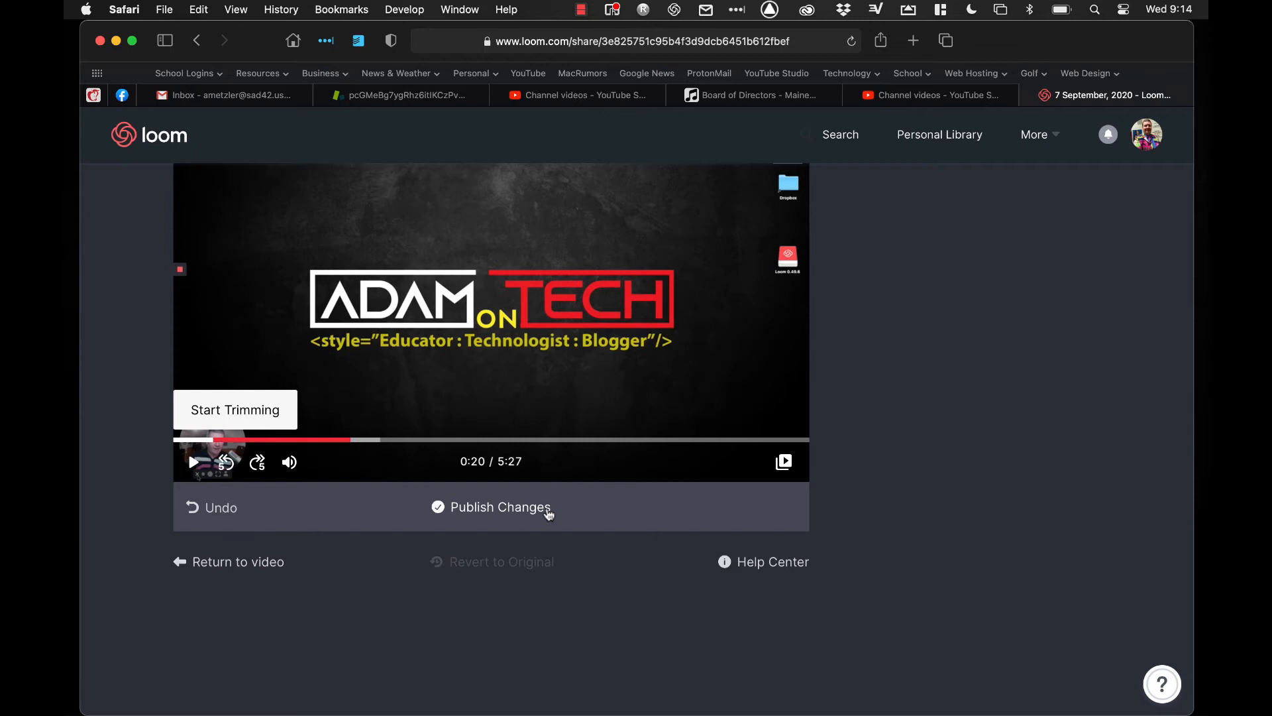
mouse_move(230, 512)
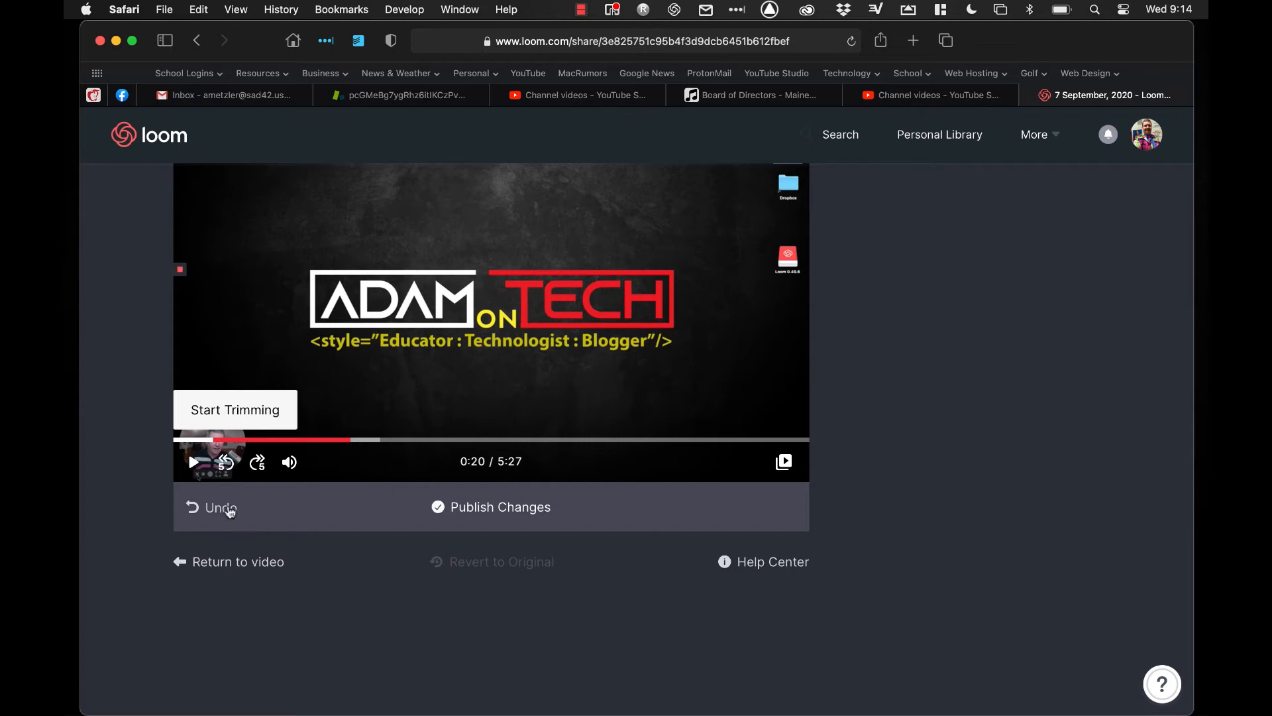
mouse_move(232, 565)
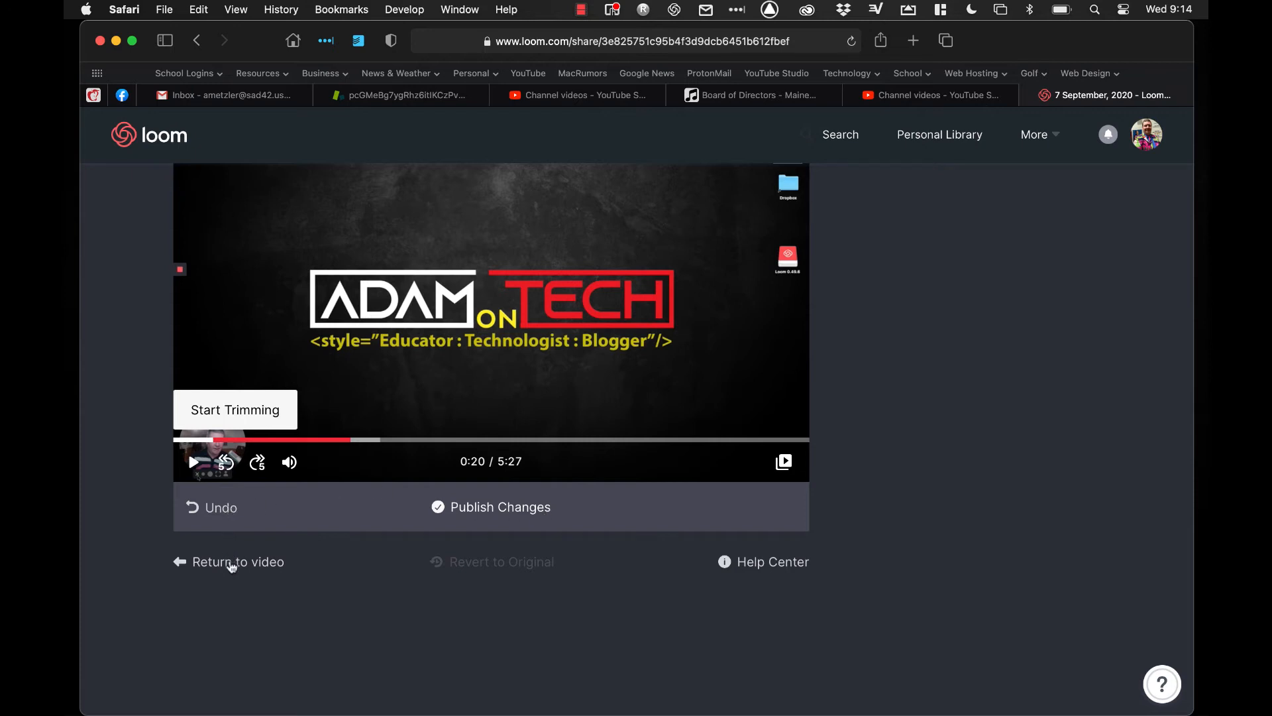
click(238, 561)
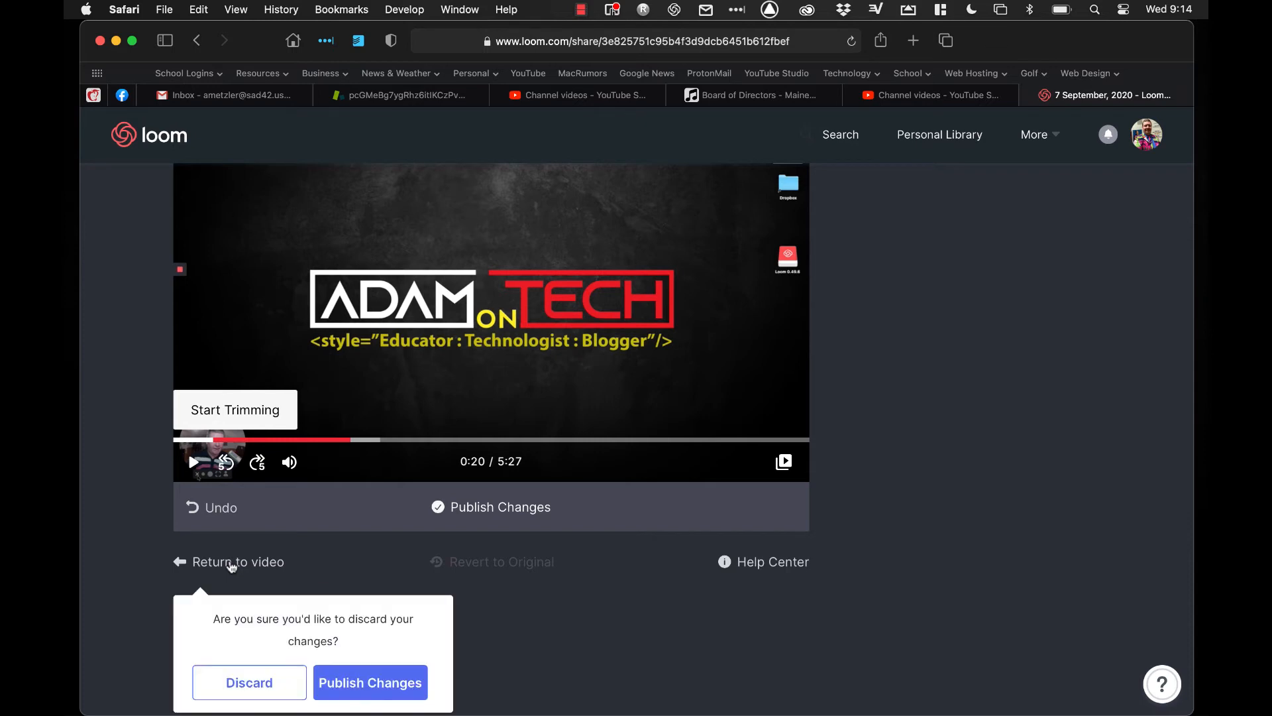
mouse_move(272, 683)
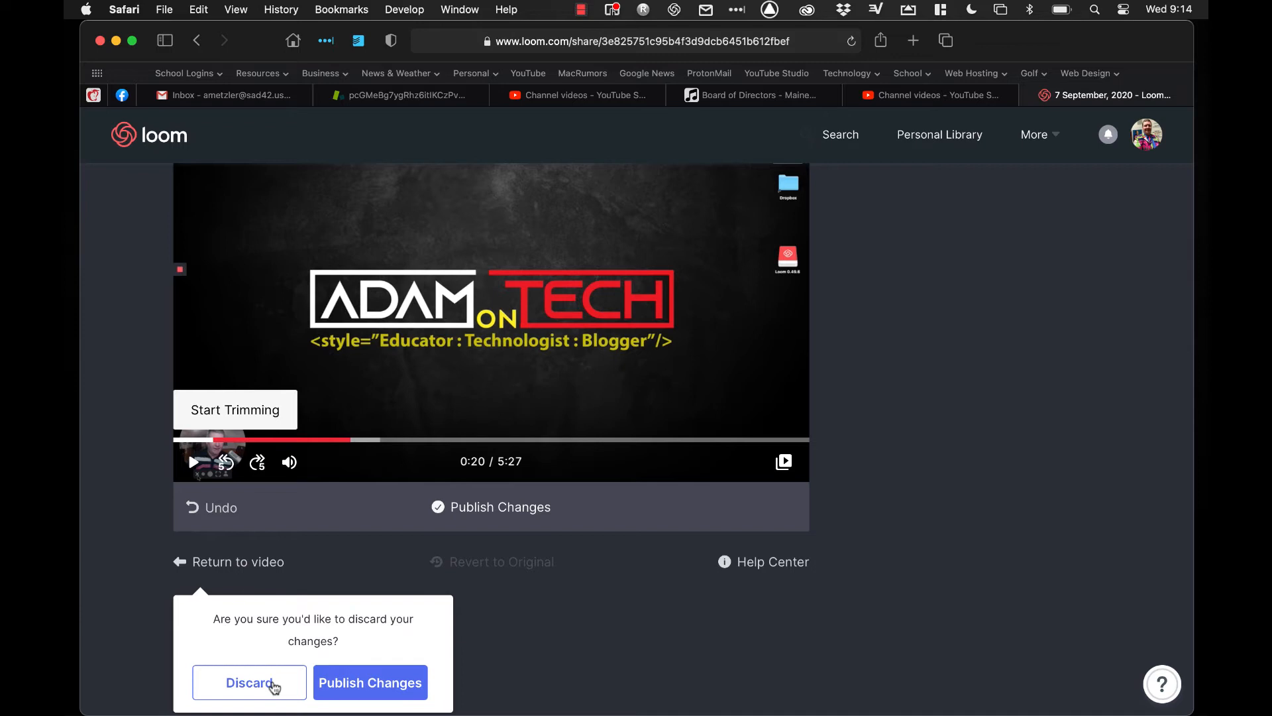
mouse_move(382, 687)
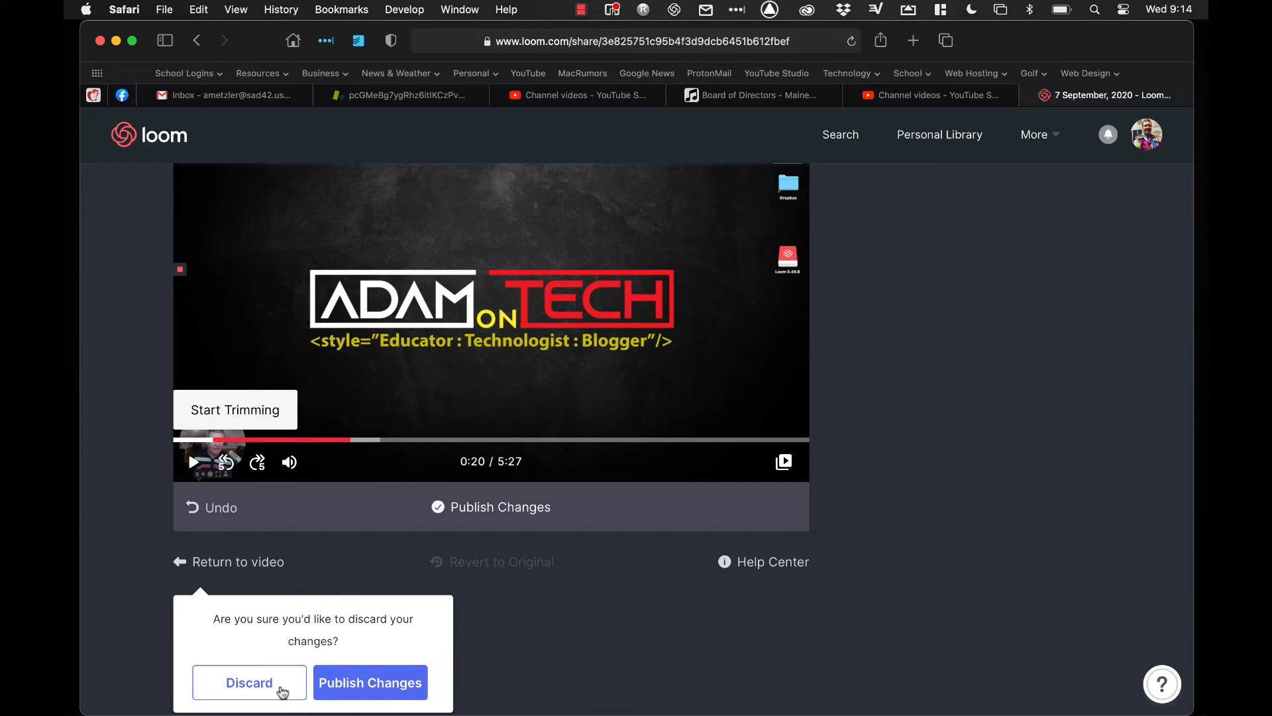
Step: Discard the unpublished trims and open a blank call-to-action form
click(249, 683)
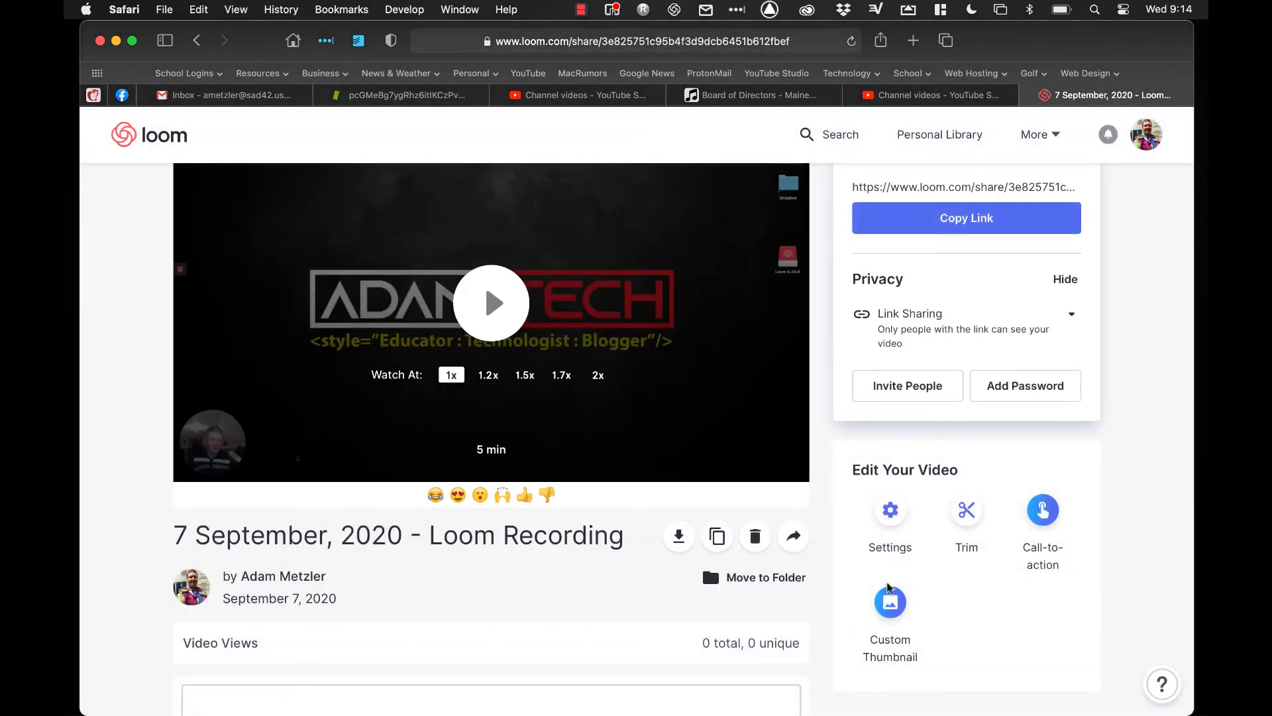
scroll(down, 3)
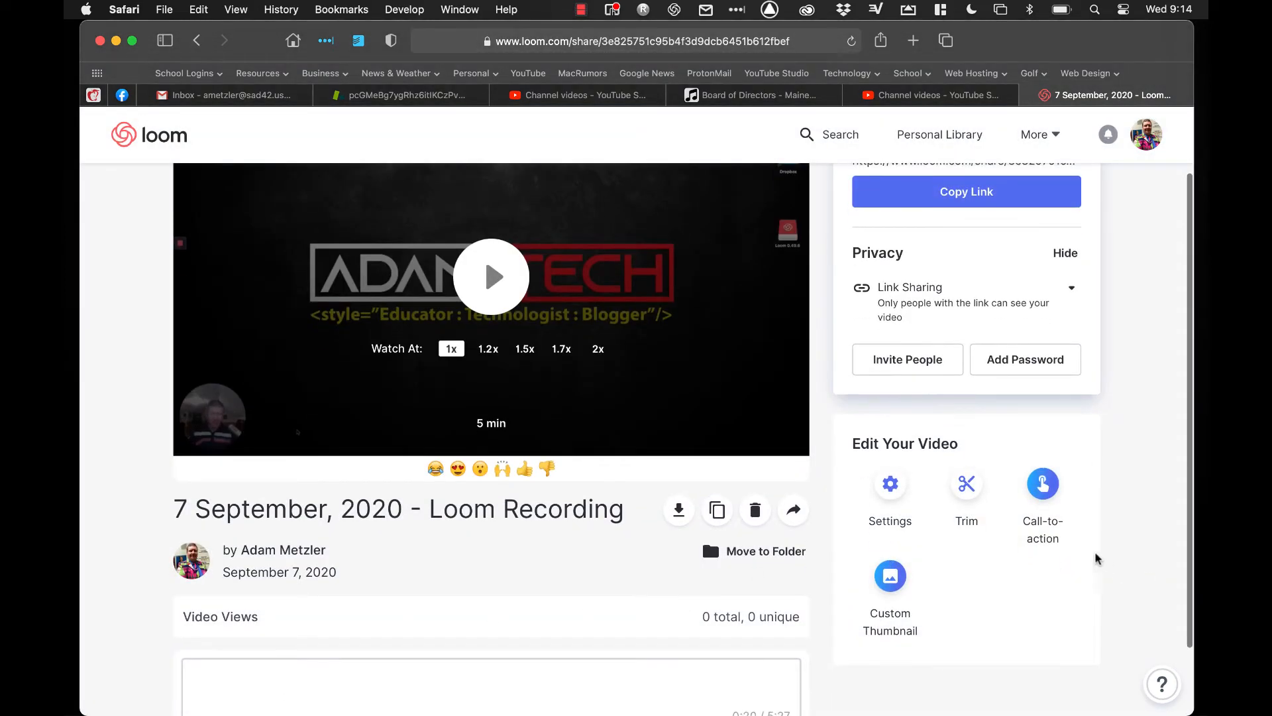
mouse_move(1044, 514)
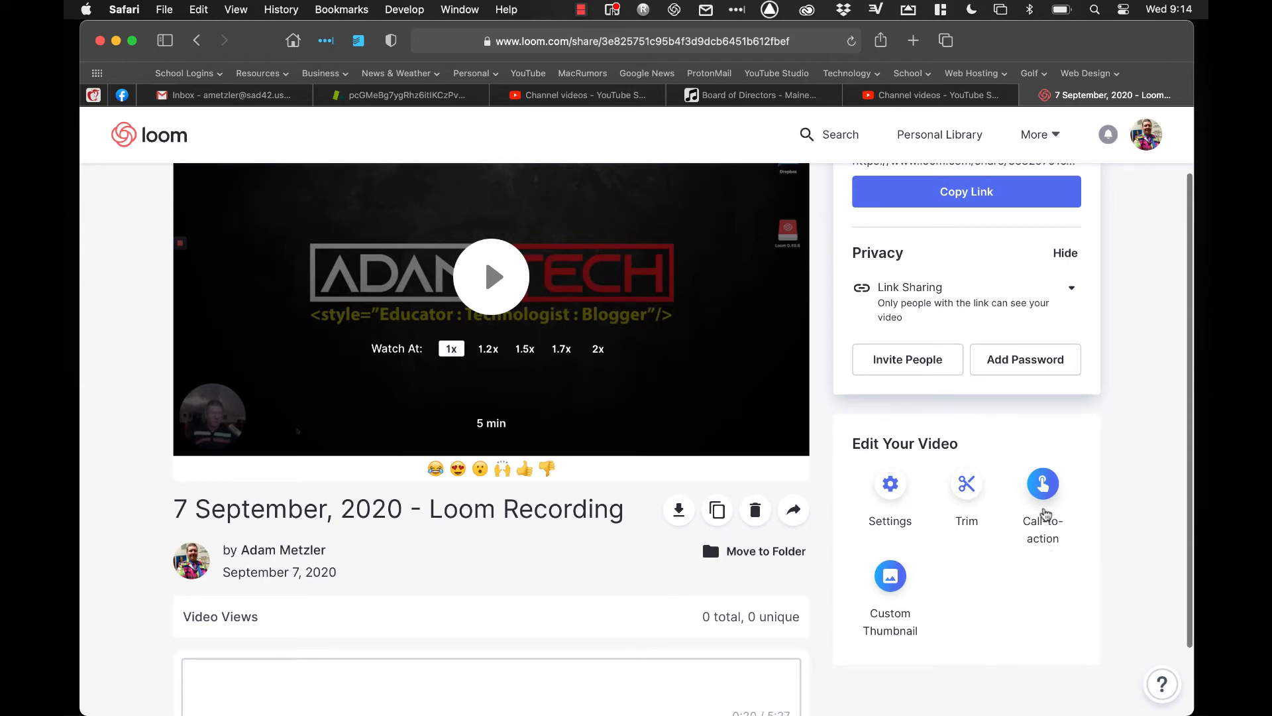
click(1042, 485)
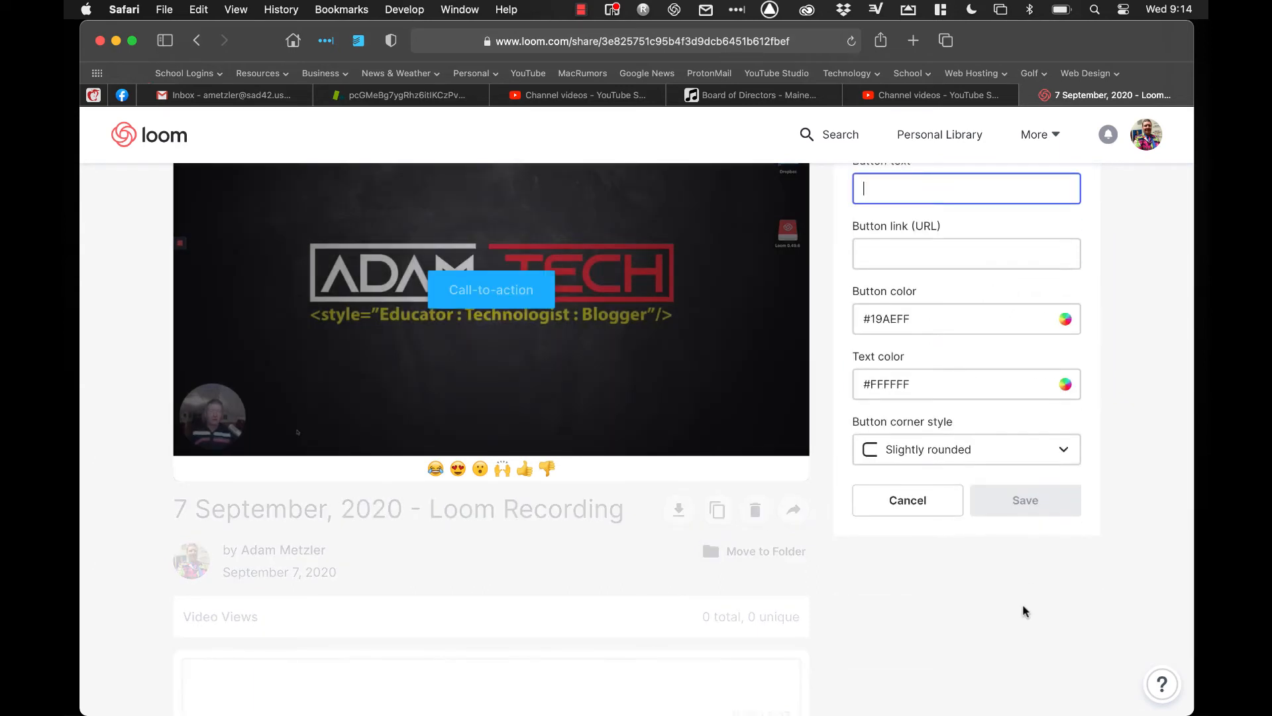
scroll(up, 3)
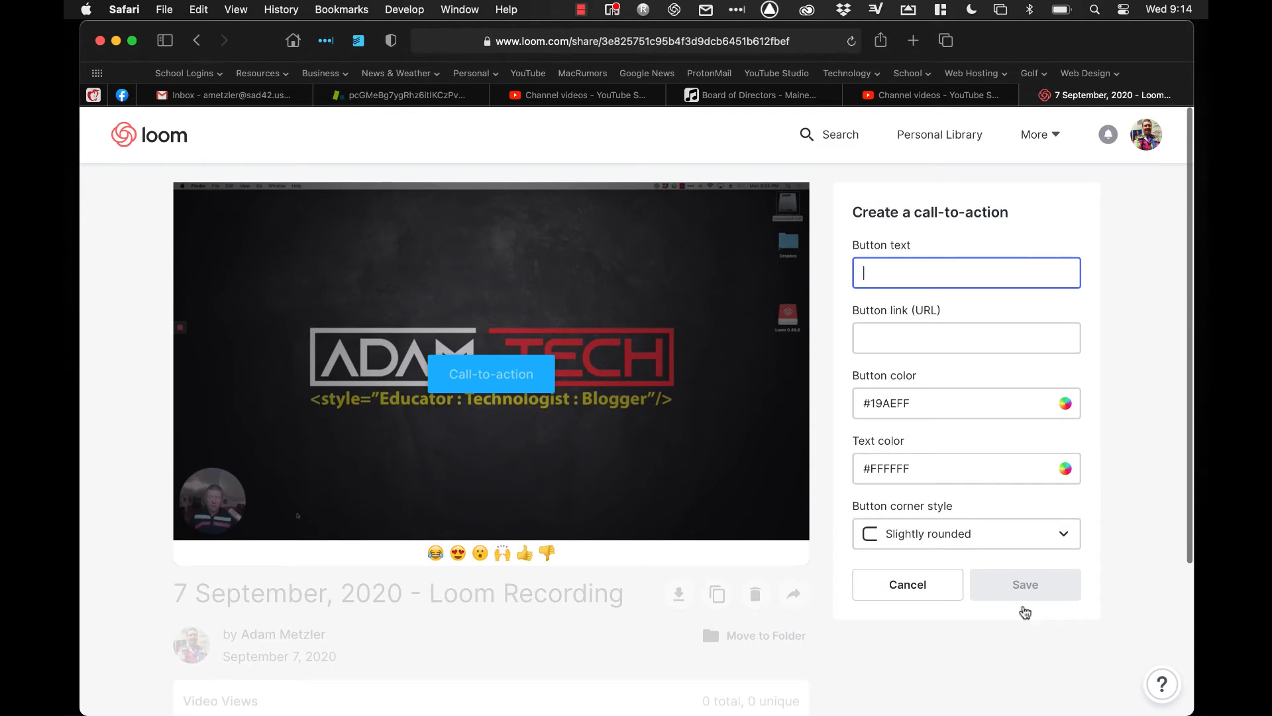
mouse_move(530, 400)
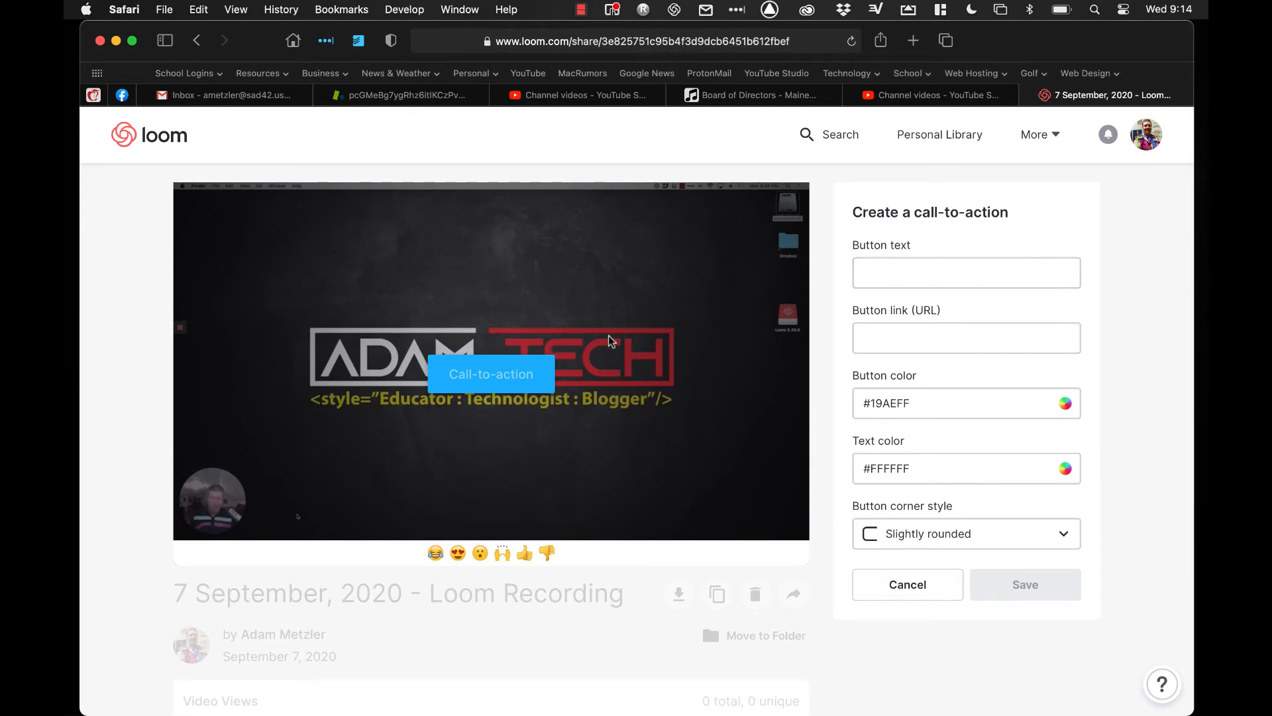
mouse_move(831, 302)
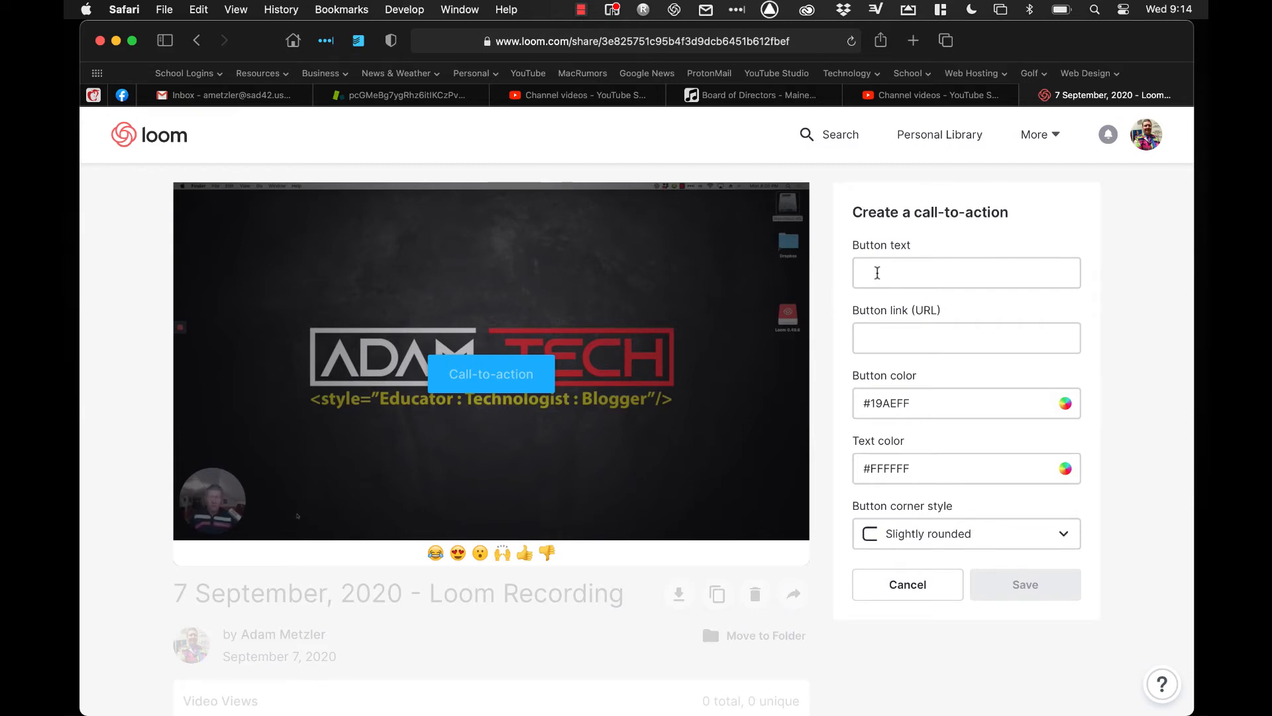
Step: Enter 'Test Action' as the button text and google.com as its link
text(Tre)
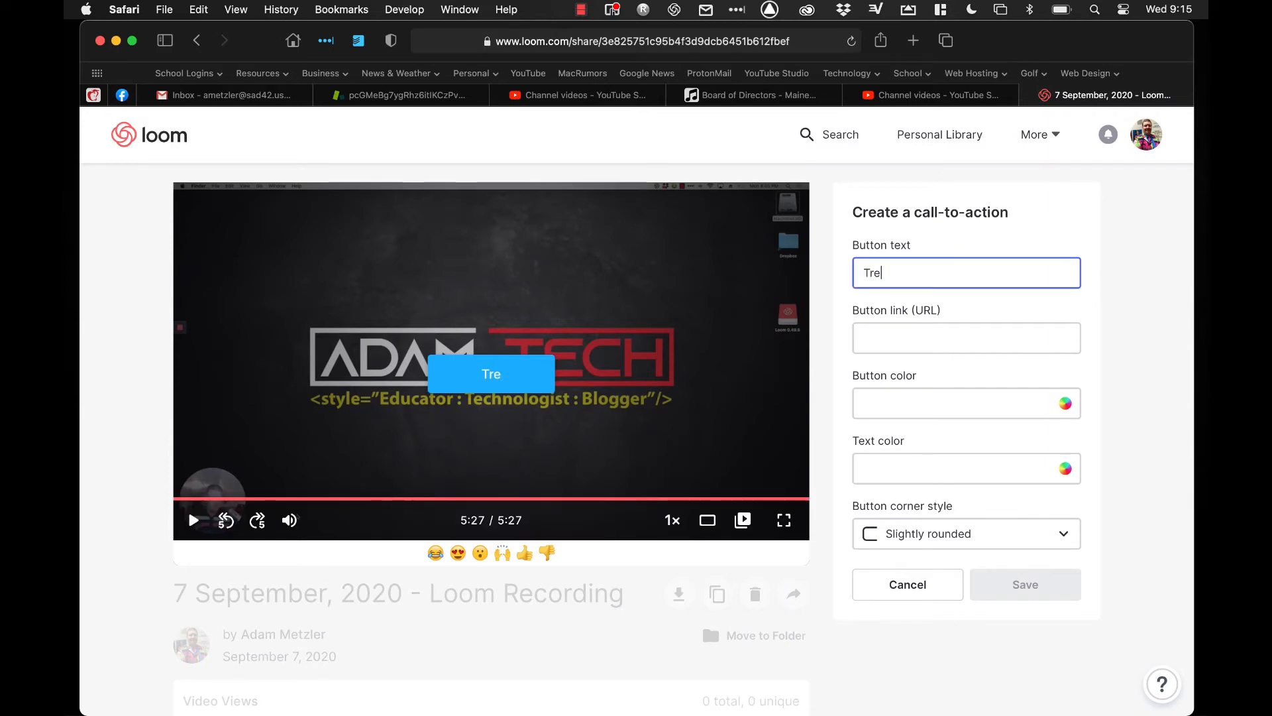
text(Test Action)
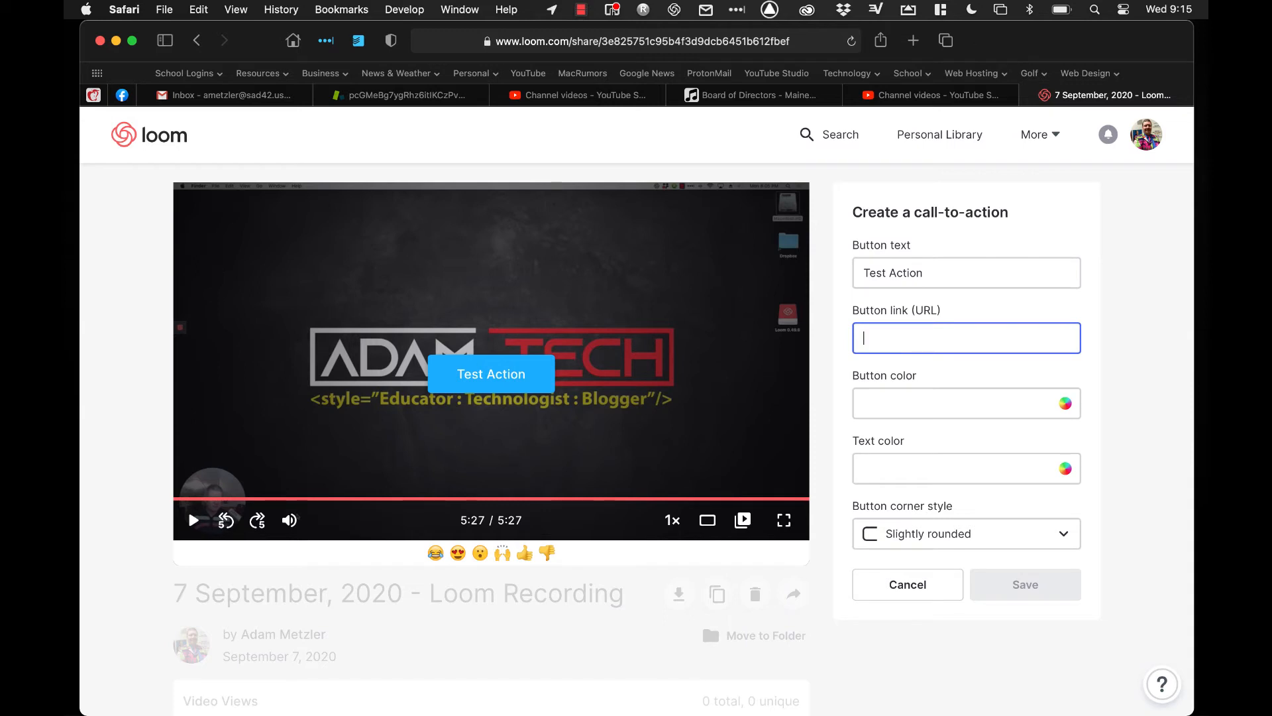
text(goo)
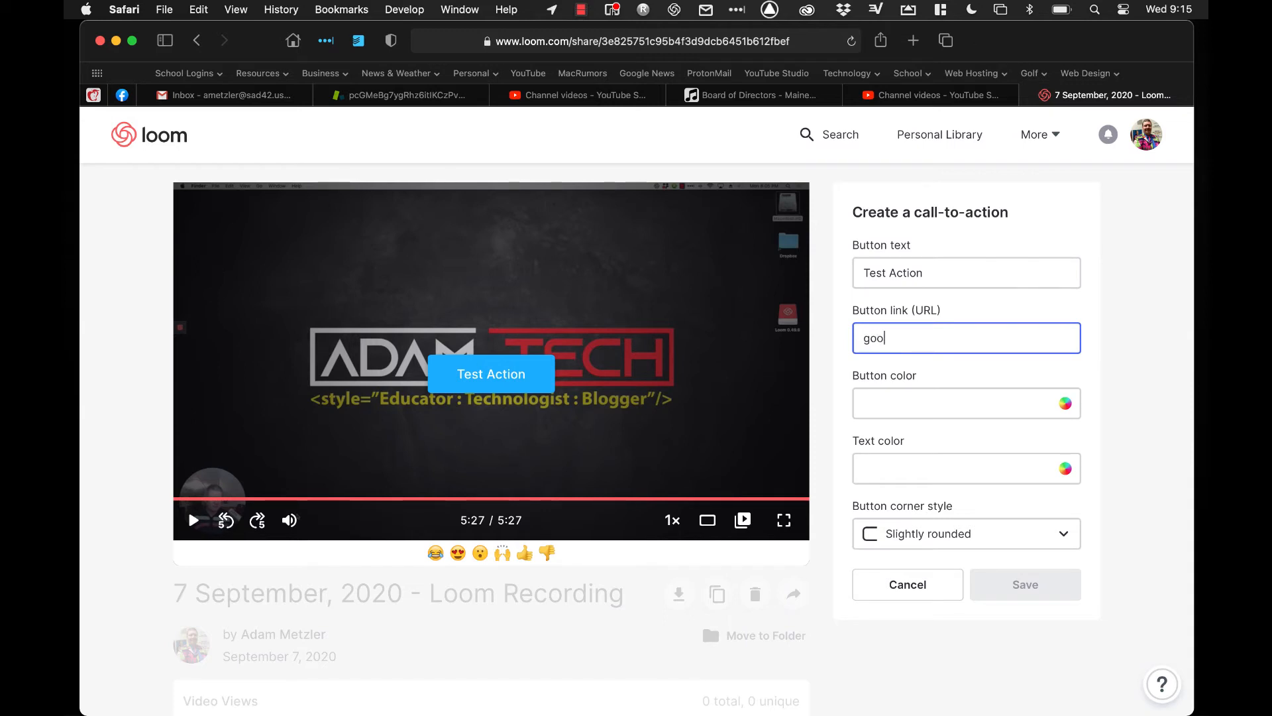
text(gle.com)
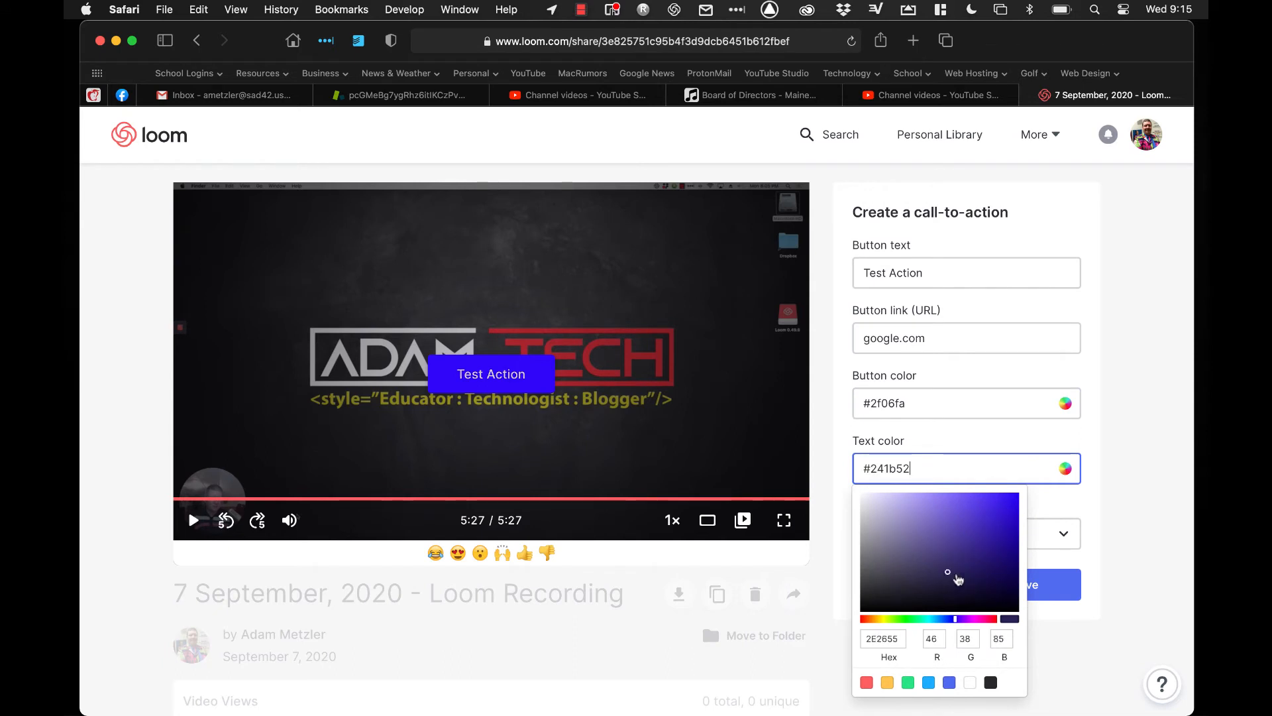
Step: Make the button text white with slightly rounded corners, and save the button
click(969, 683)
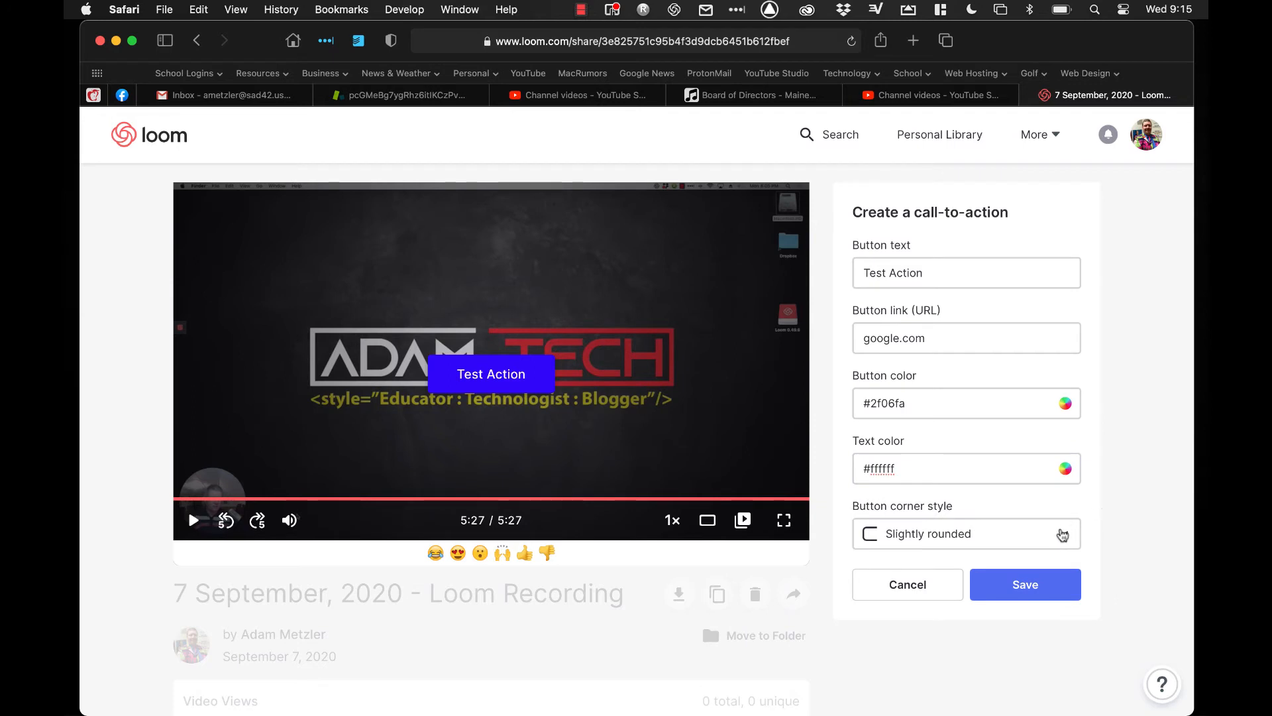
click(966, 533)
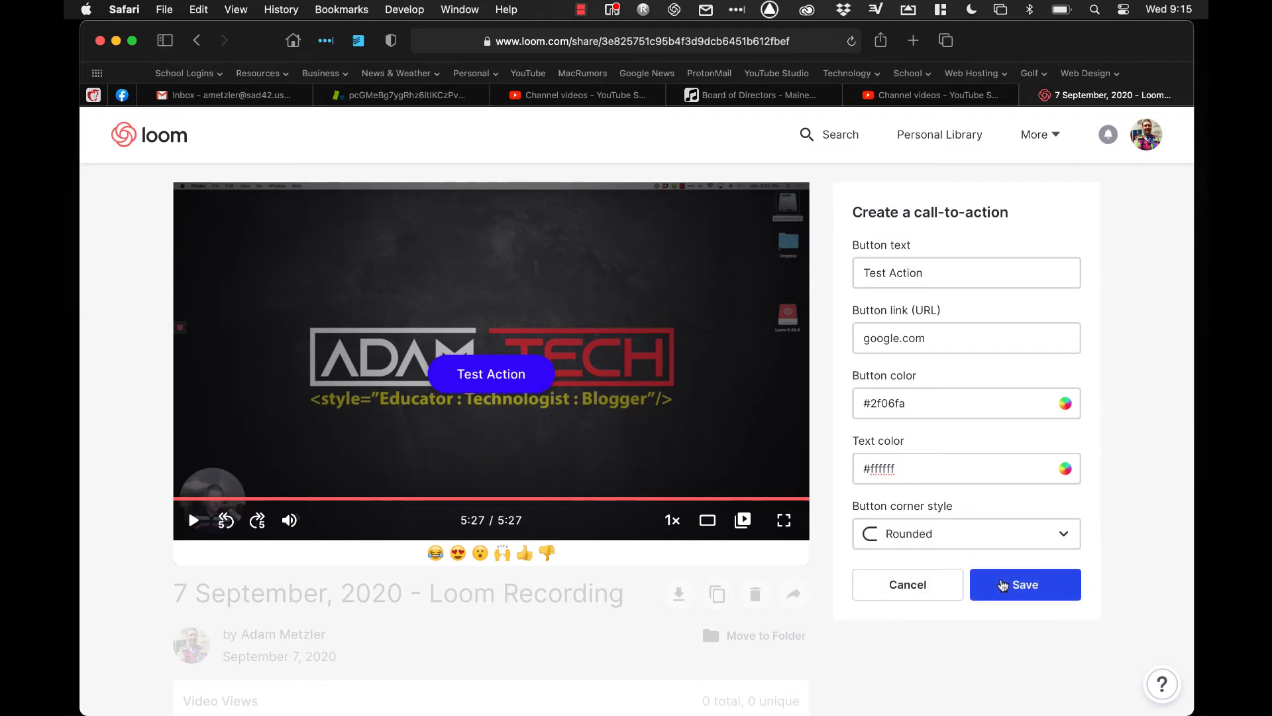
click(965, 532)
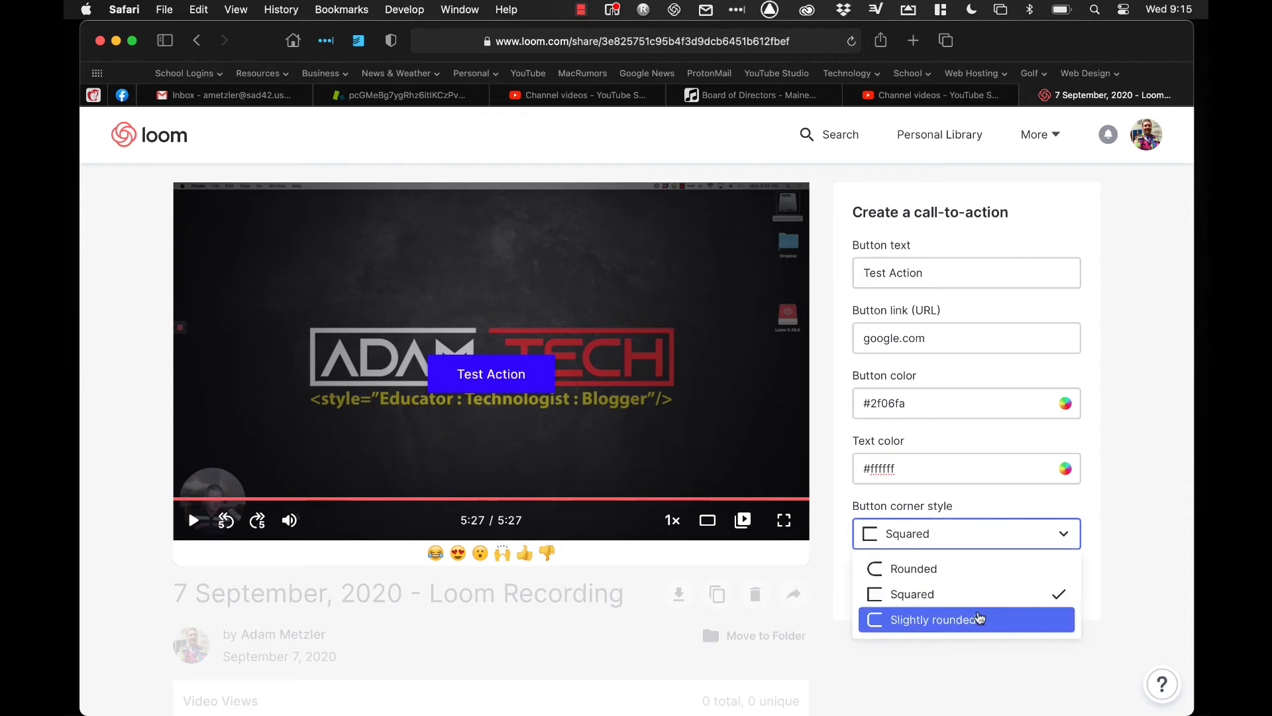
click(926, 619)
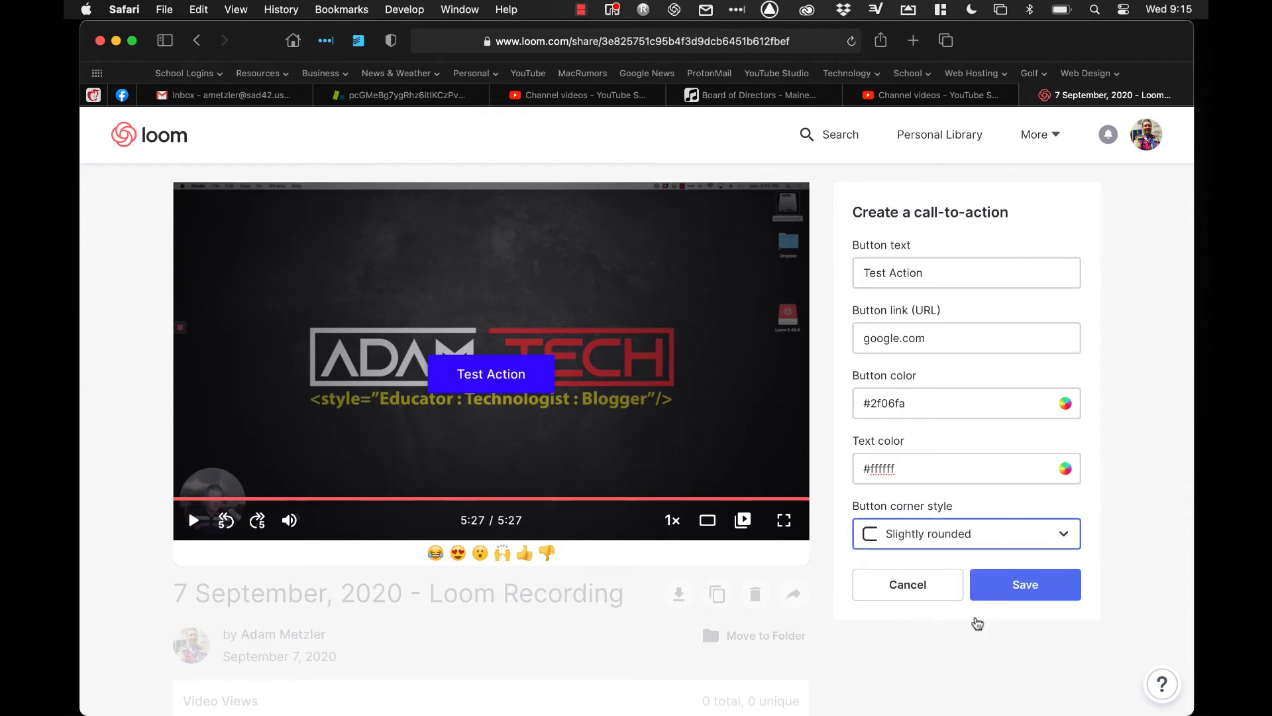
click(1026, 585)
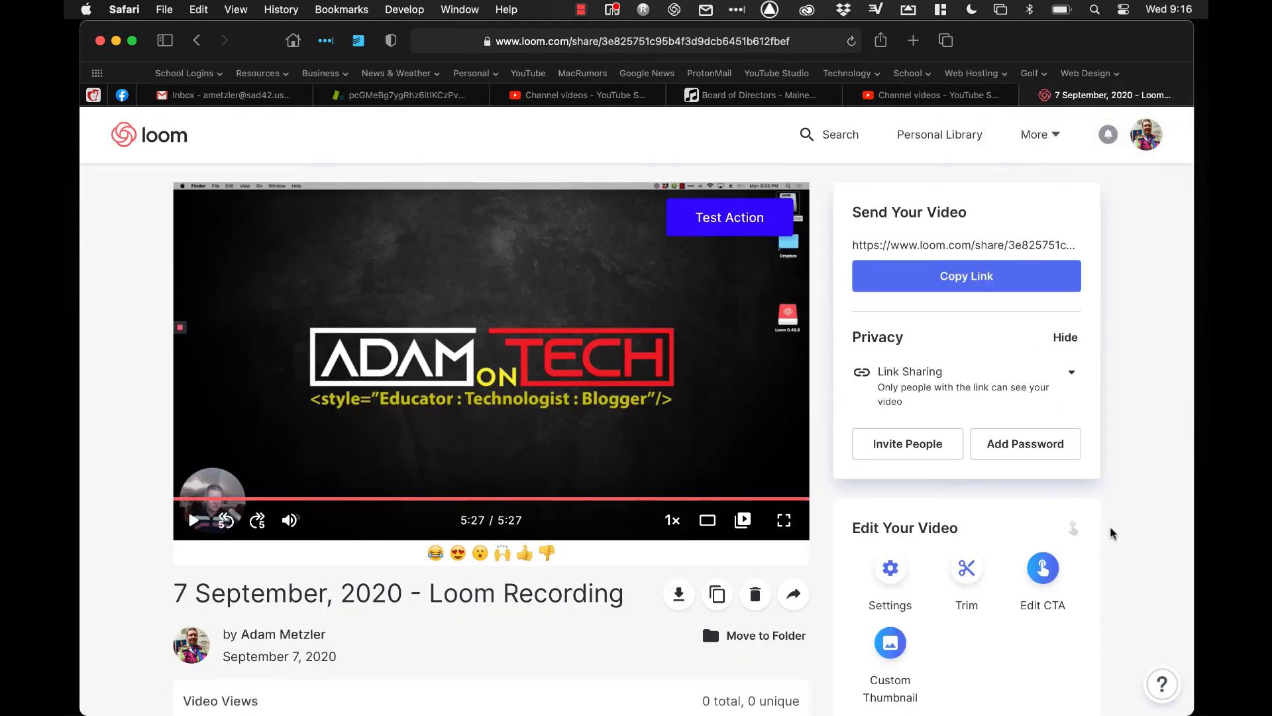
Step: Scroll the 7 September recording's page and open its sharing options menu
scroll(down, 3)
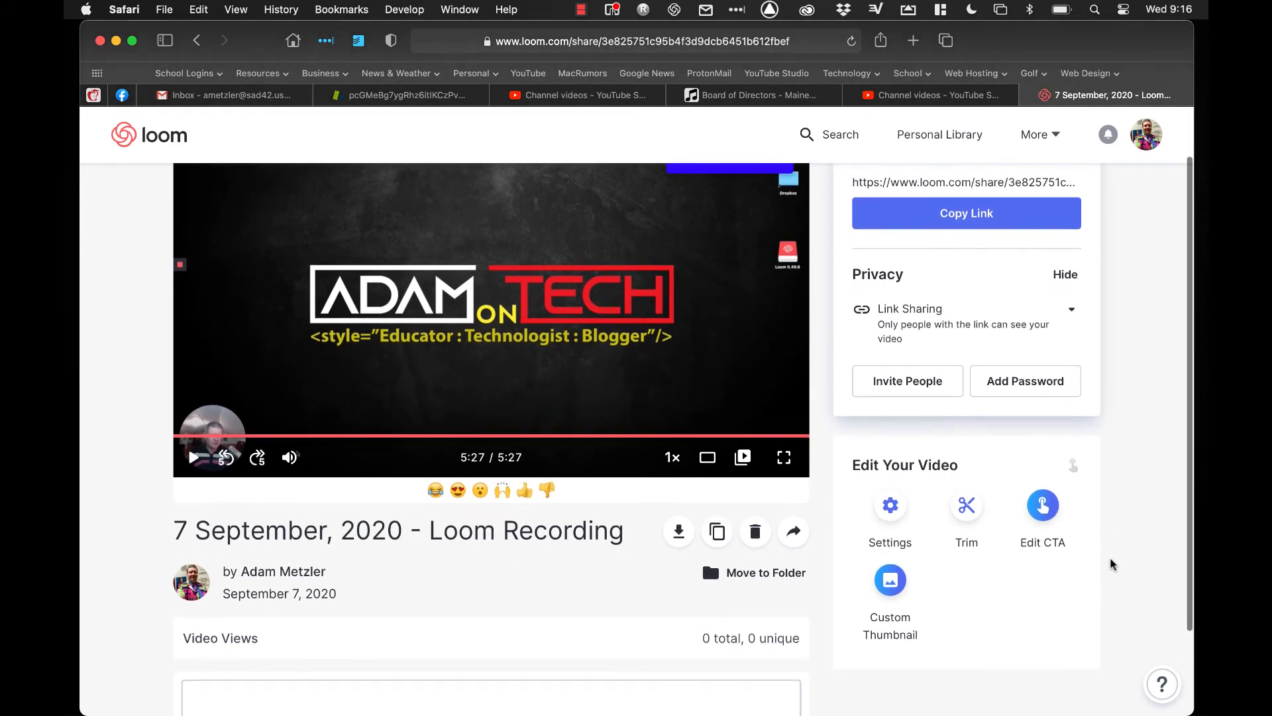
mouse_move(618, 656)
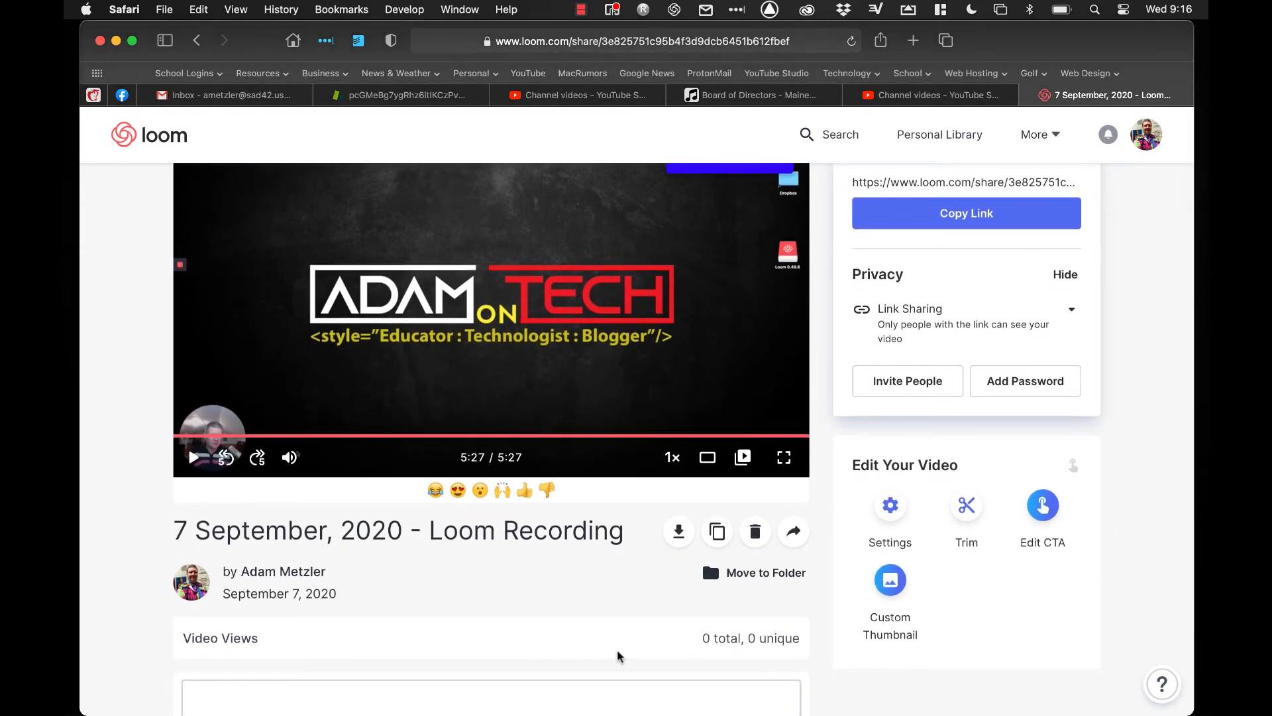
scroll(down, 3)
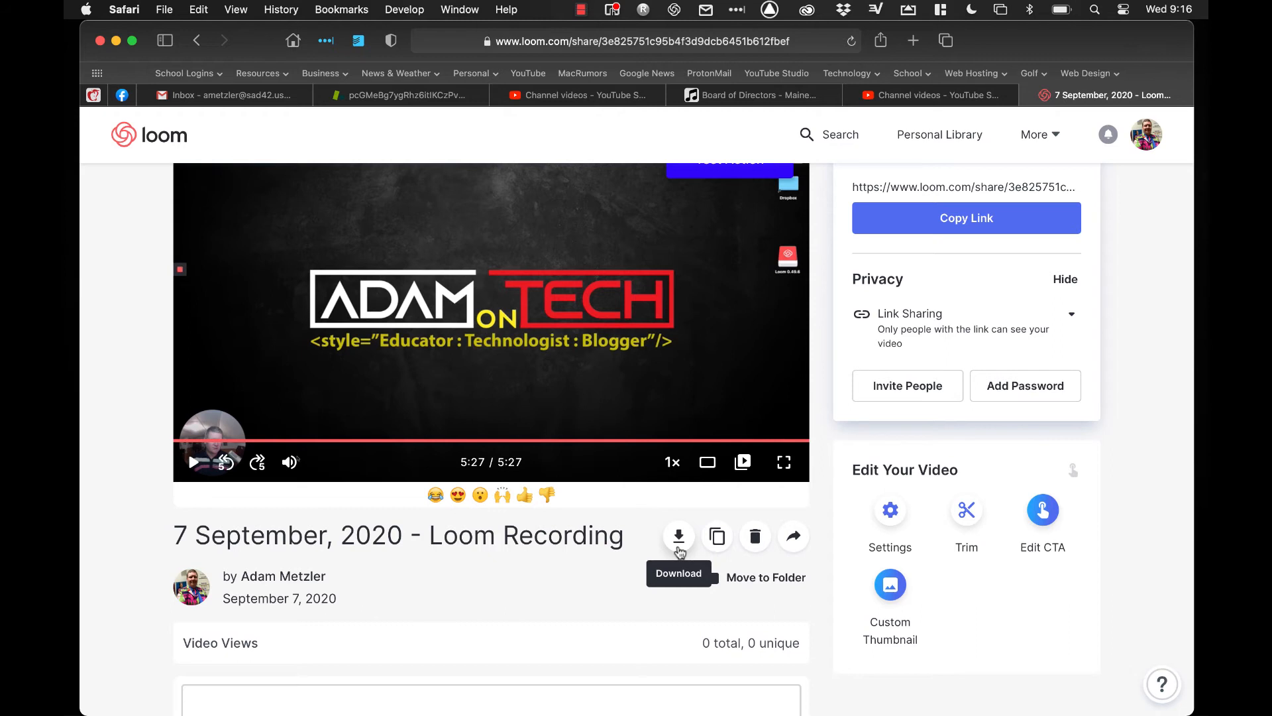
mouse_move(716, 536)
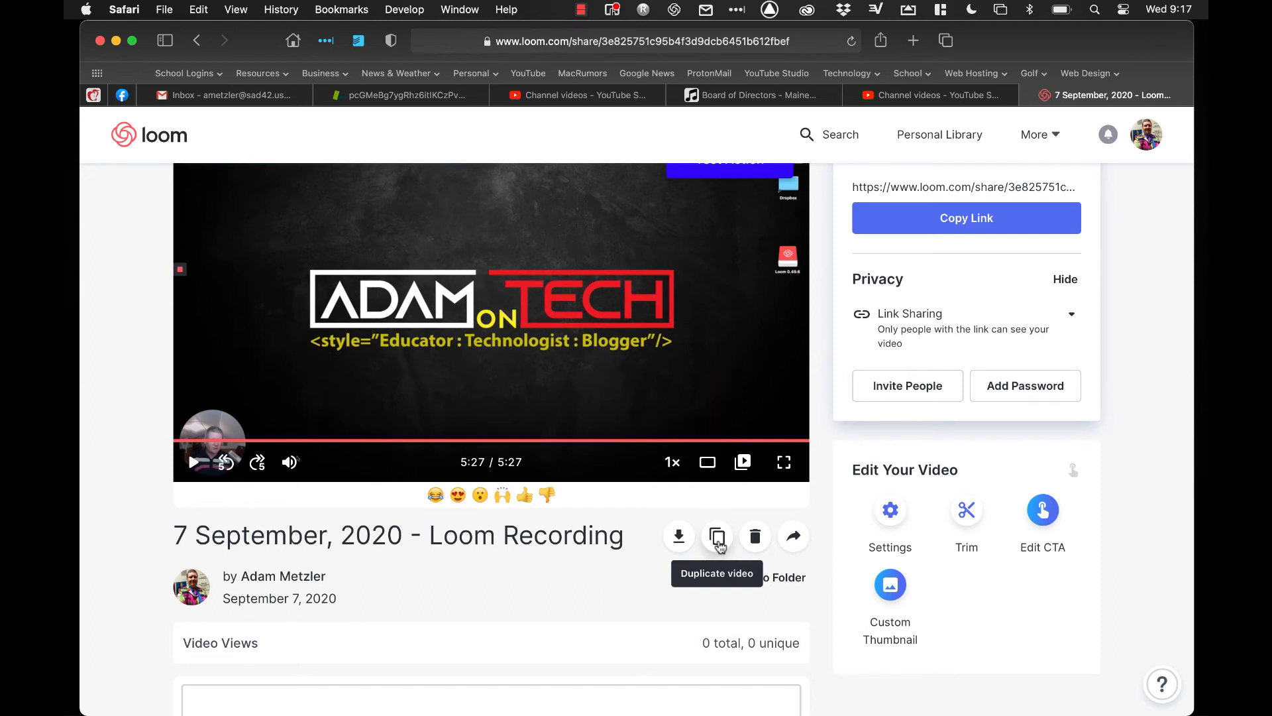
mouse_move(754, 535)
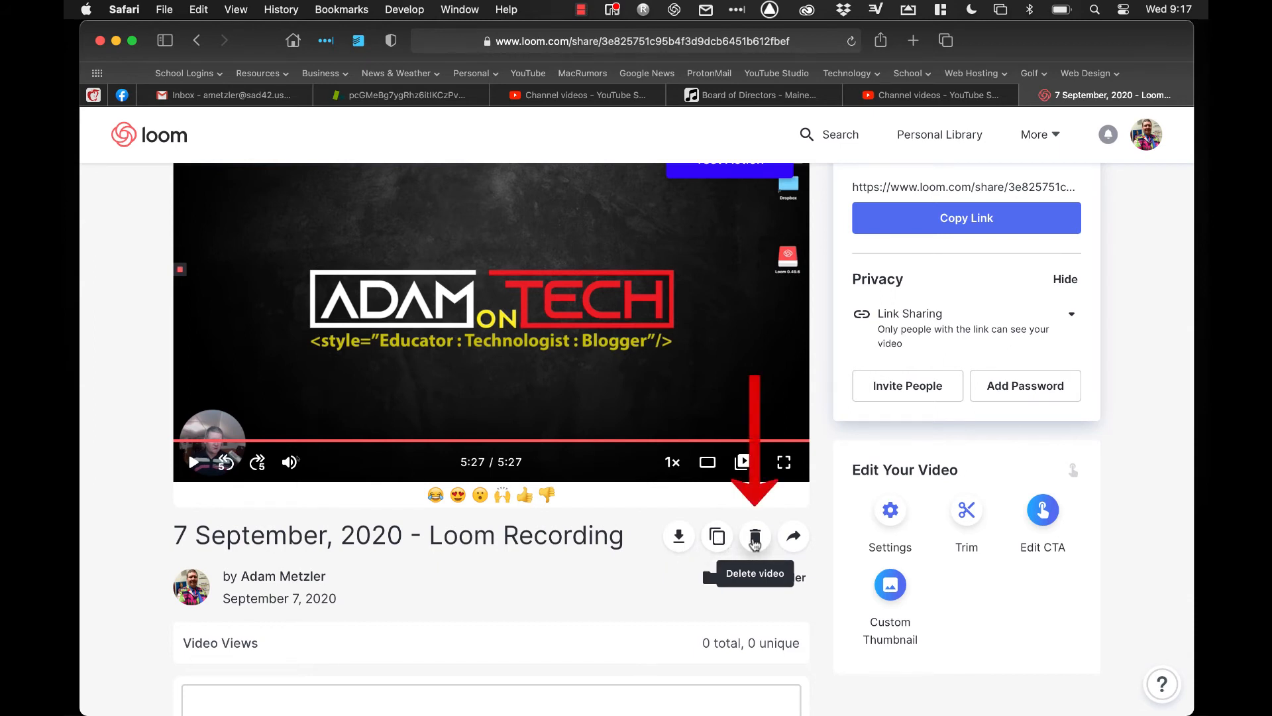
mouse_move(793, 535)
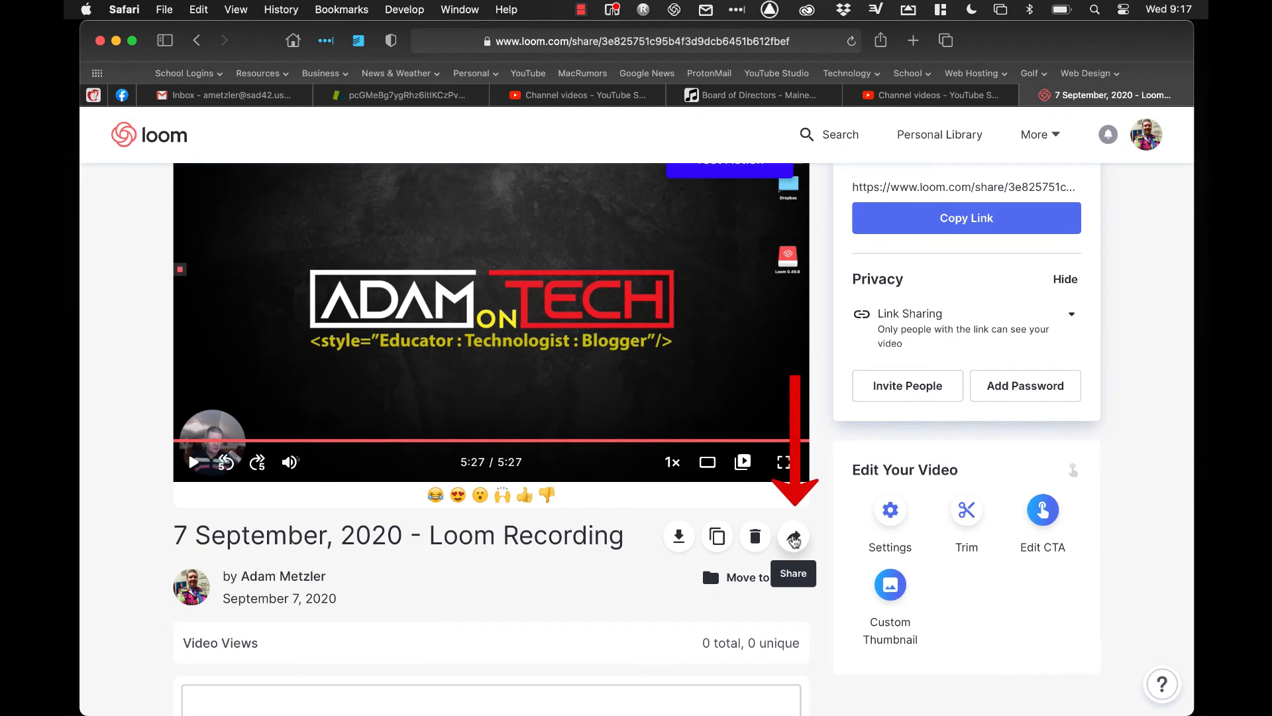
click(793, 536)
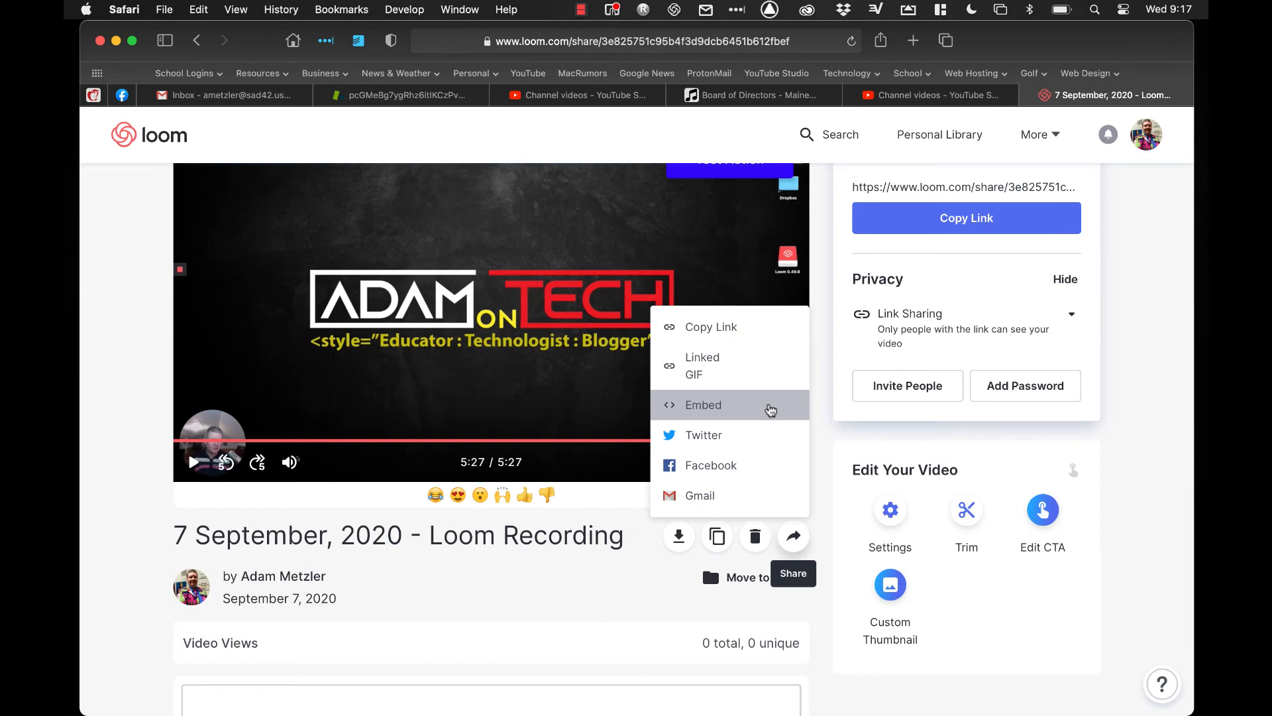
mouse_move(777, 412)
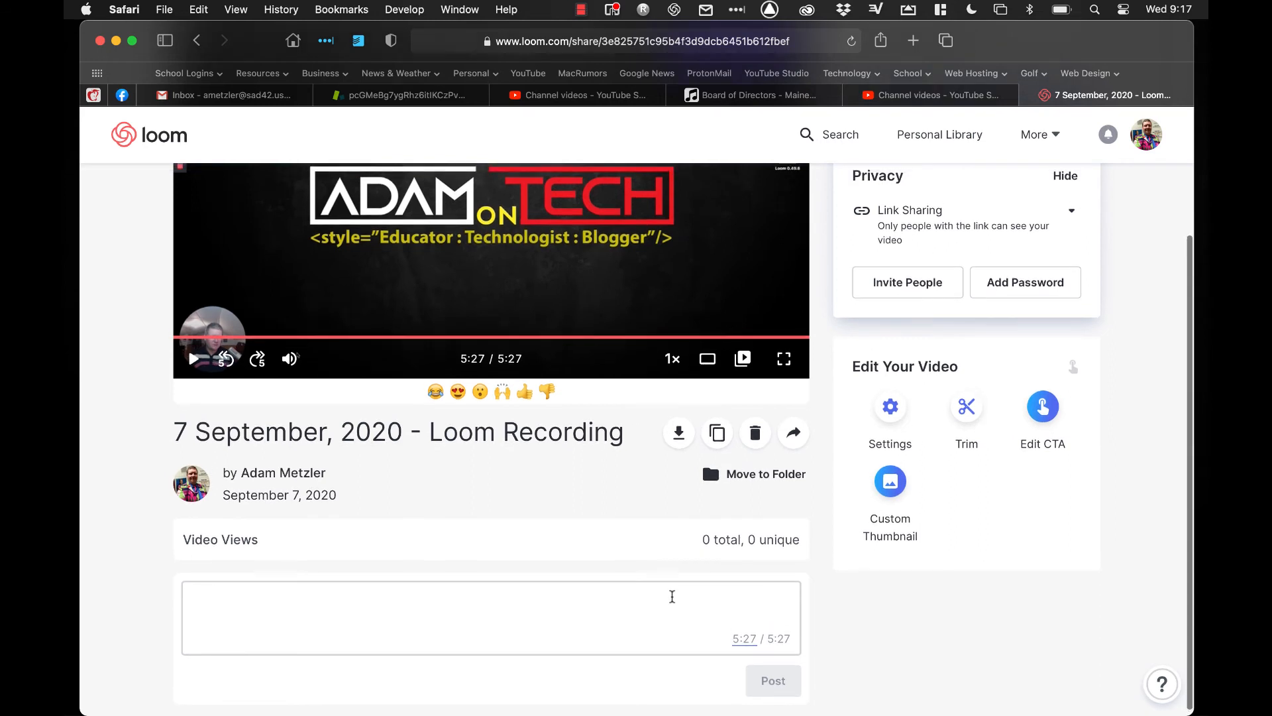
Step: Go to Personal Library and archive the 'How To Use Loom' folder
scroll(up, 3)
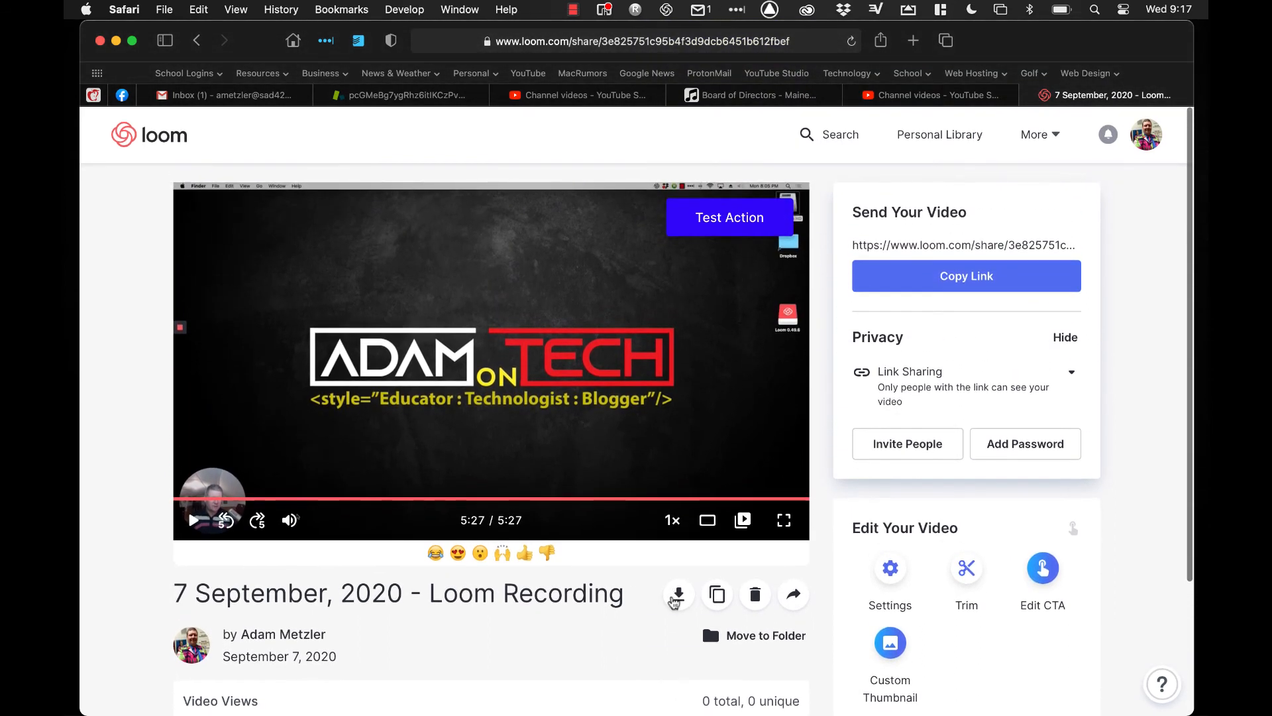
mouse_move(677, 593)
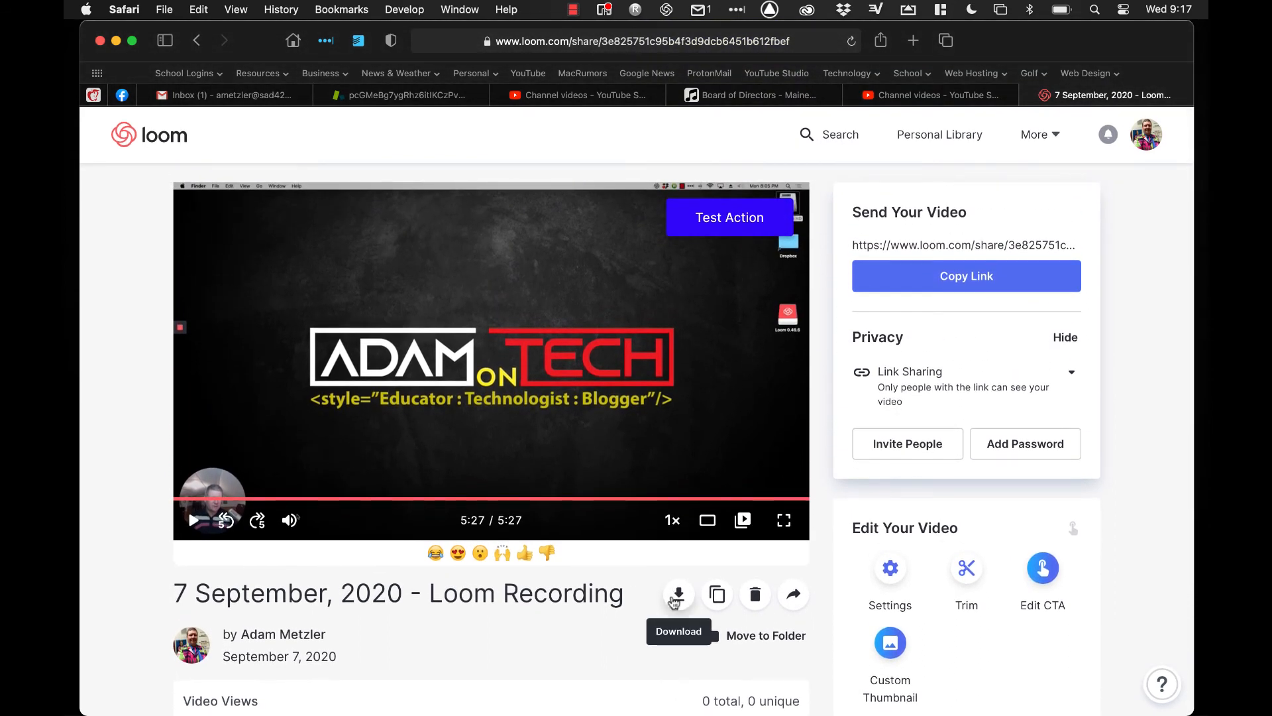
mouse_move(940, 135)
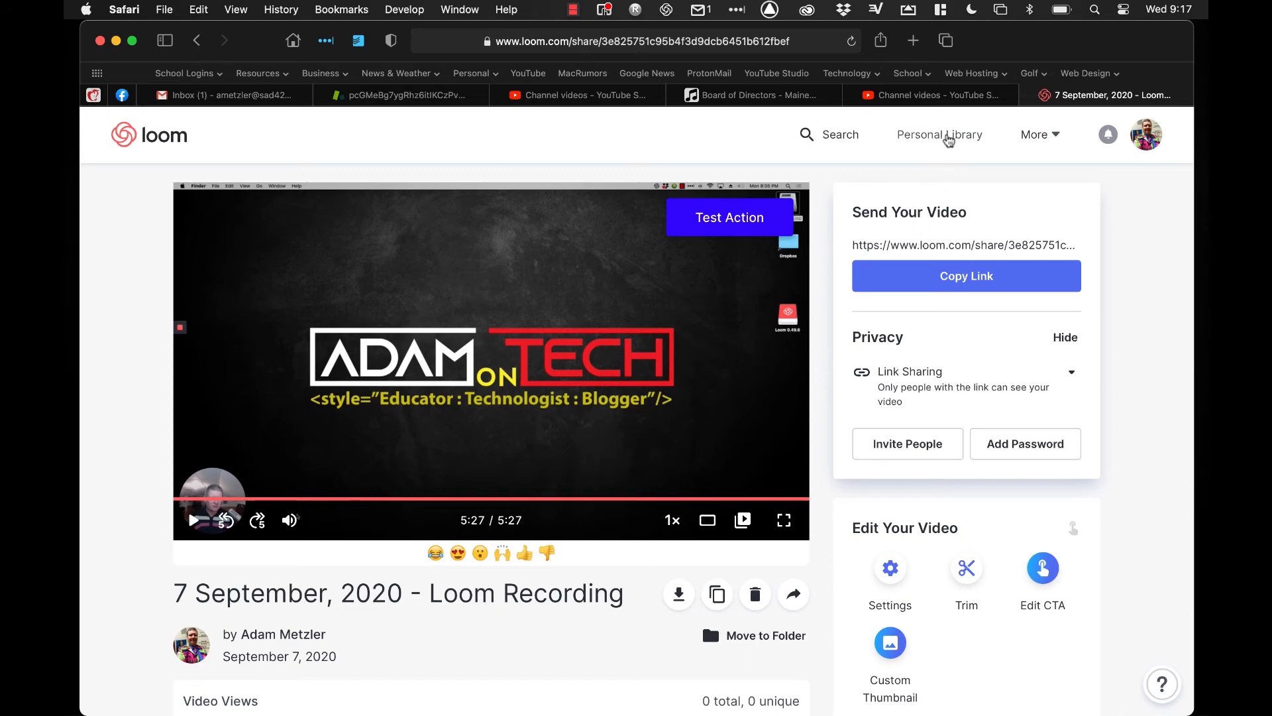
click(940, 134)
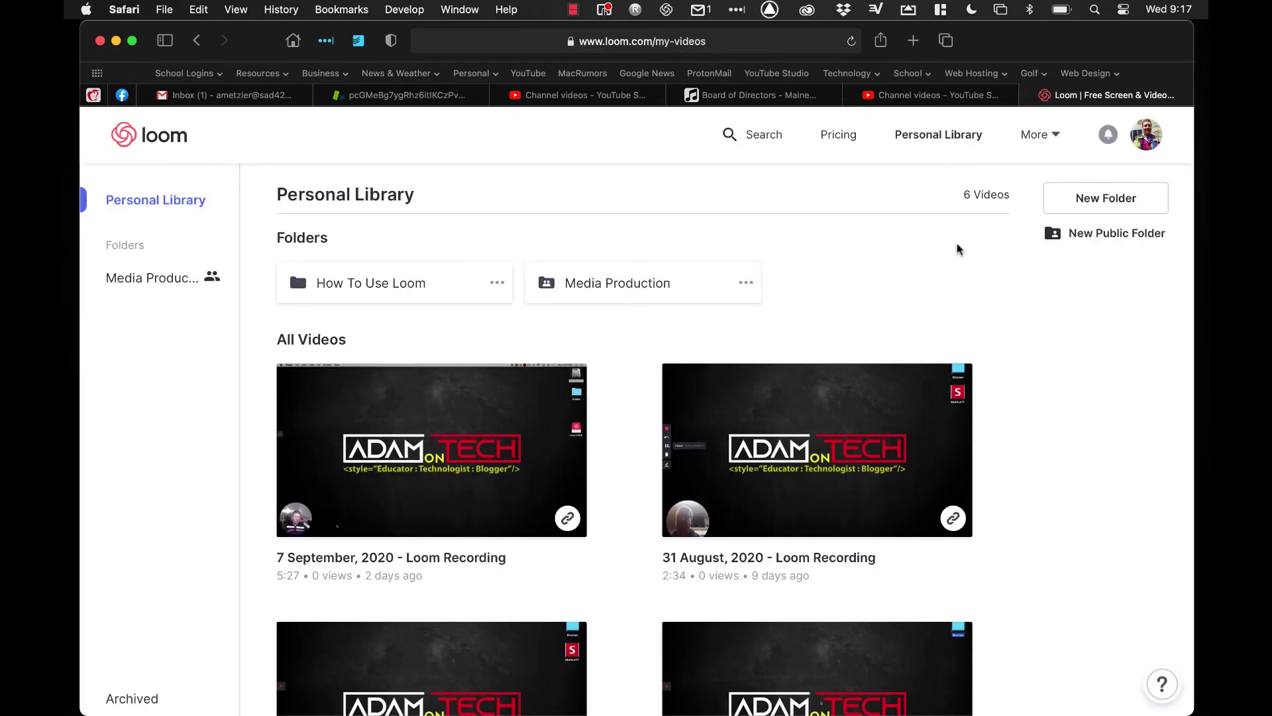
mouse_move(441, 319)
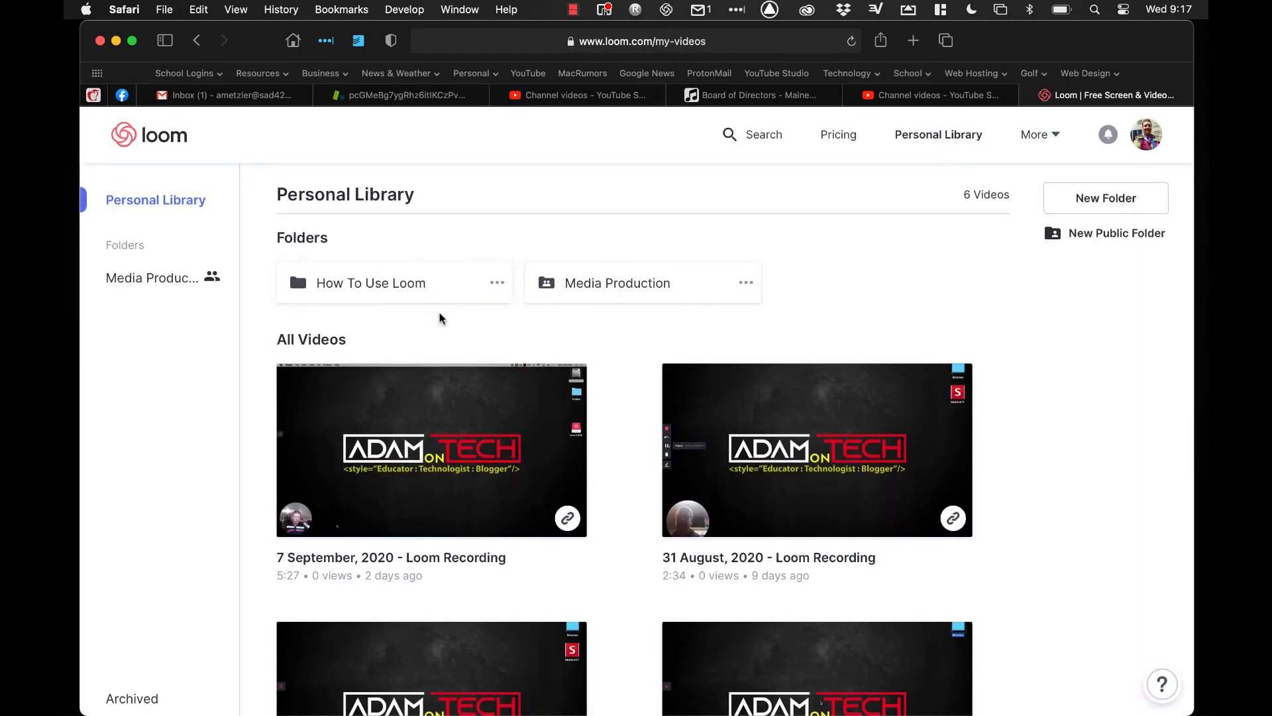
mouse_move(408, 309)
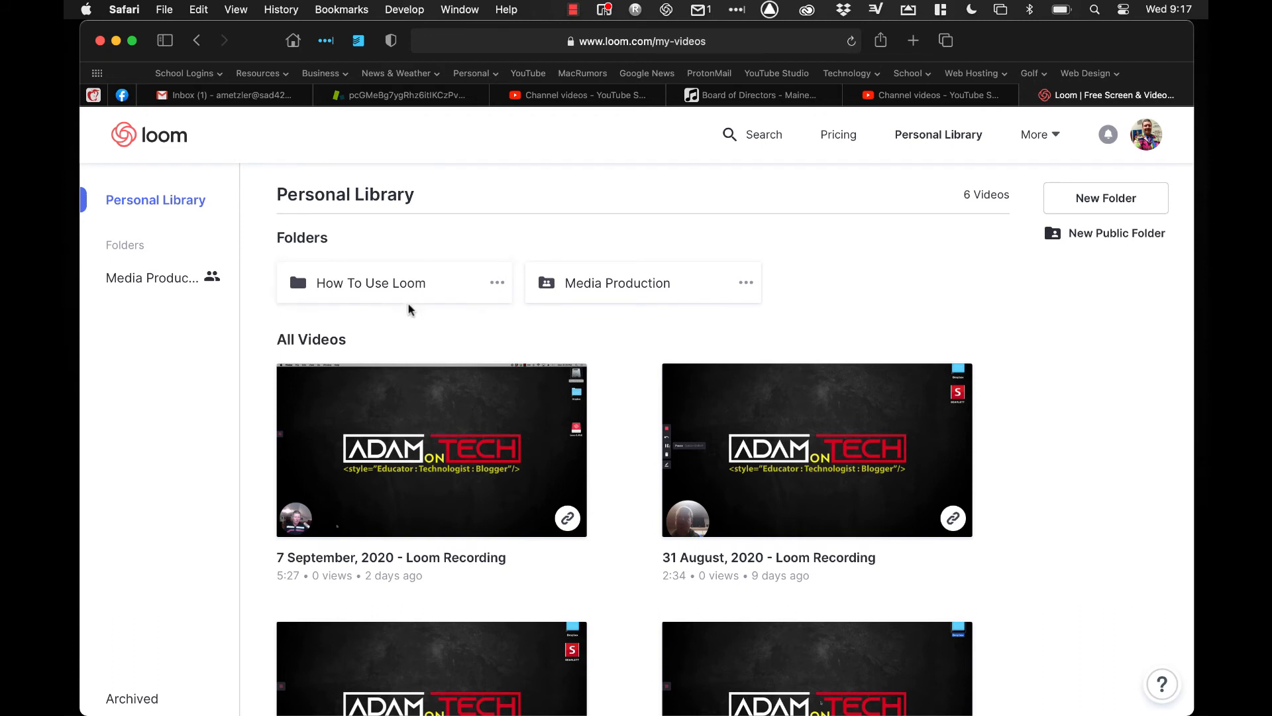
mouse_move(499, 292)
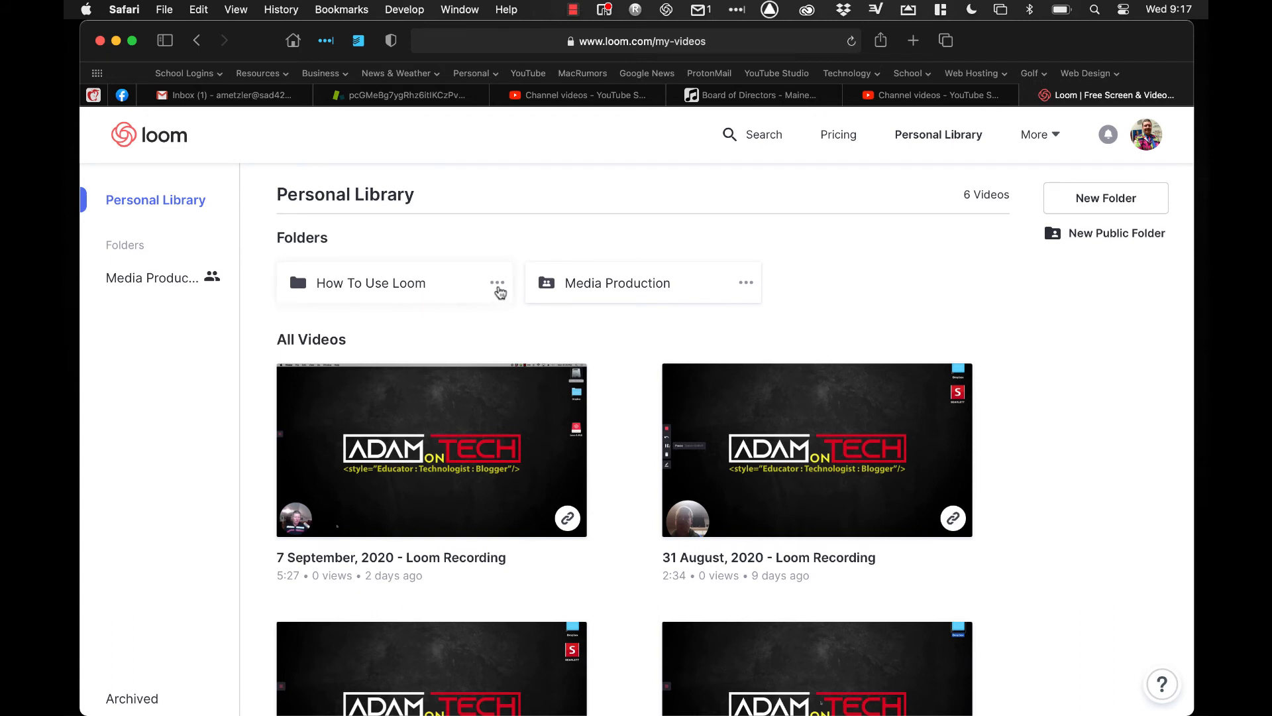
click(499, 289)
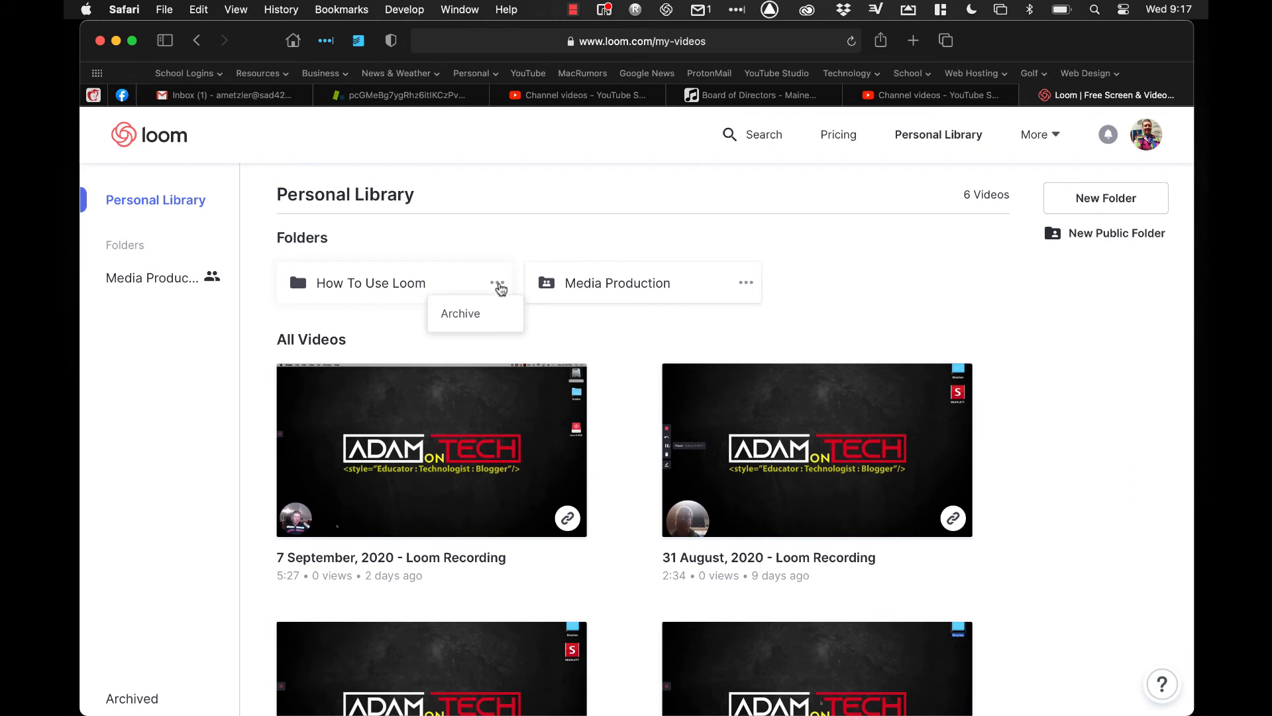
mouse_move(474, 314)
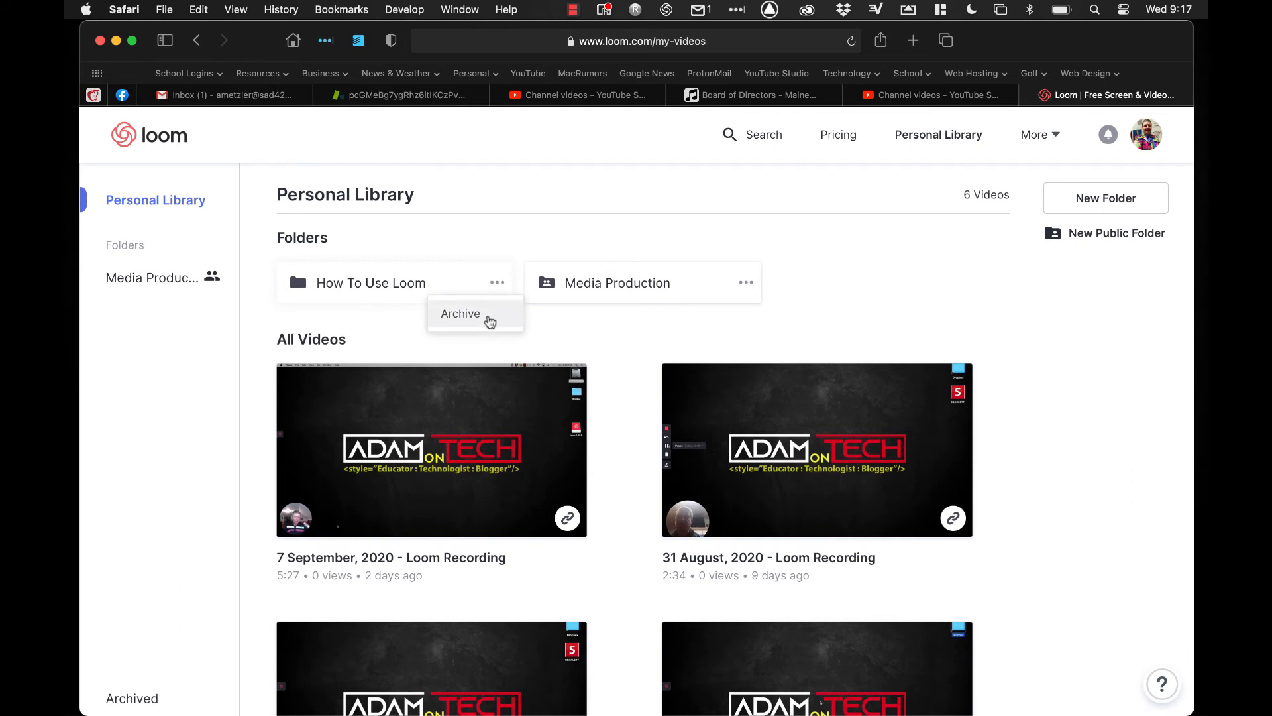
click(460, 314)
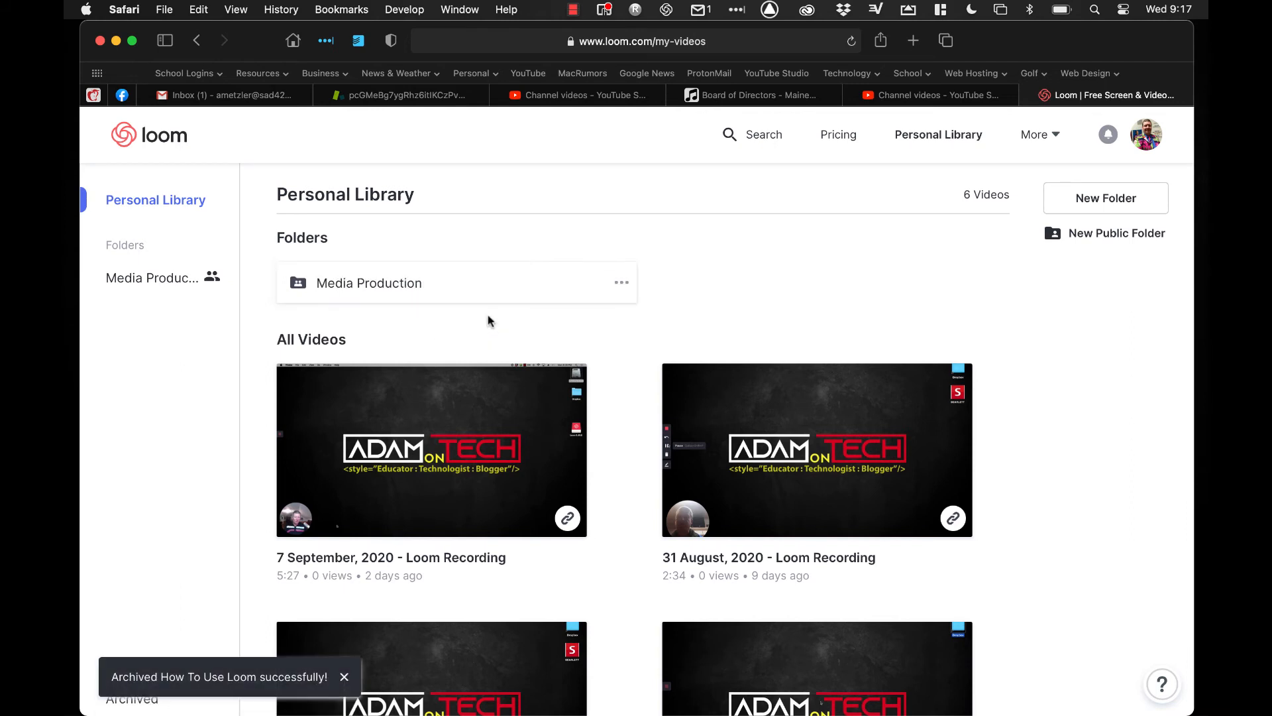
mouse_move(969, 258)
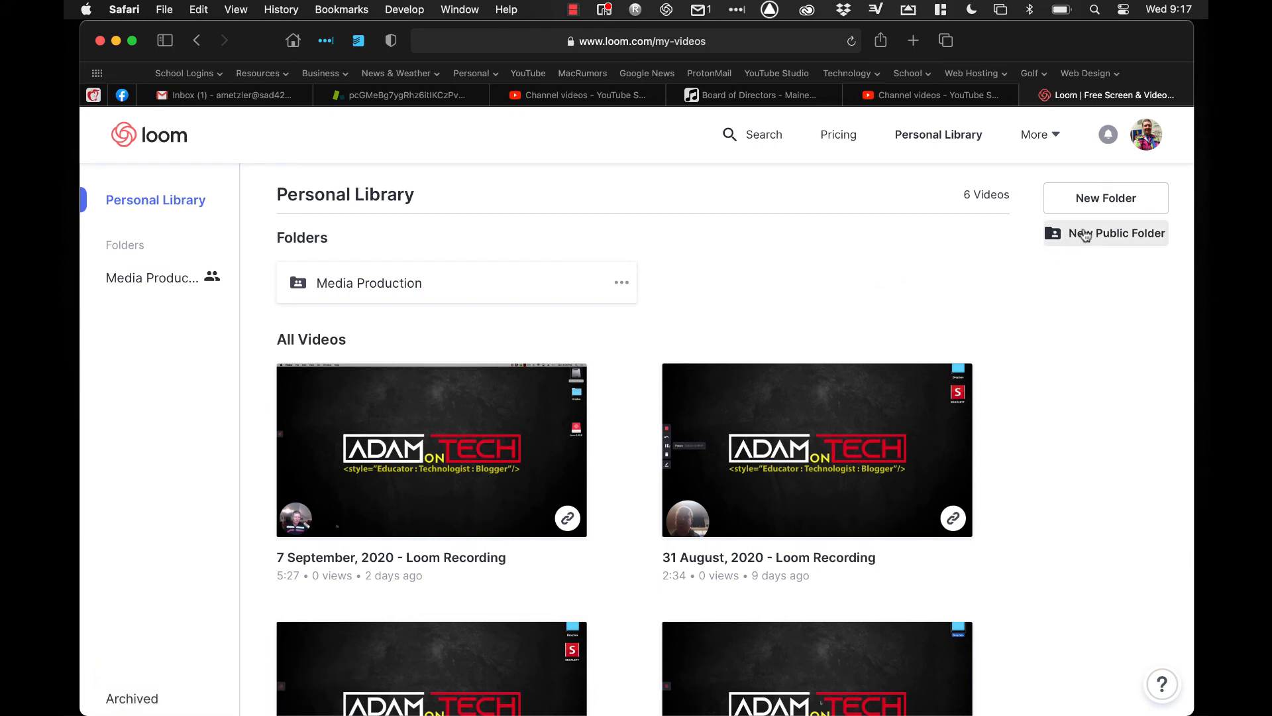
Step: Add a folder named 'Test Folder' and move the 7 September, 2020 recording into it
click(1105, 198)
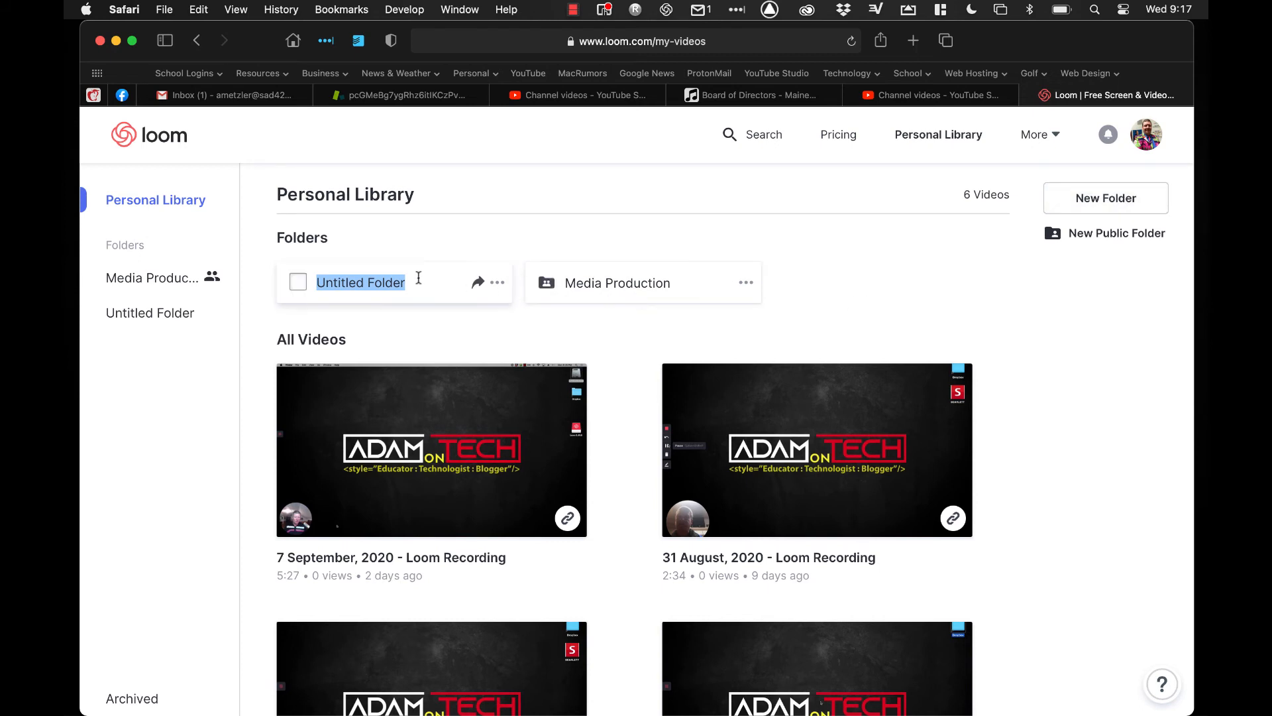
text(Test Folder)
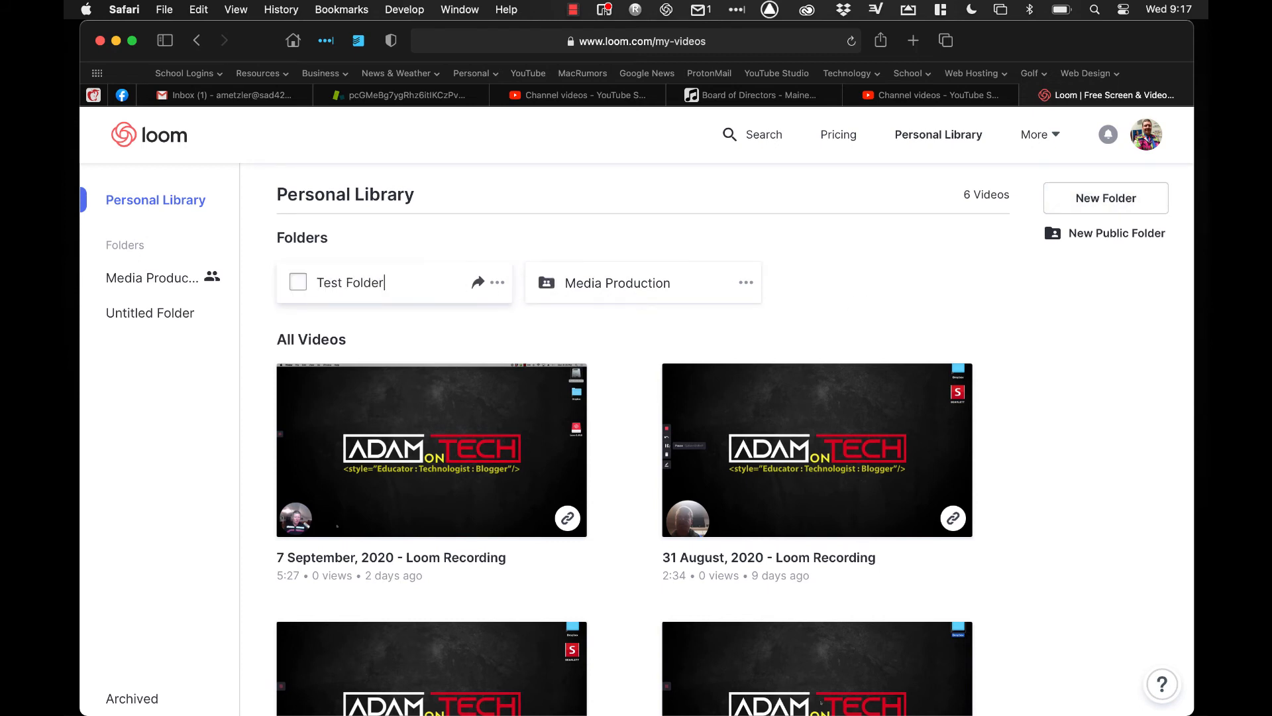
mouse_move(478, 283)
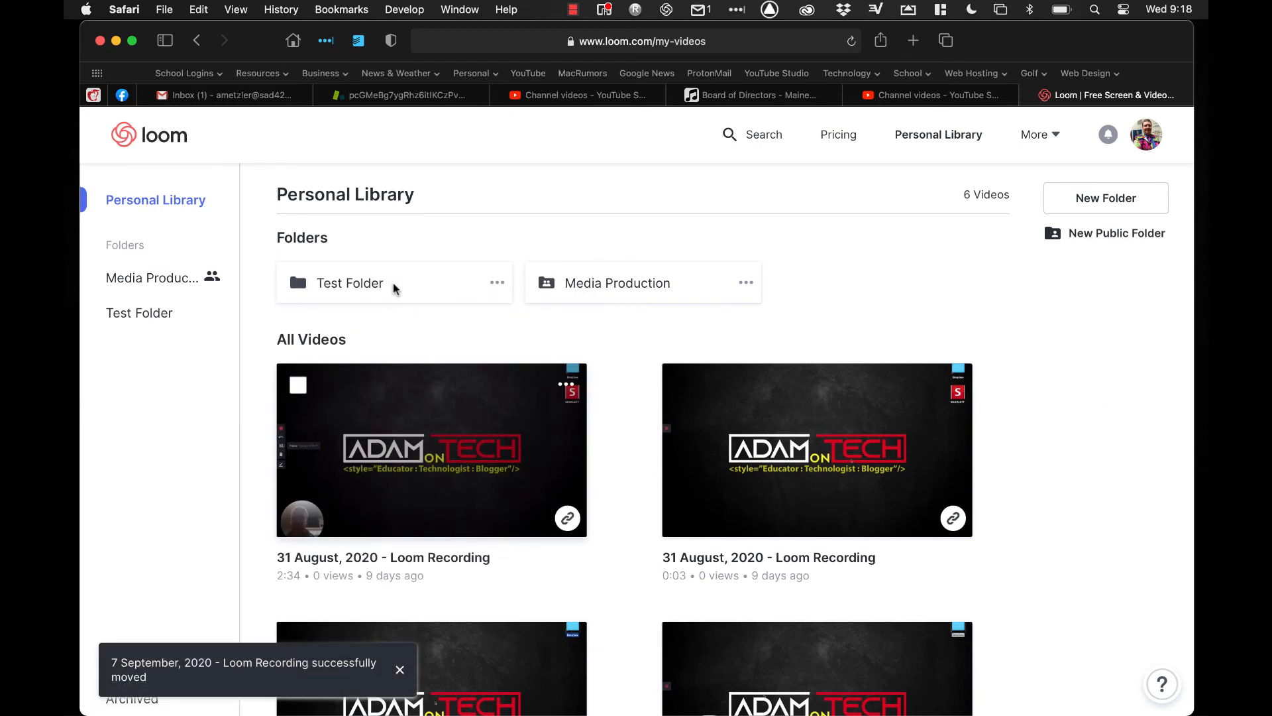
mouse_move(452, 314)
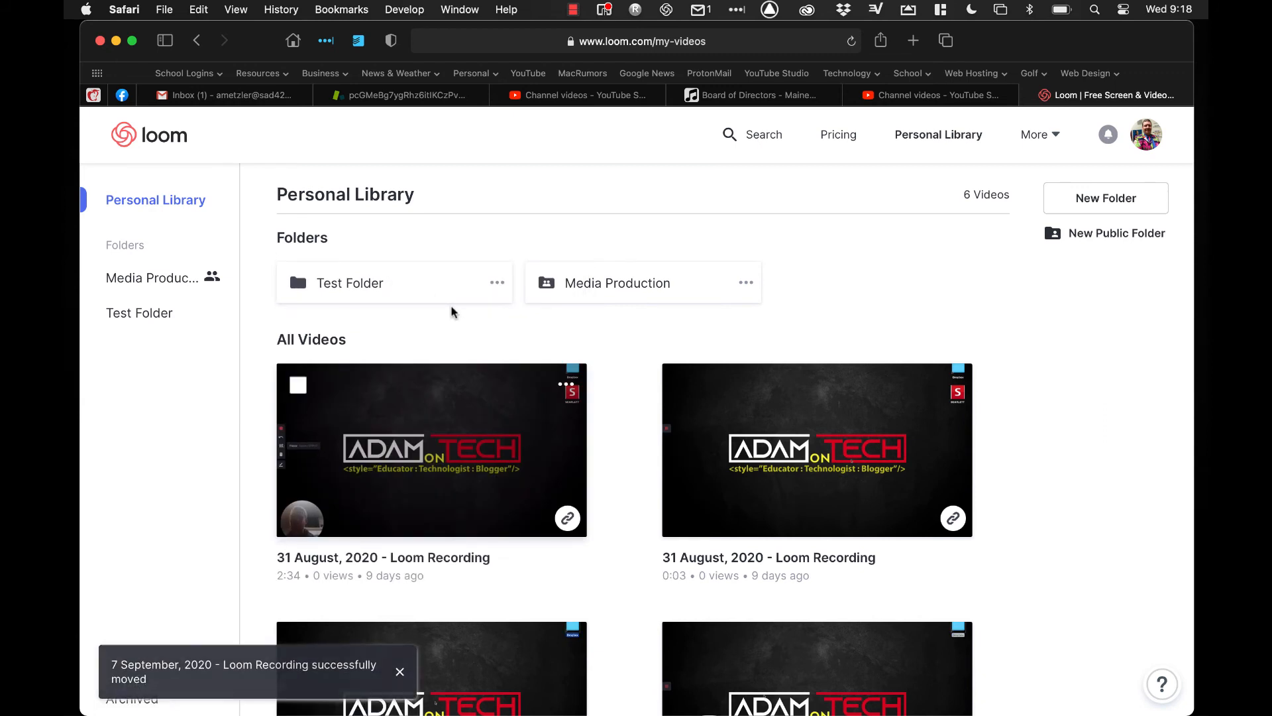
click(399, 671)
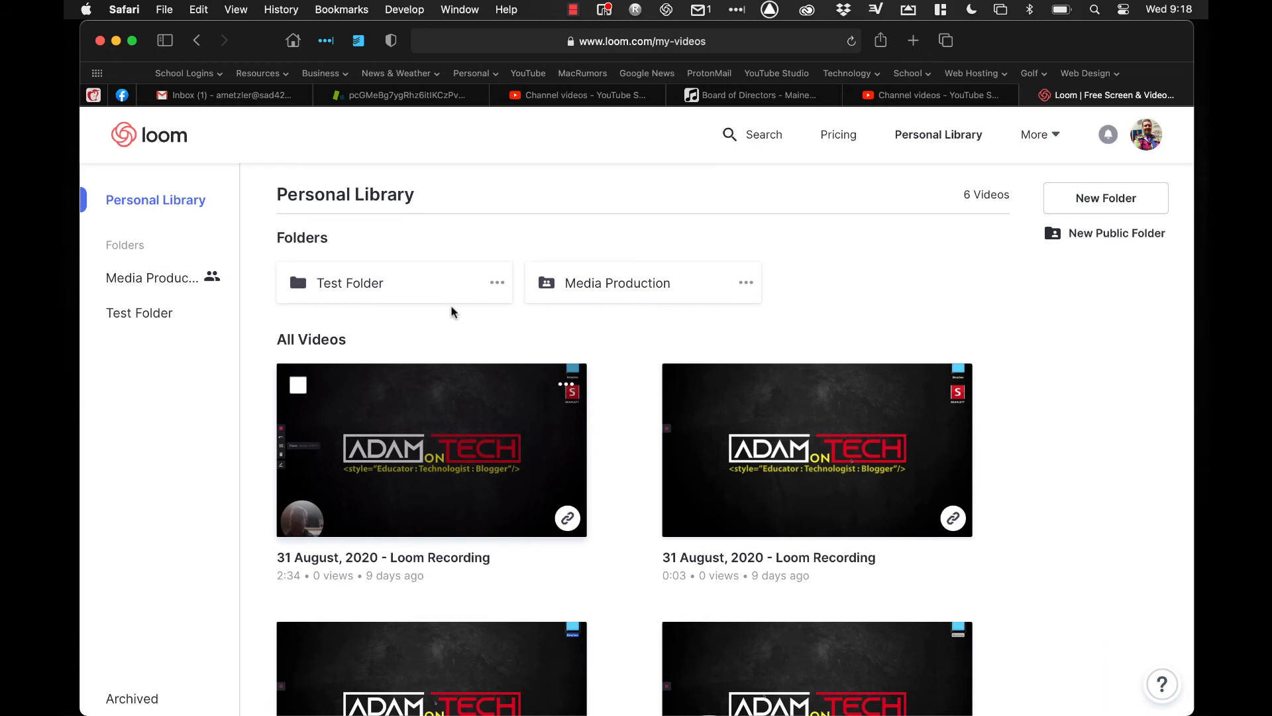
mouse_move(483, 285)
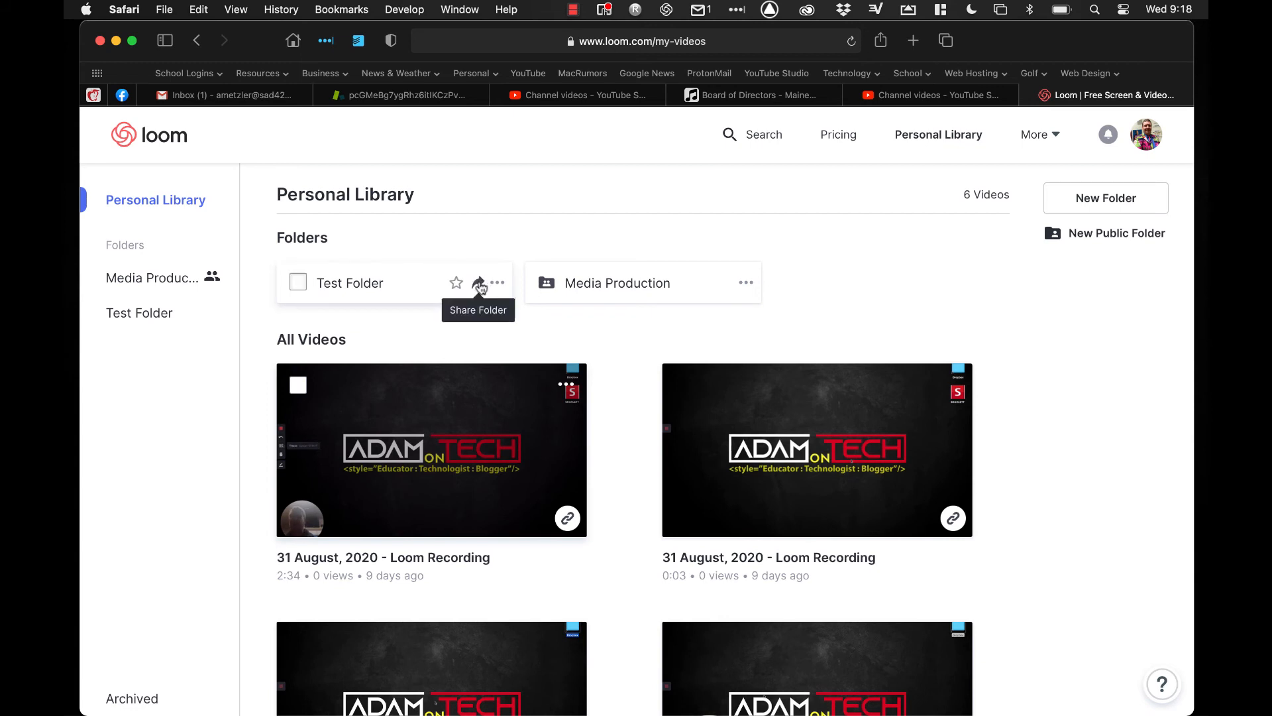
mouse_move(712, 289)
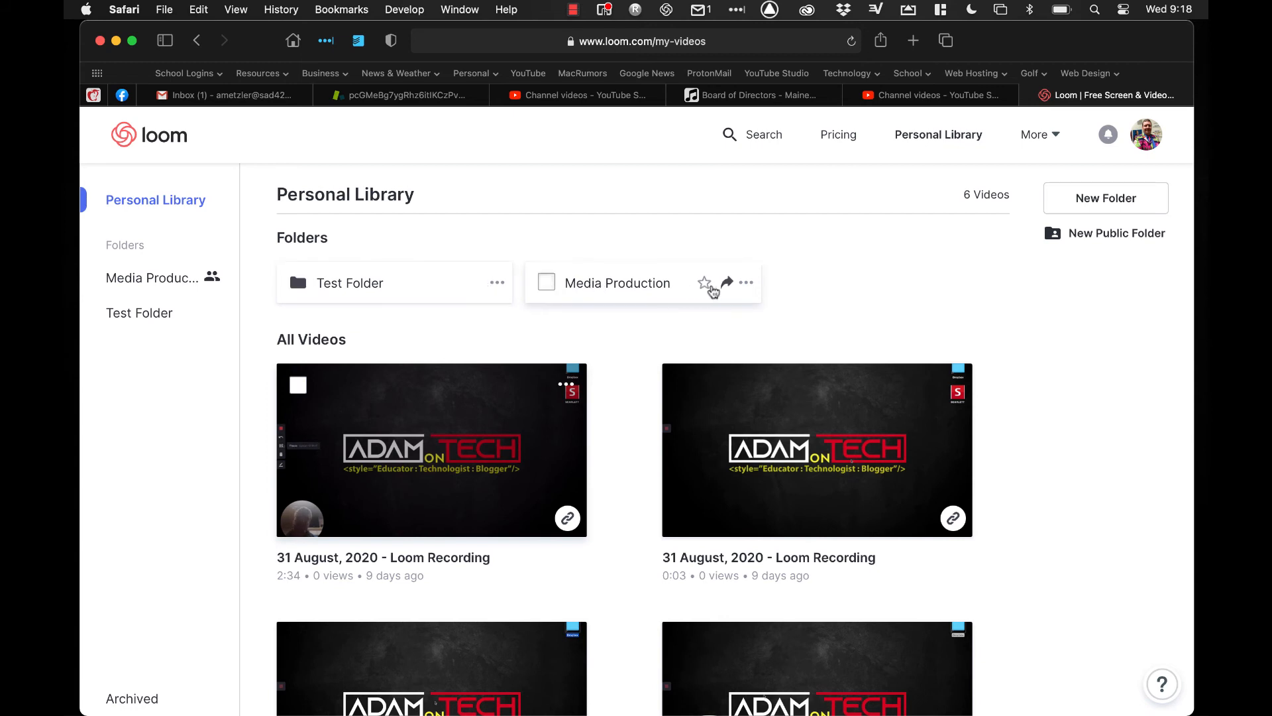
mouse_move(727, 282)
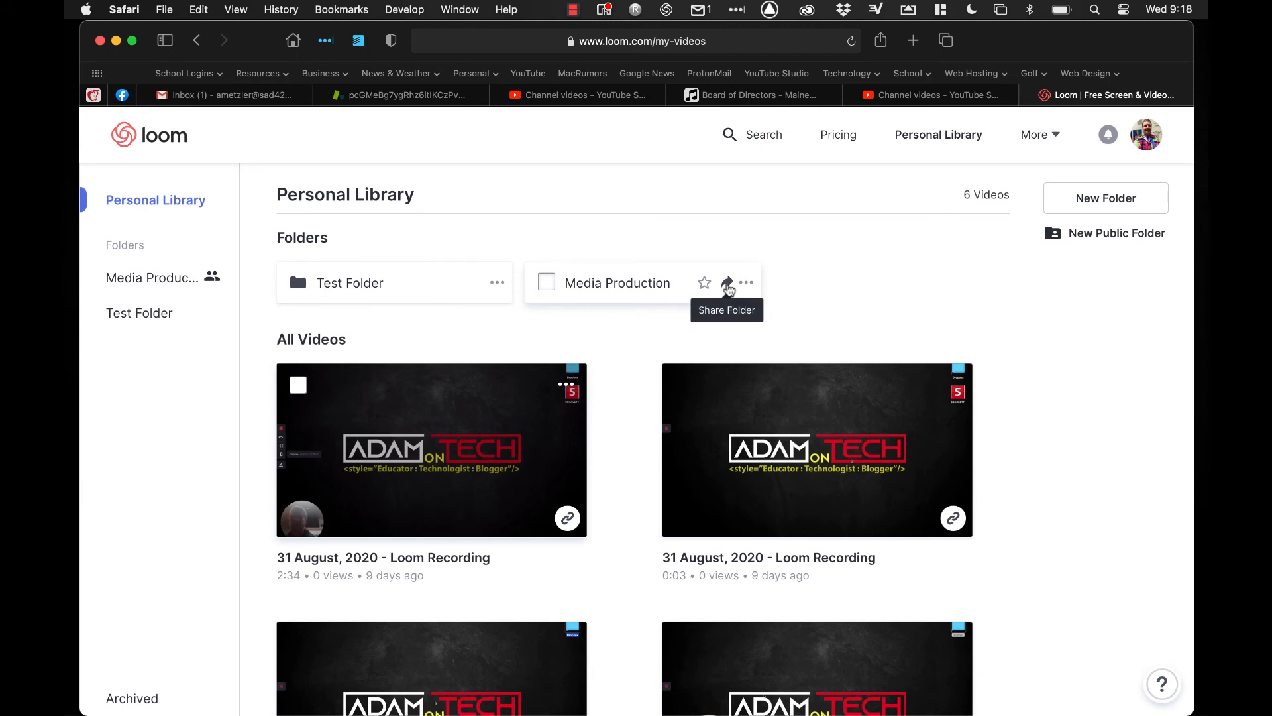
Step: Copy the Media Production folder's share link from its Share Folder dialog
click(726, 283)
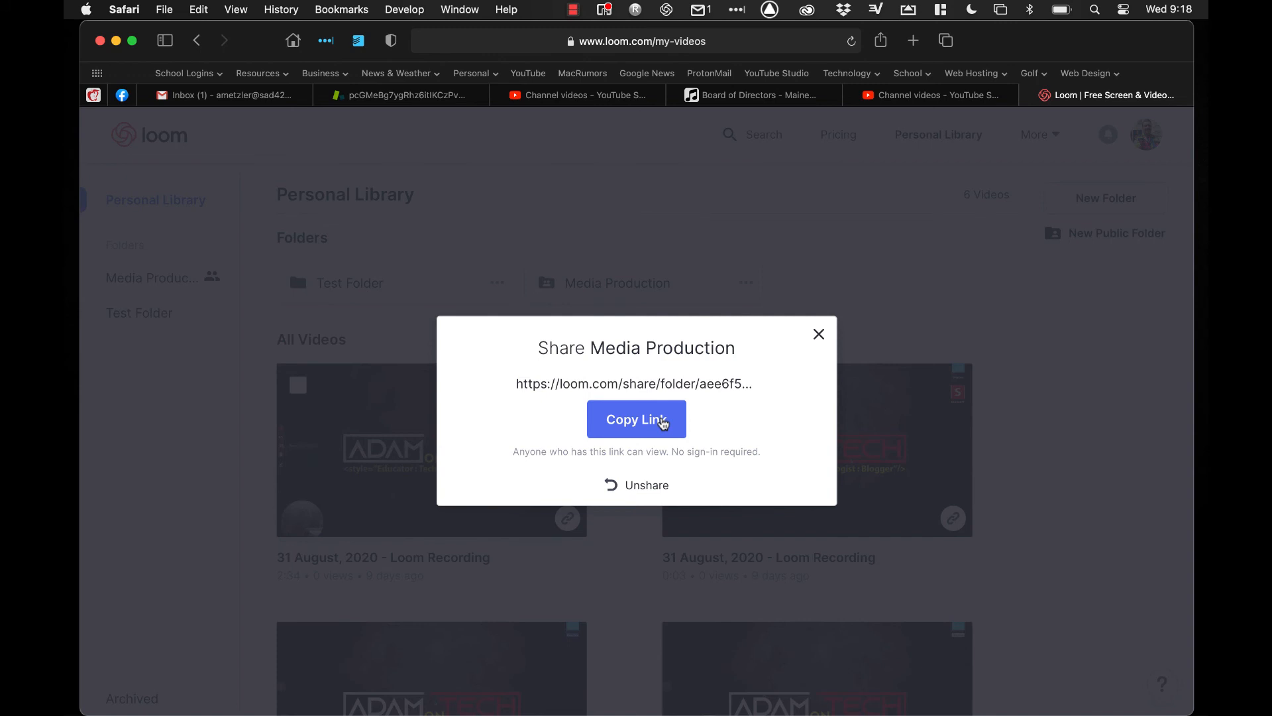
click(818, 333)
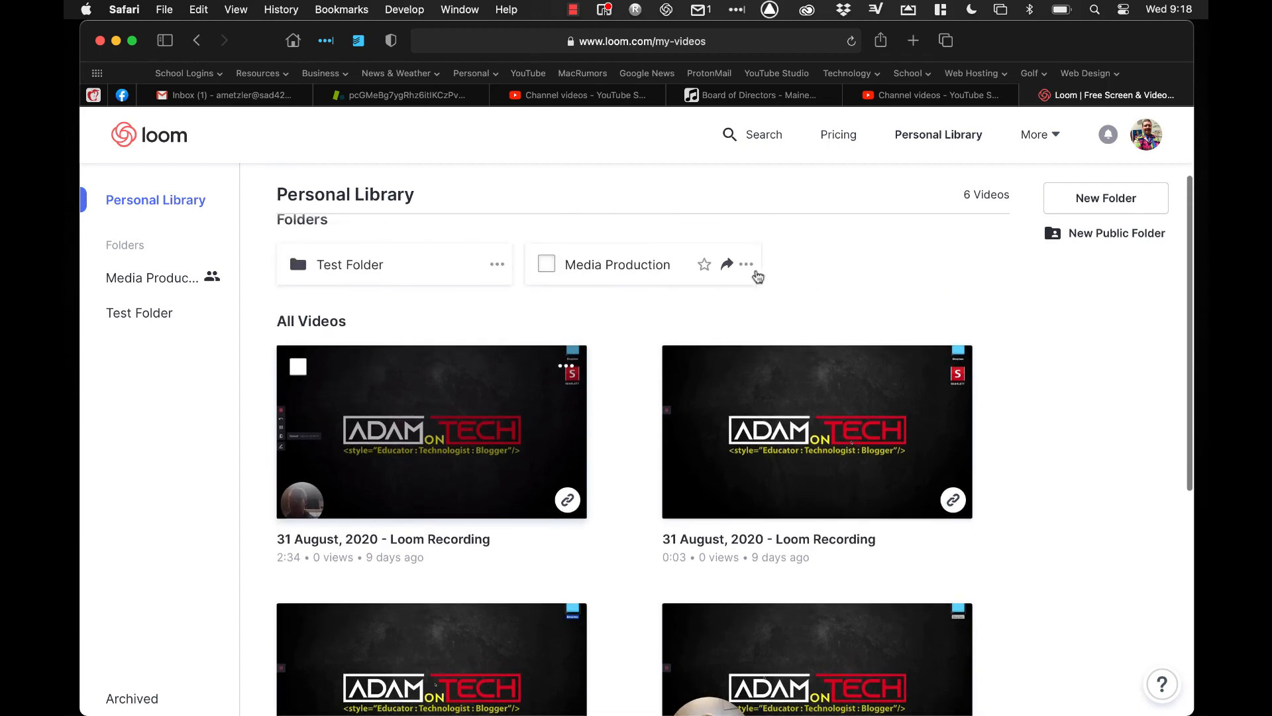
click(745, 264)
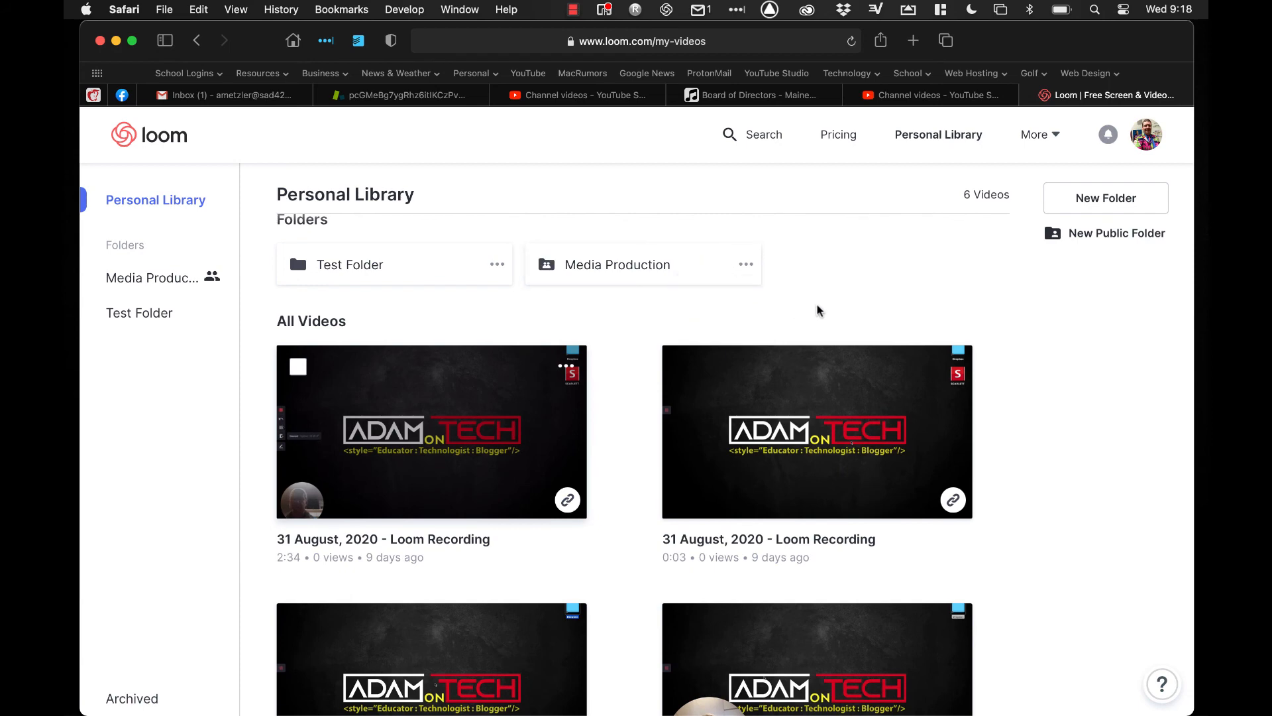
mouse_move(707, 270)
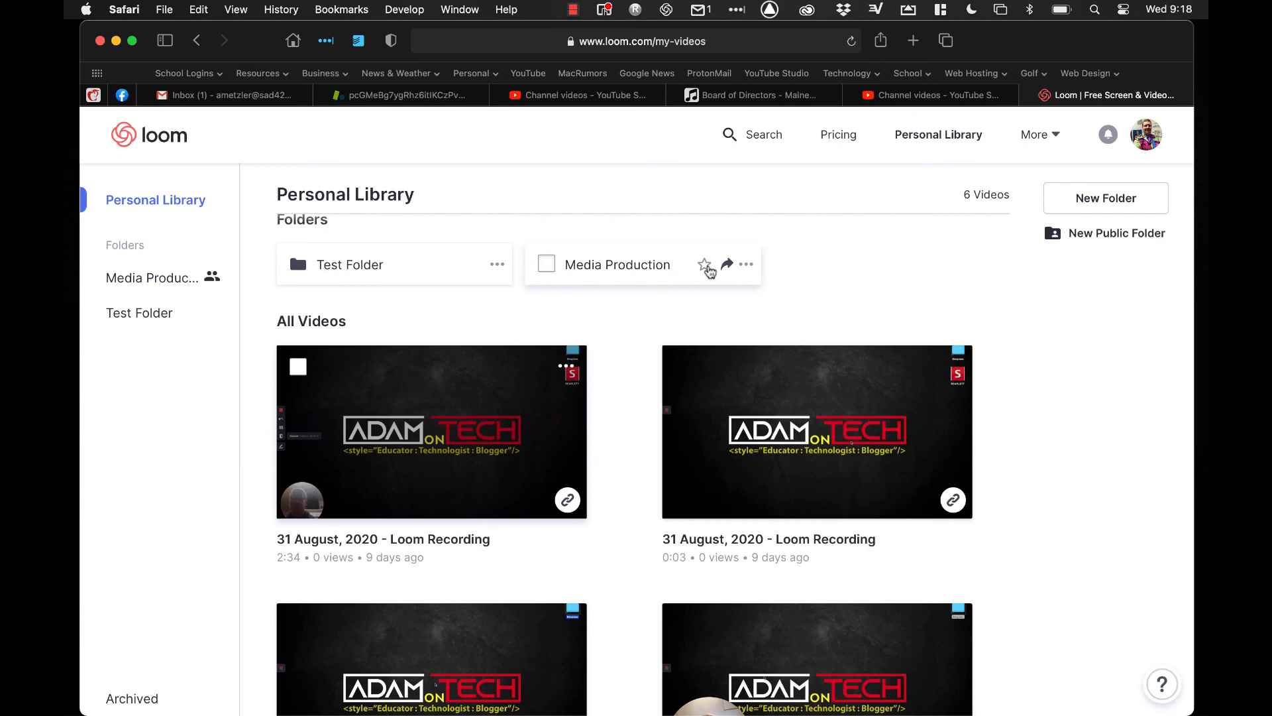
mouse_move(836, 282)
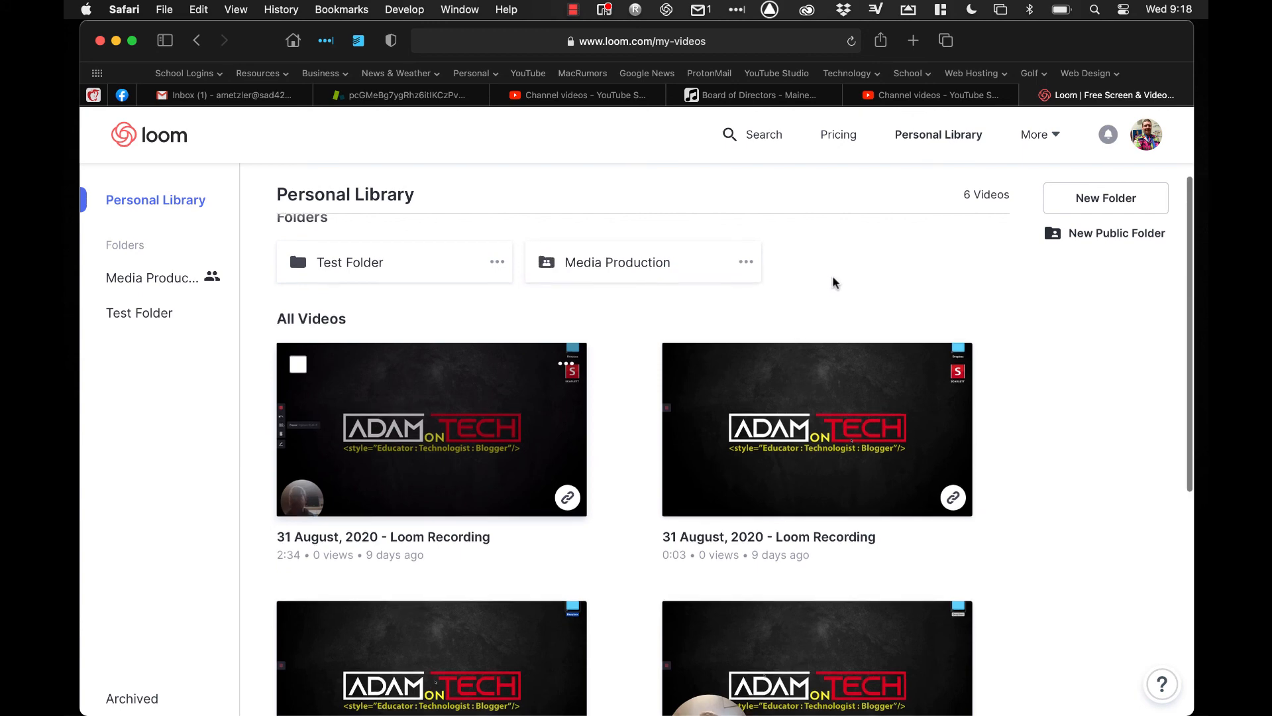
scroll(down, 3)
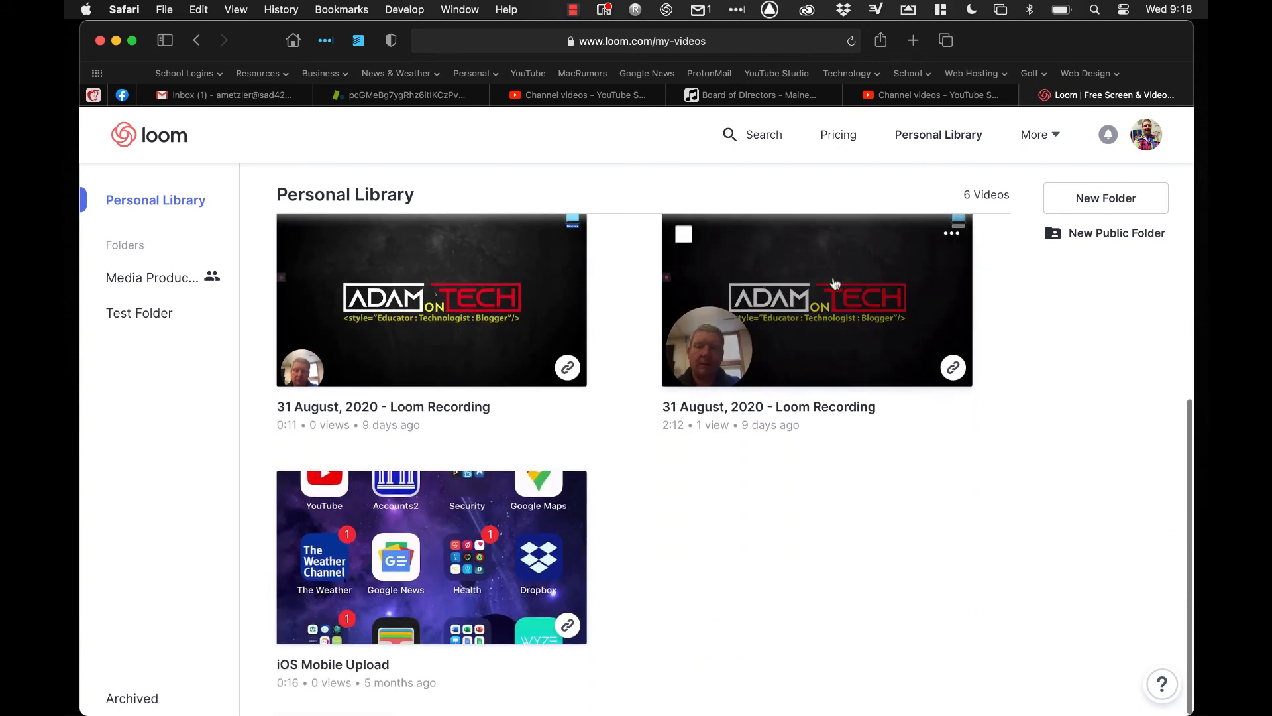
mouse_move(832, 506)
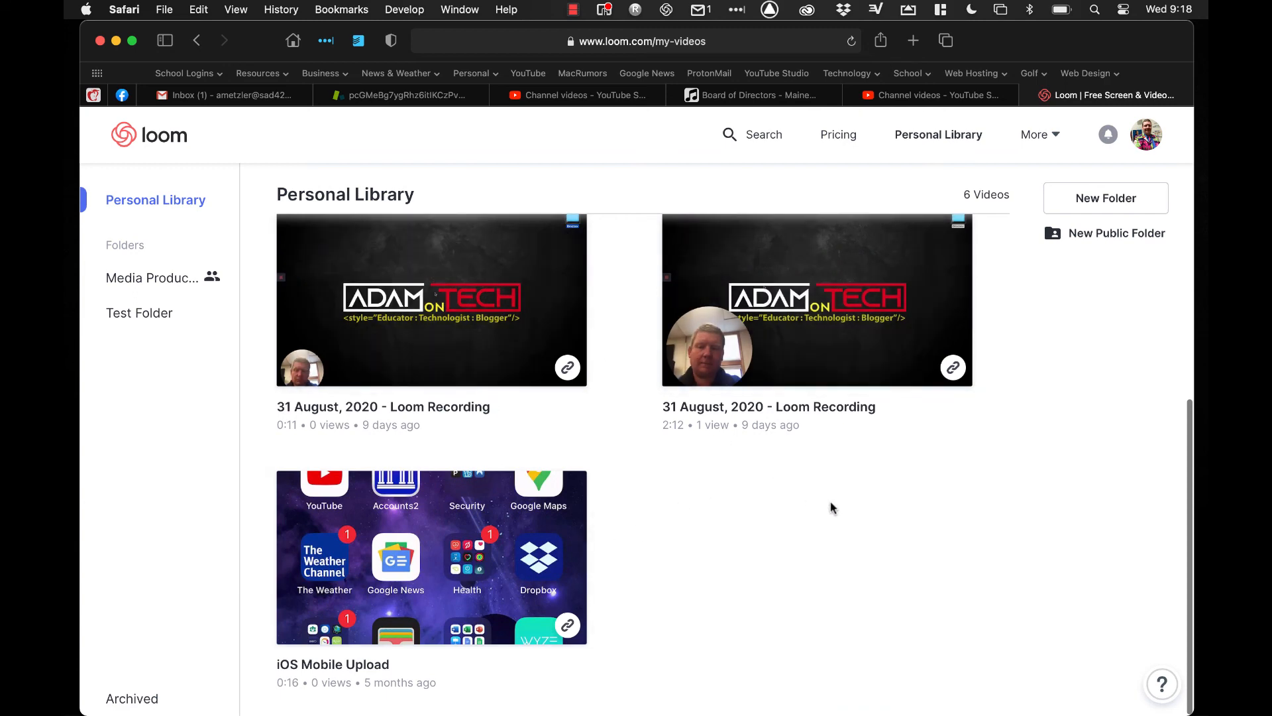
scroll(up, 3)
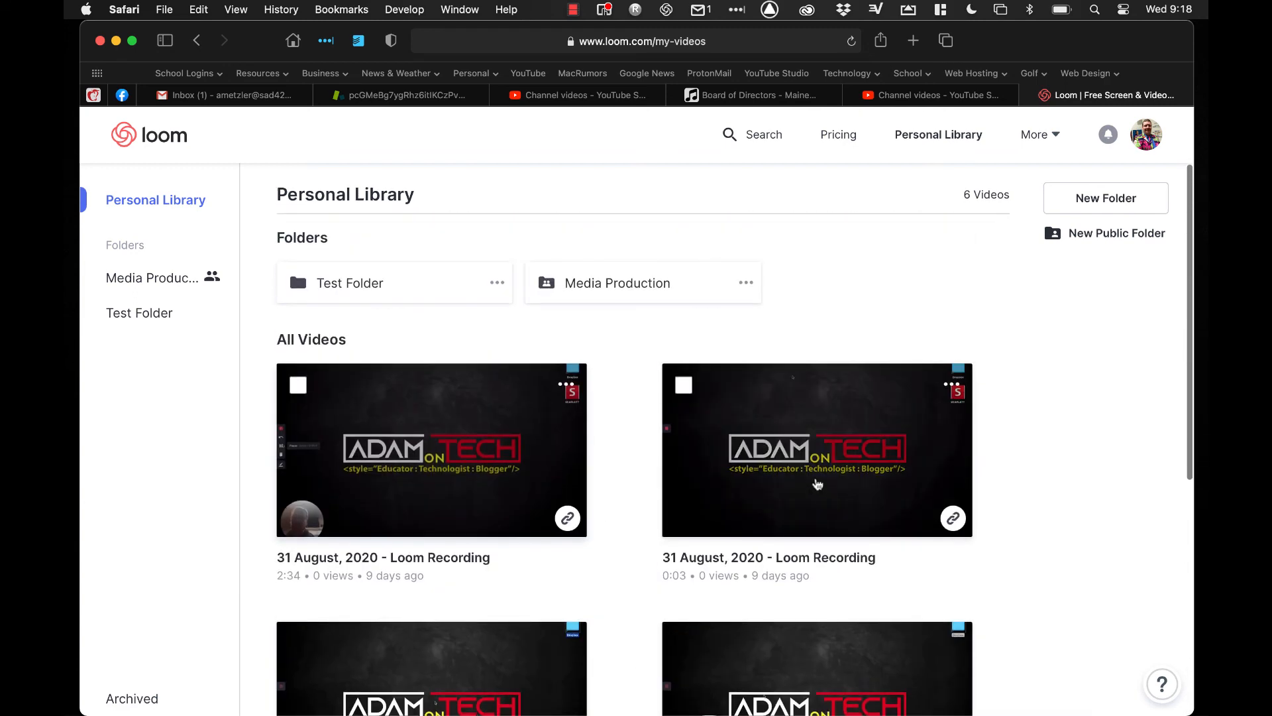